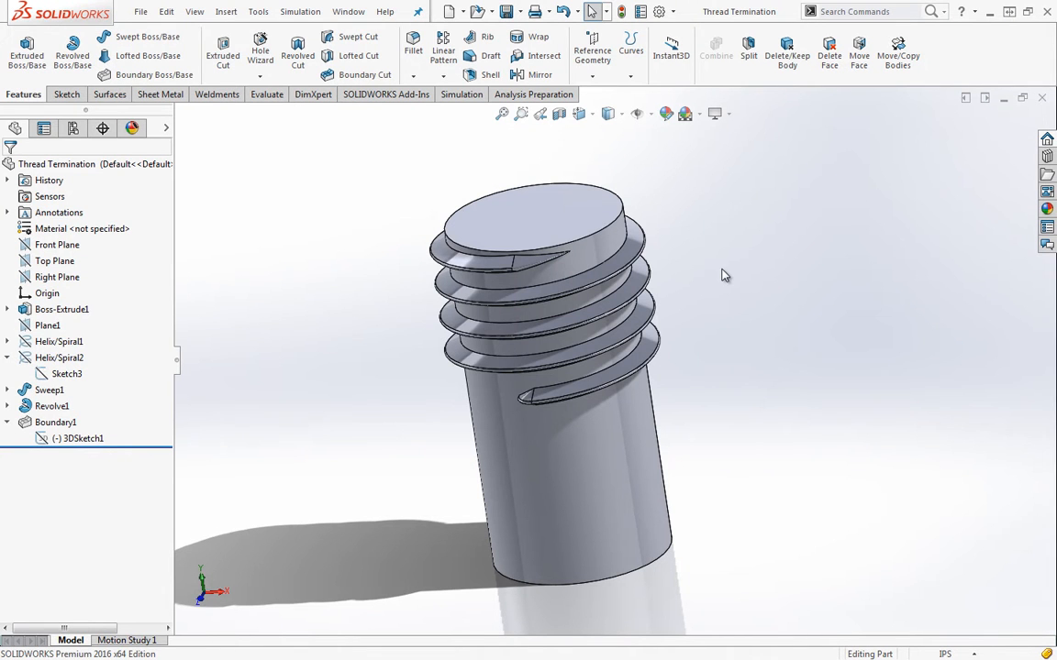
pyautogui.moveTo(744, 325)
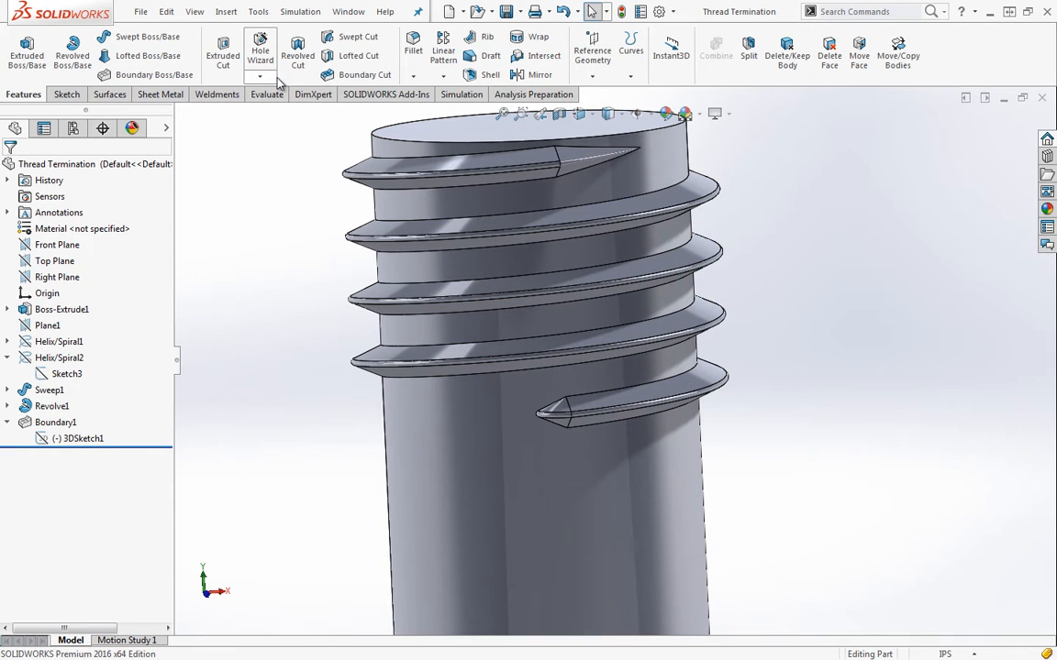
# - Add a built-in Thread feature on the cylinder's top circular edge using the Extrude thread method
pyautogui.click(260, 77)
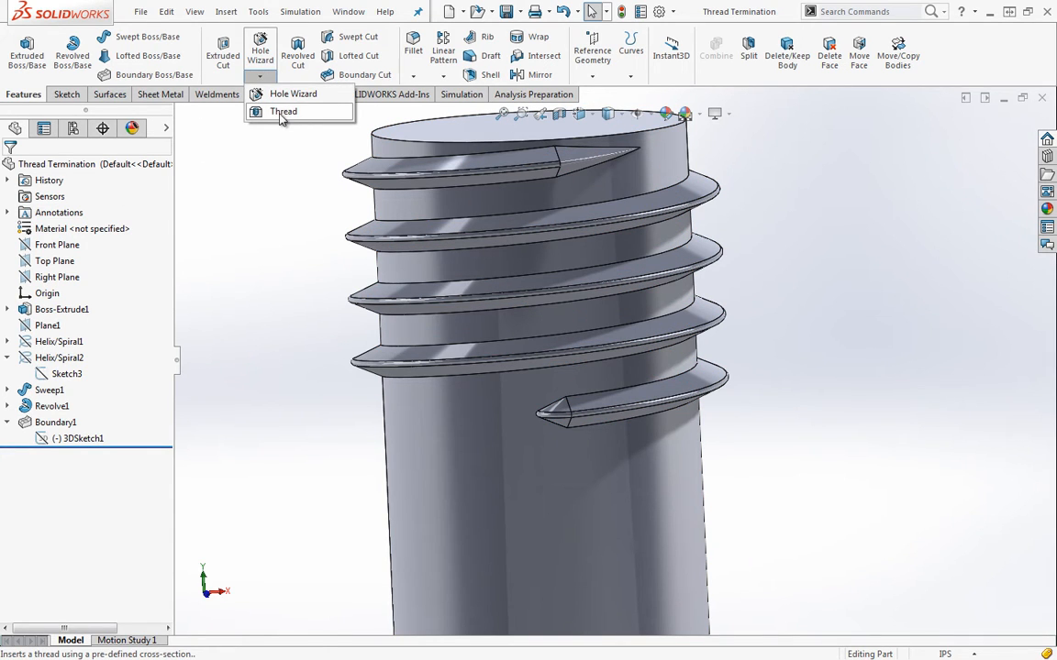
pyautogui.moveTo(580, 157)
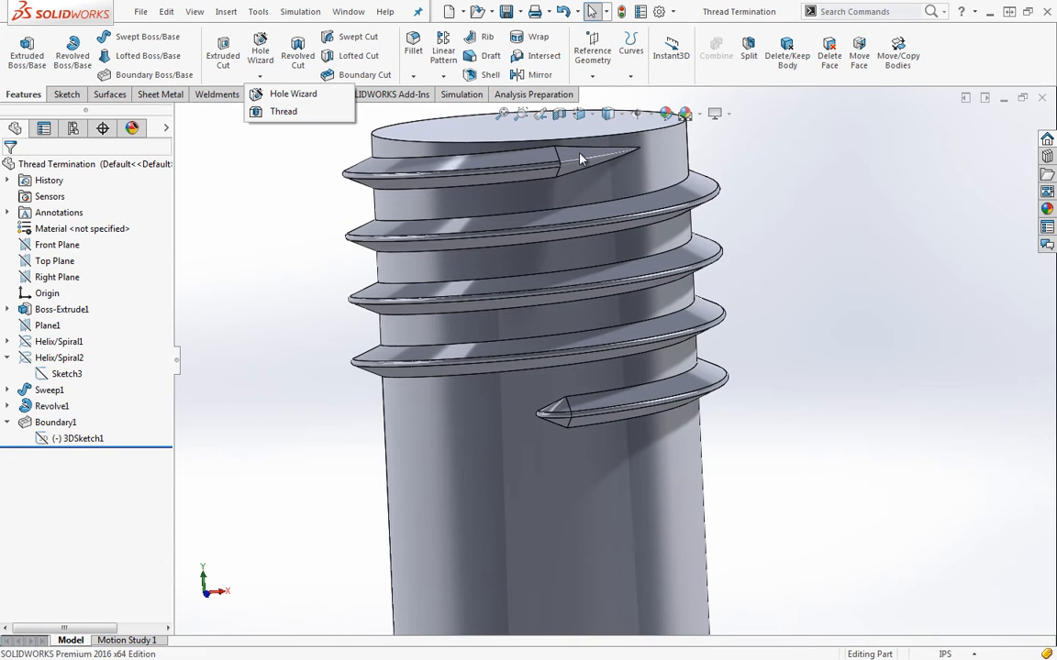
pyautogui.click(282, 112)
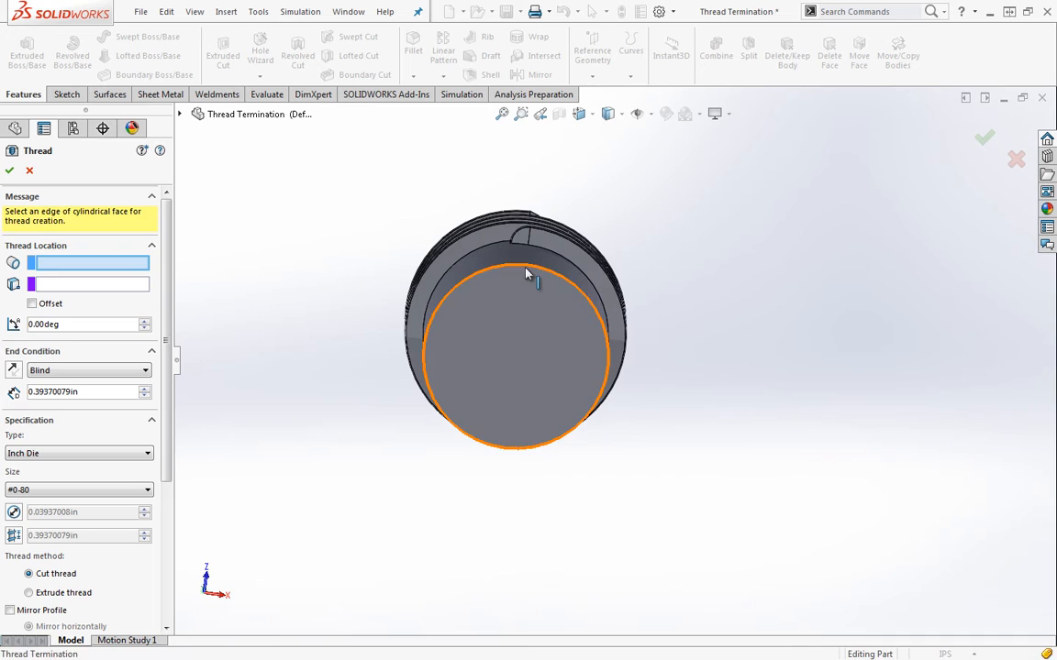
pyautogui.click(529, 271)
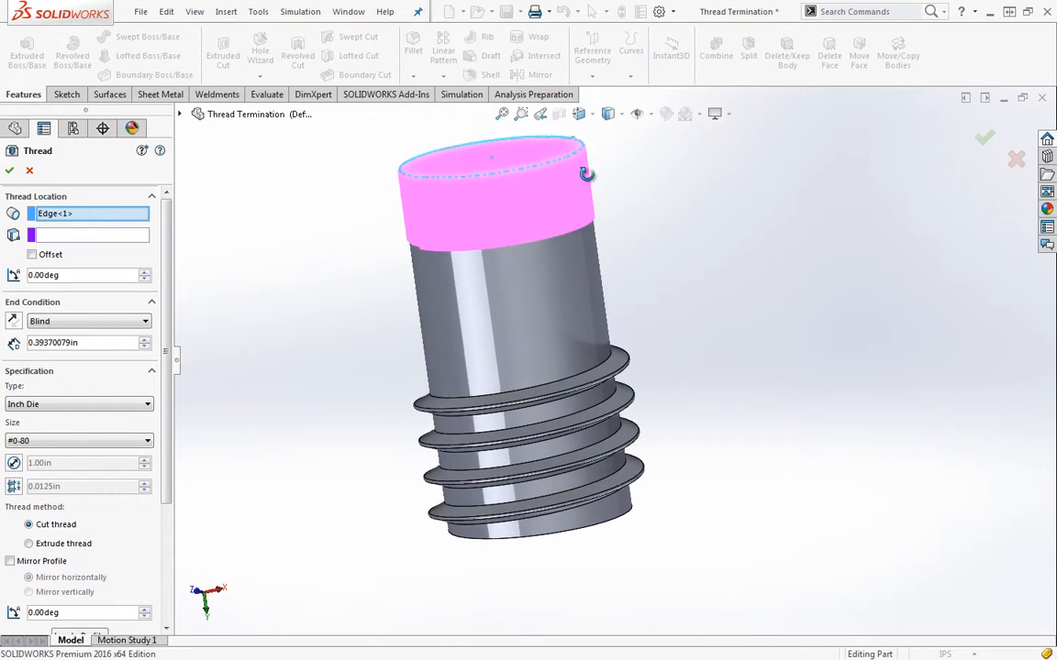
pyautogui.click(29, 543)
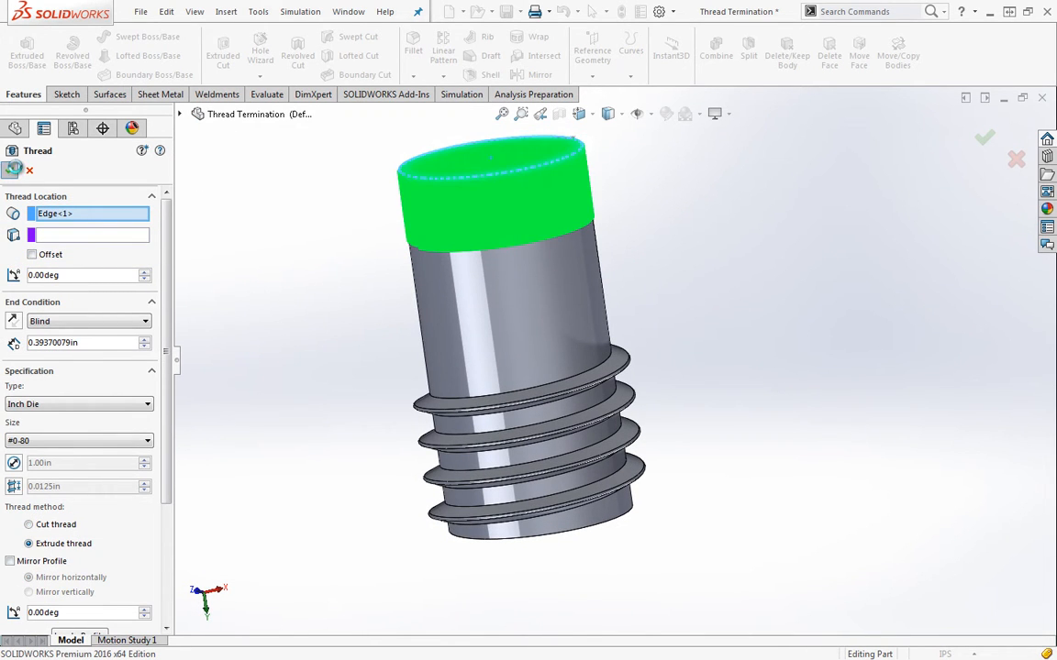
pyautogui.click(983, 137)
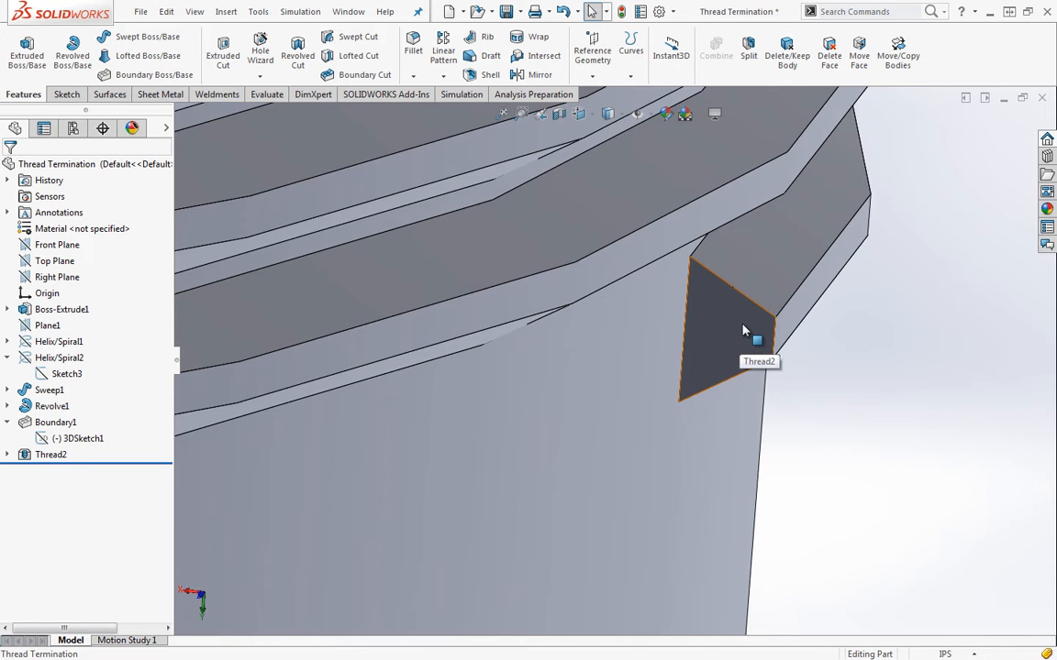
pyautogui.moveTo(733, 323)
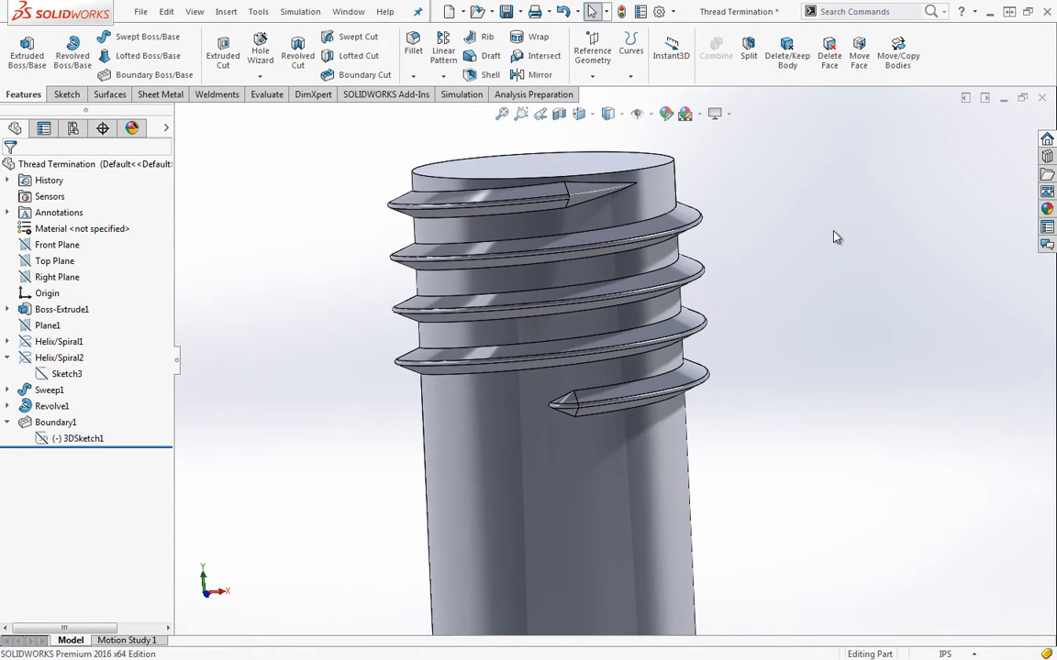
pyautogui.moveTo(587, 193)
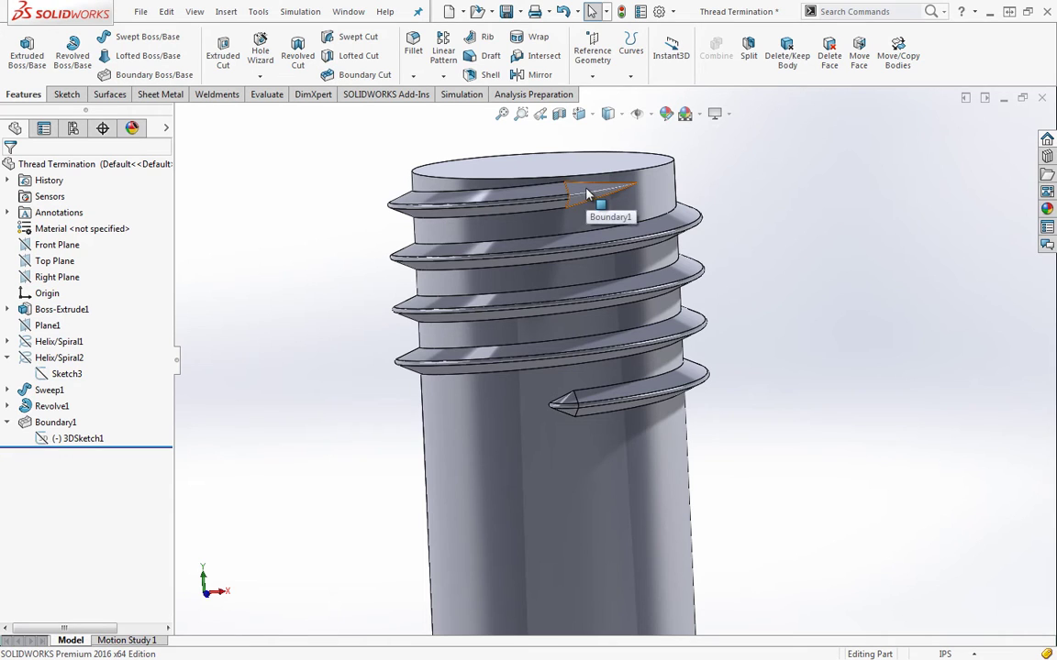
pyautogui.moveTo(571, 403)
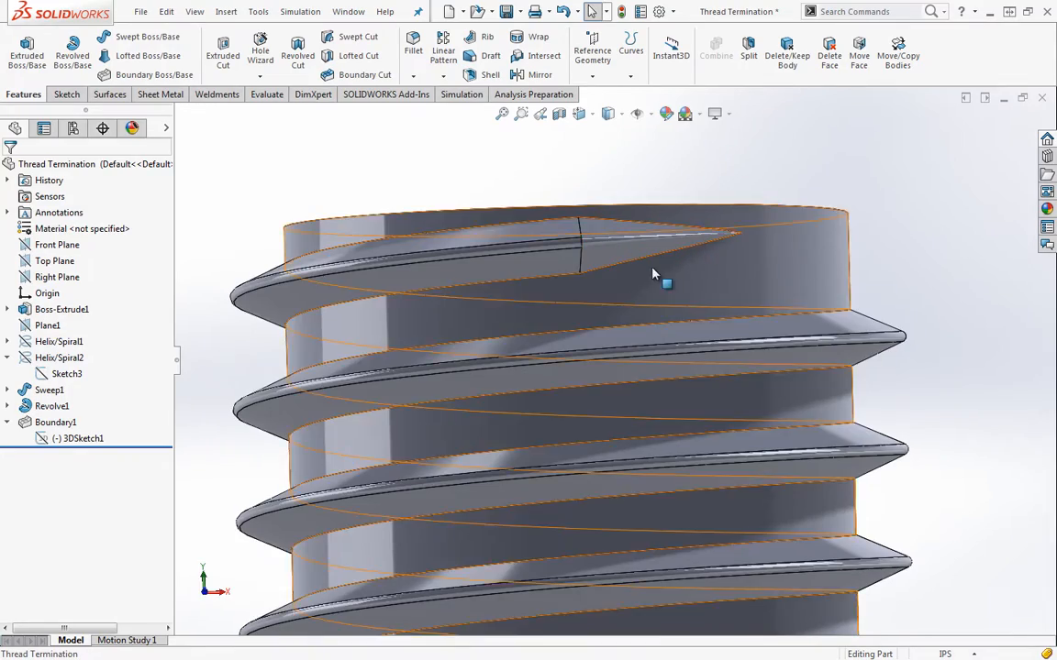
# - Nudge the view to look closely at the tapered, pointed ends of the swept thread
pyautogui.moveTo(653, 276); pyautogui.dragTo(650, 299)
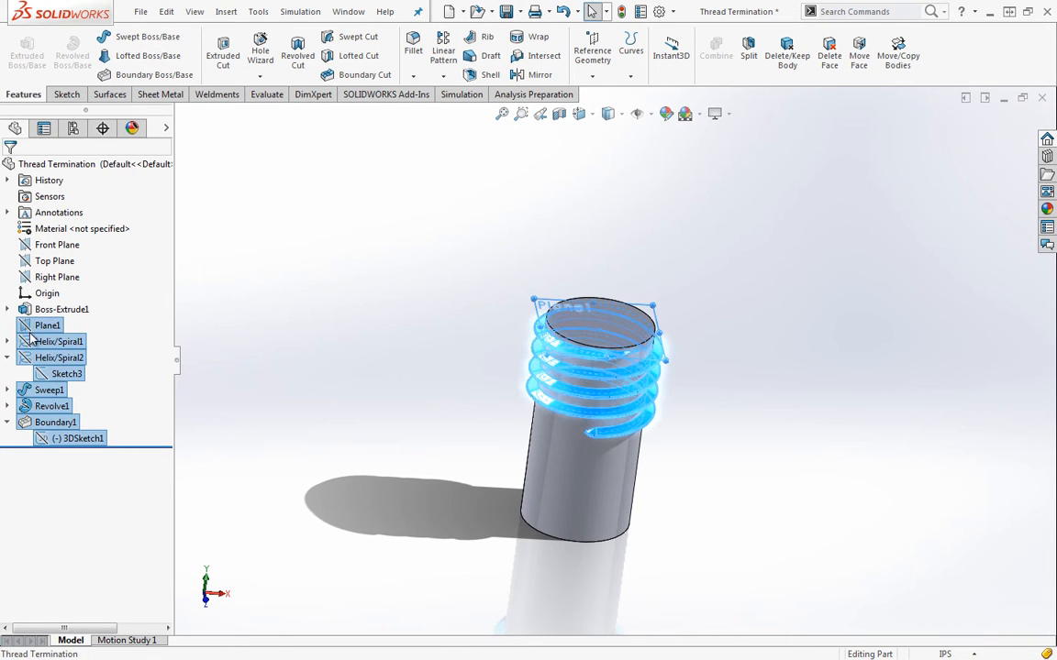
# - Delete the selected thread-building features and acknowledge the warning about undeletable items
pyautogui.press('Delete')
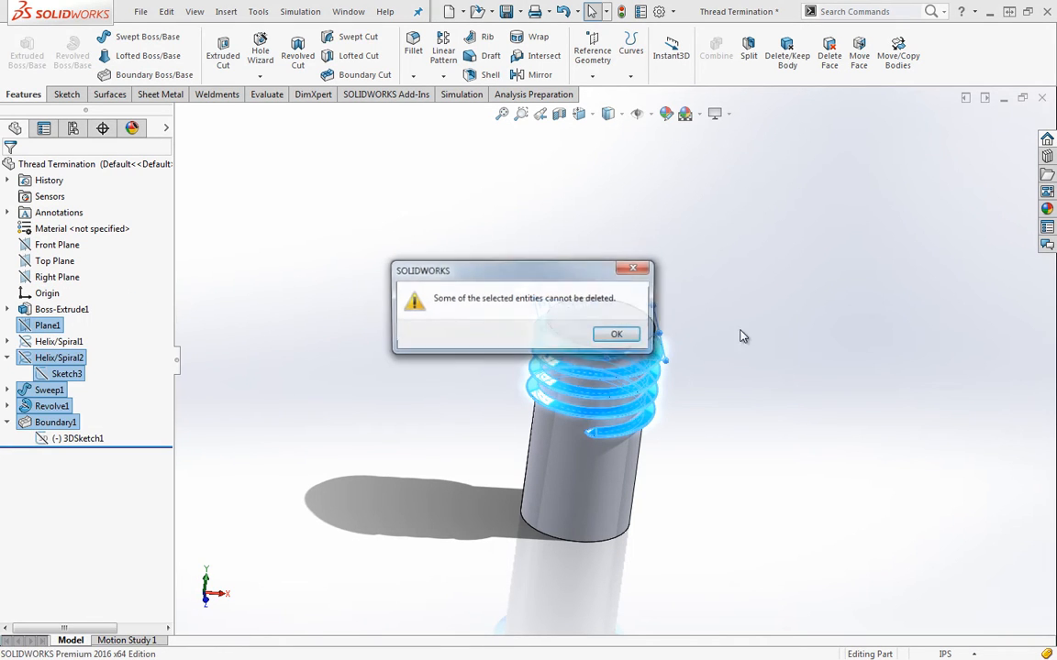
pyautogui.click(616, 334)
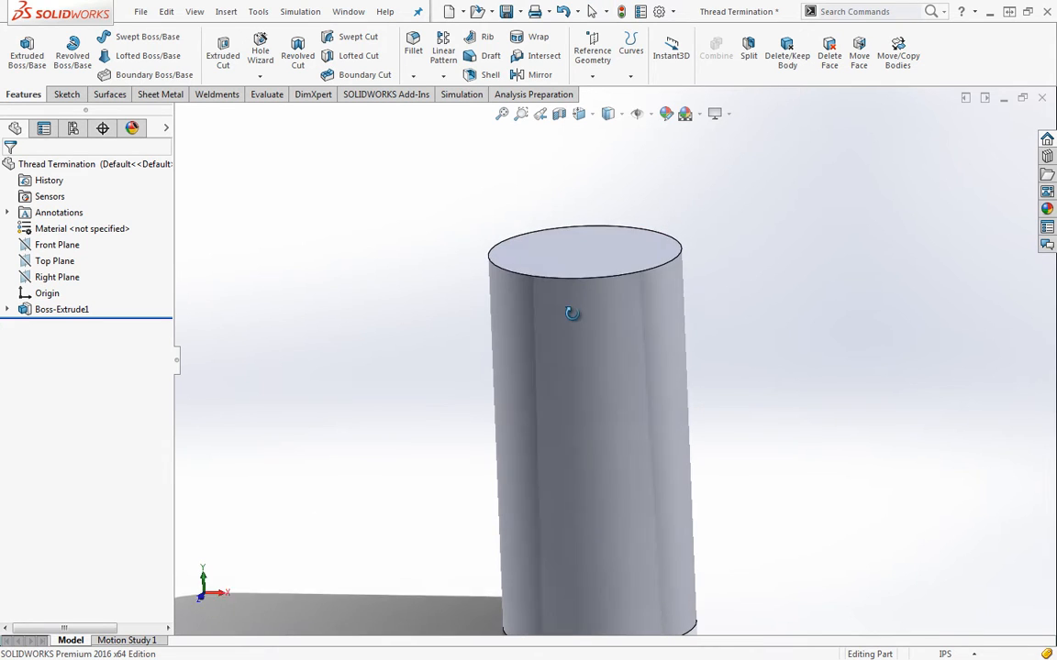
# - Inspect the cylinder's top face, clear the selection and reach for the Reference Geometry commands
pyautogui.click(587, 253)
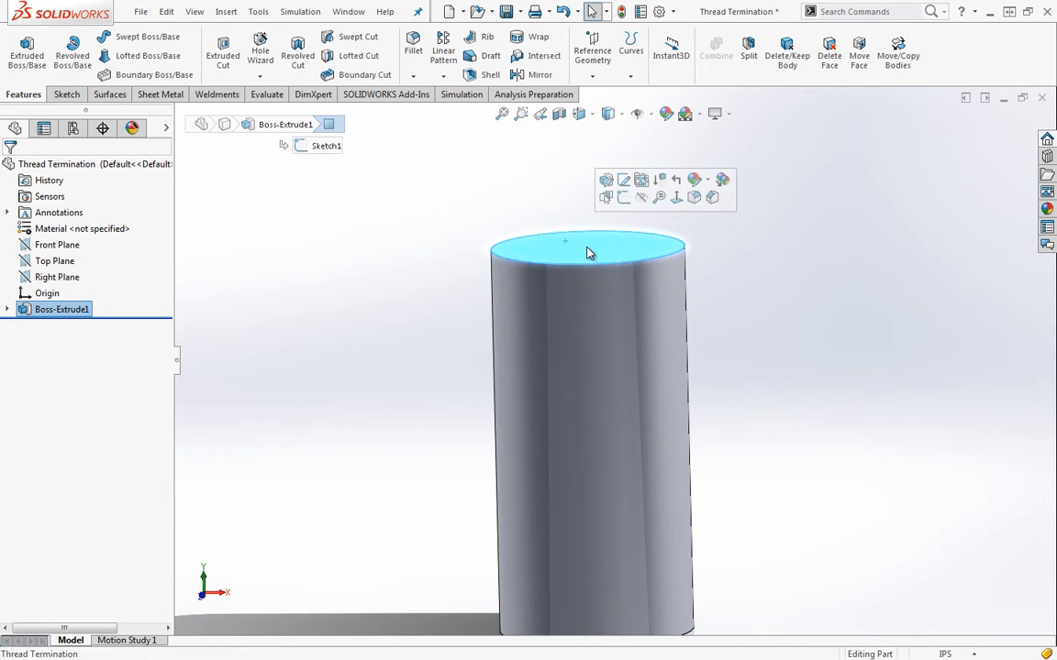
pyautogui.click(587, 257)
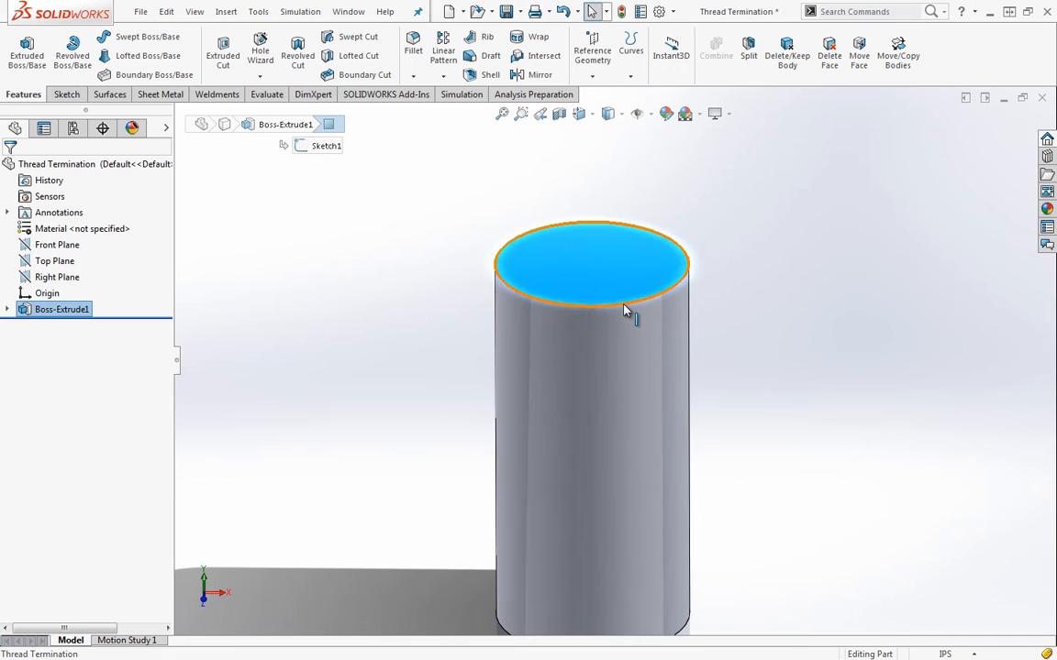
pyautogui.moveTo(670, 242)
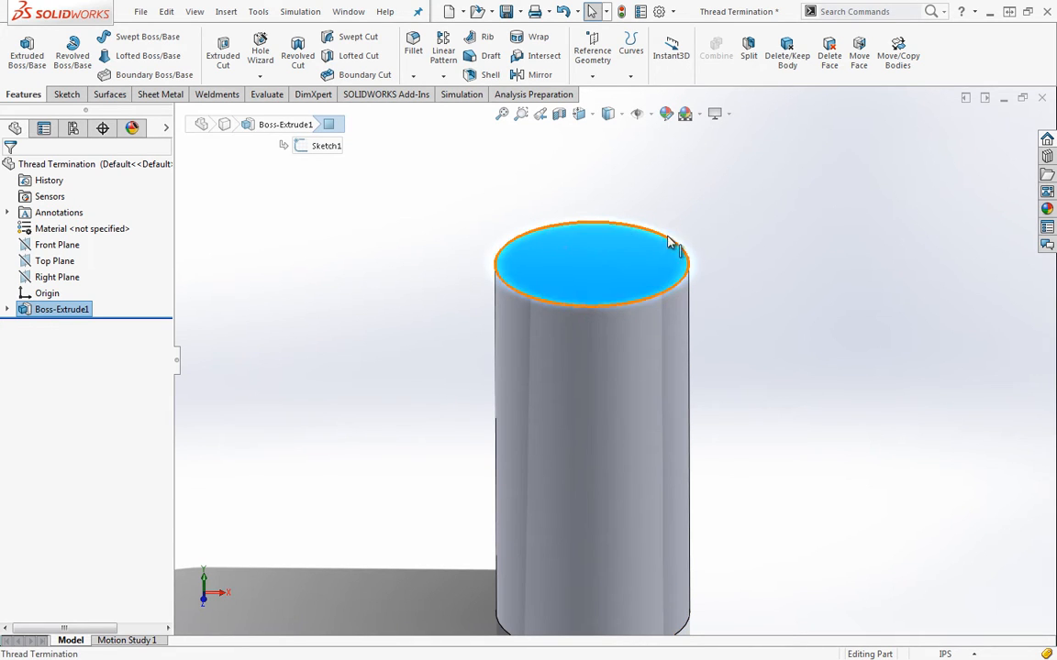
pyautogui.moveTo(604, 315)
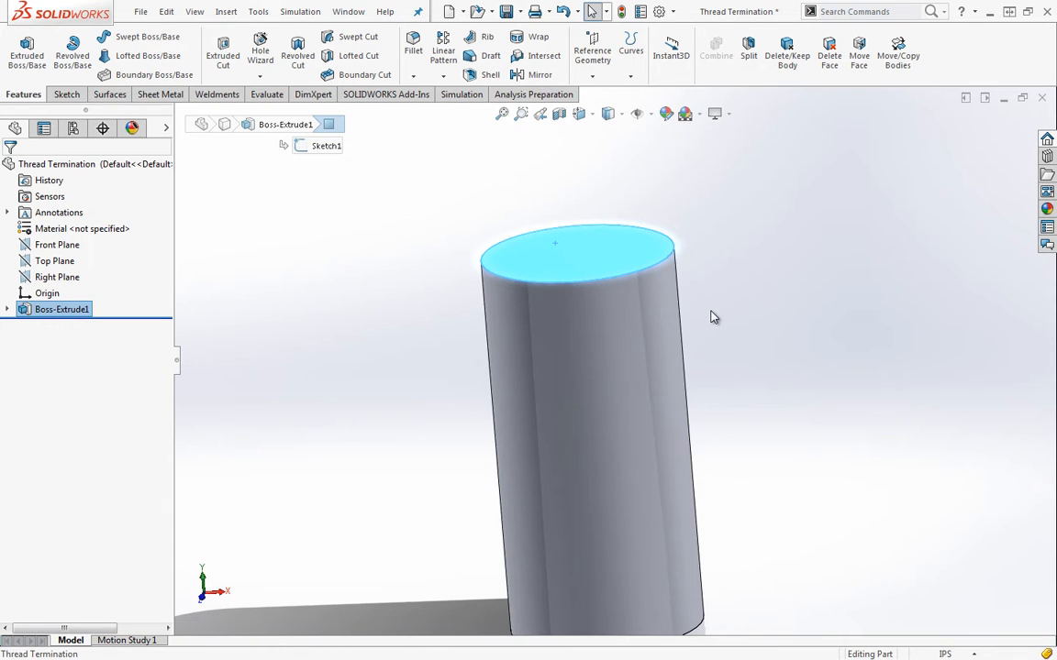
pyautogui.moveTo(578, 289)
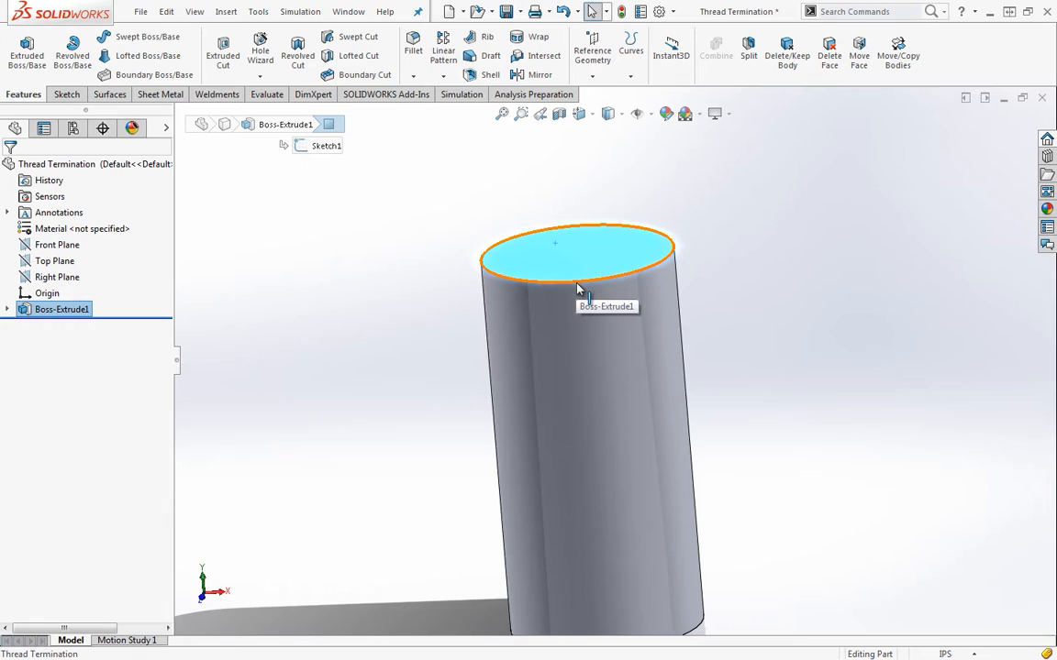
pyautogui.moveTo(579, 286)
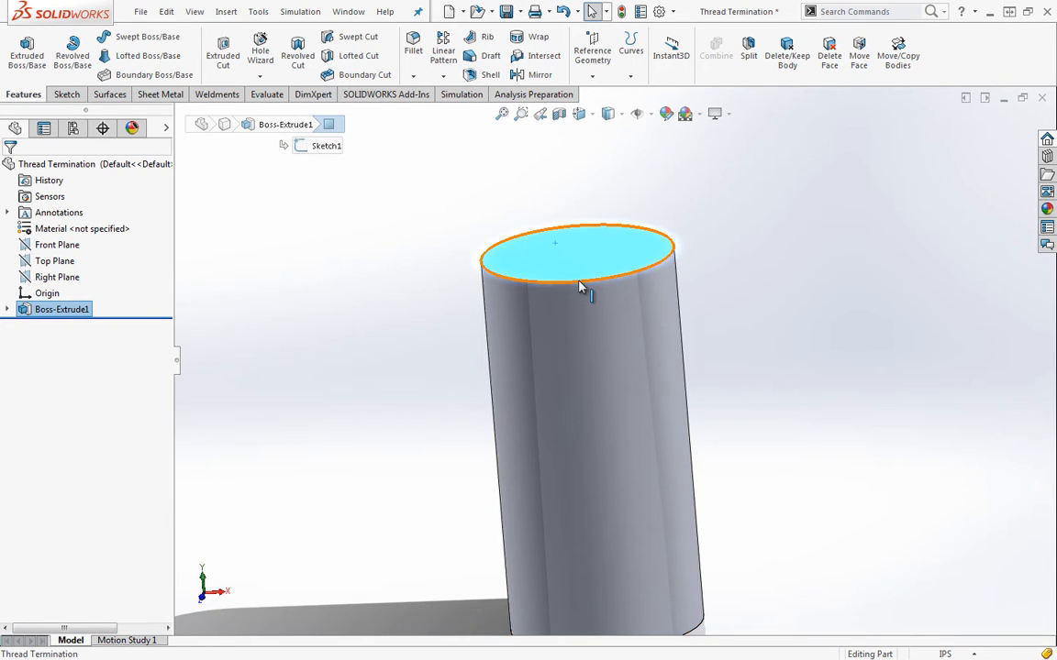
pyautogui.moveTo(580, 286)
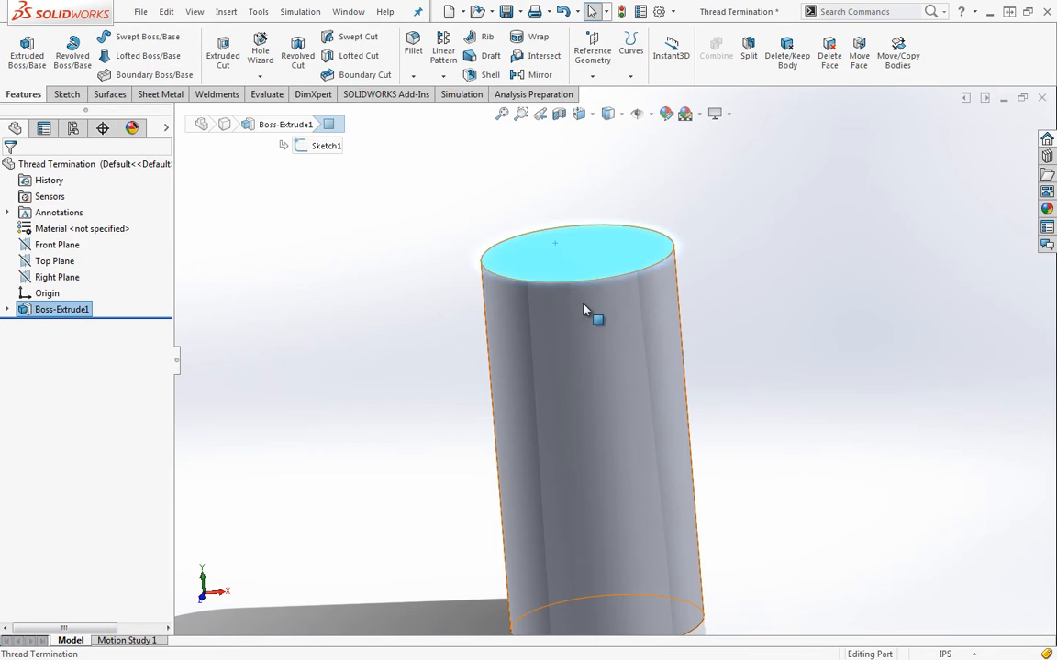
pyautogui.moveTo(591, 287)
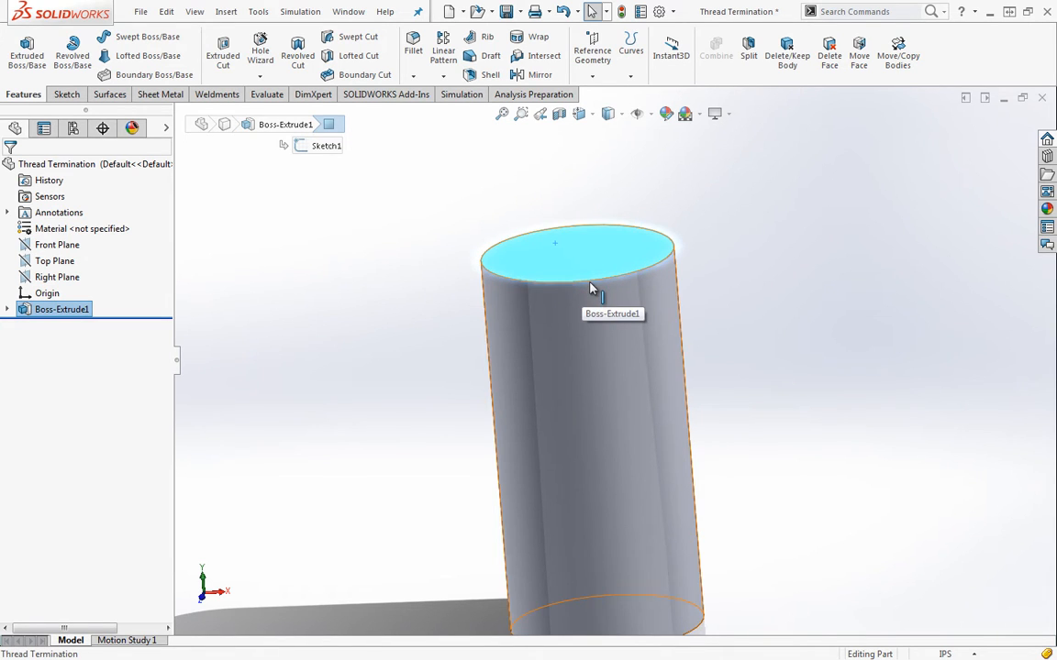
pyautogui.click(308, 242)
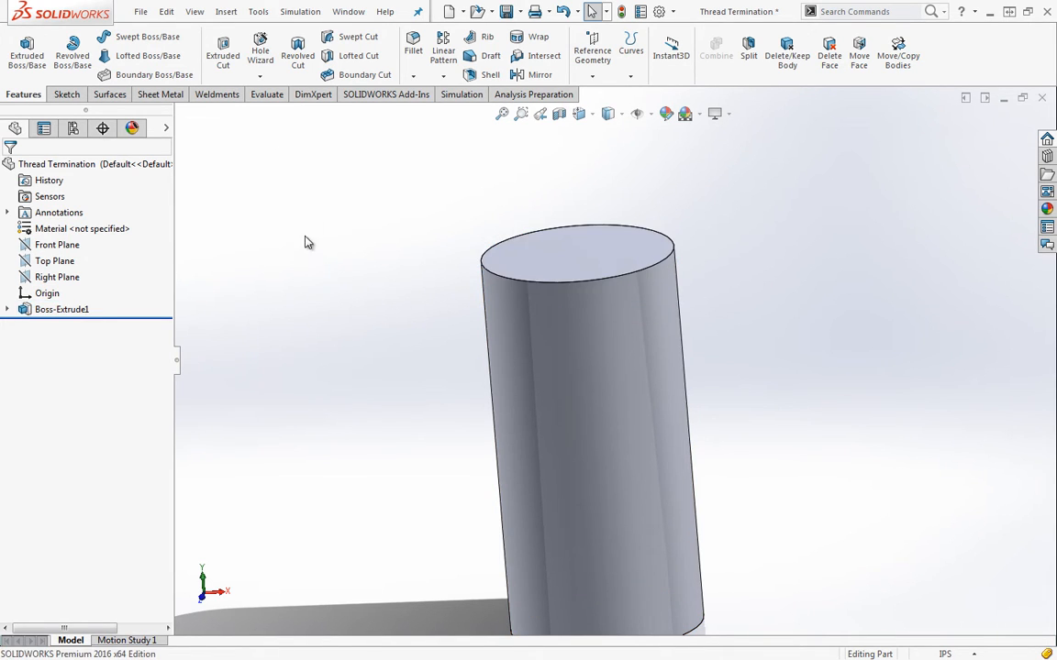
pyautogui.click(261, 51)
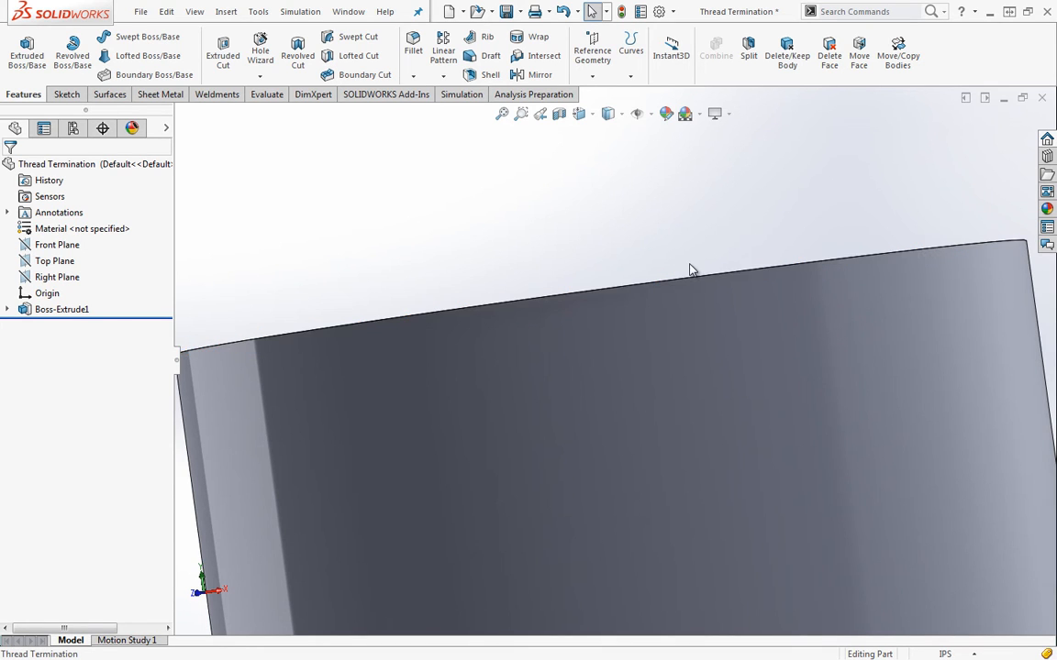
pyautogui.moveTo(670, 341)
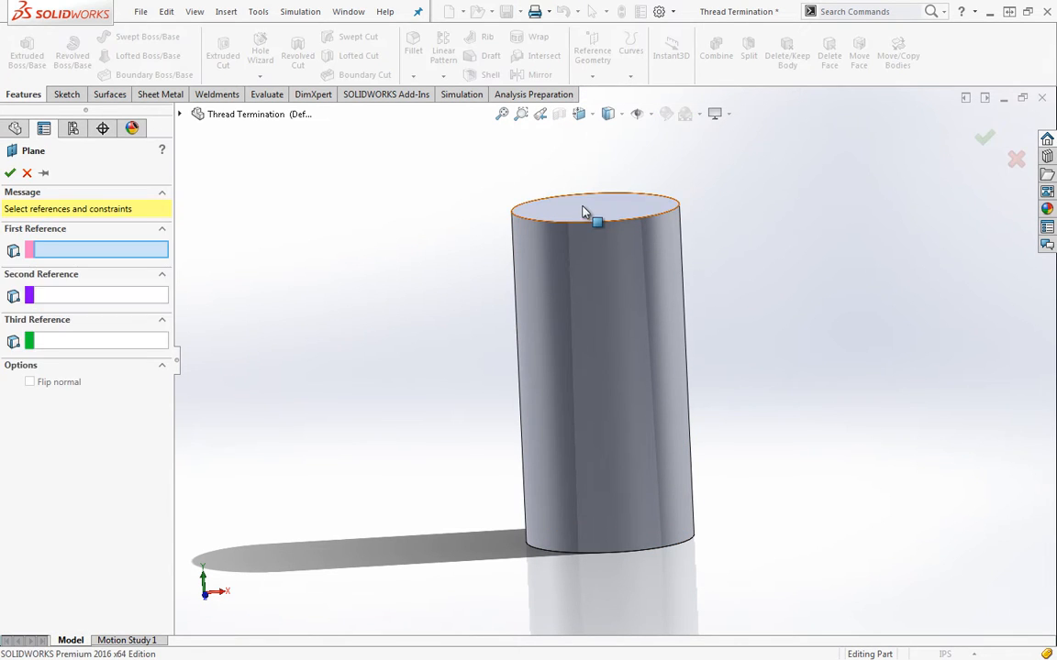
# - Create Plane4 offset below the cylinder's top face with Flip offset, and pick it for a new sketch
pyautogui.click(594, 198)
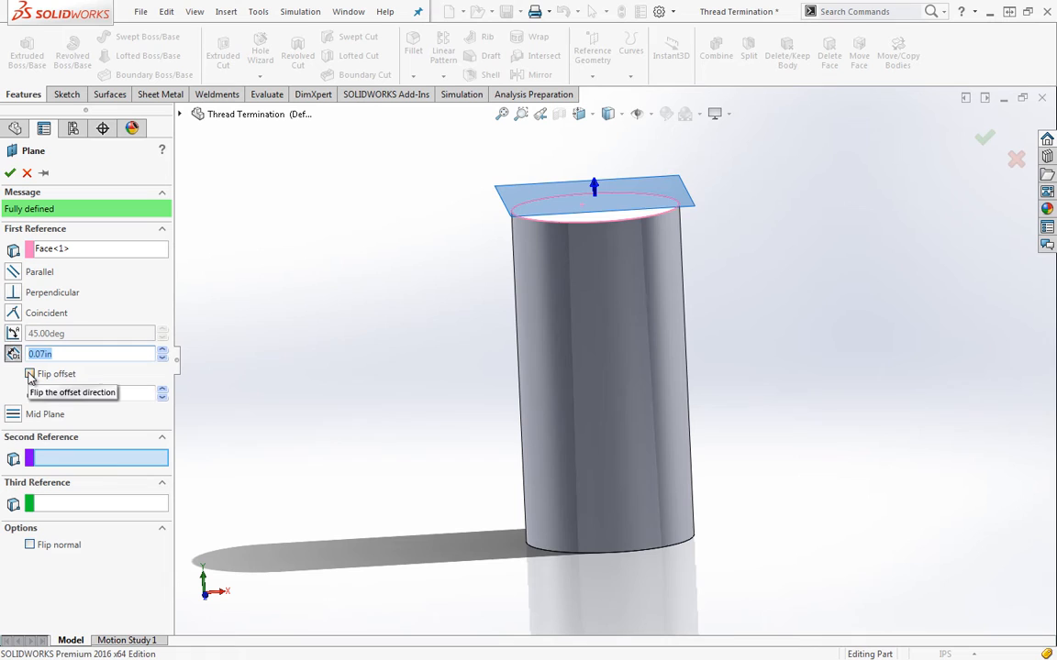
pyautogui.click(29, 374)
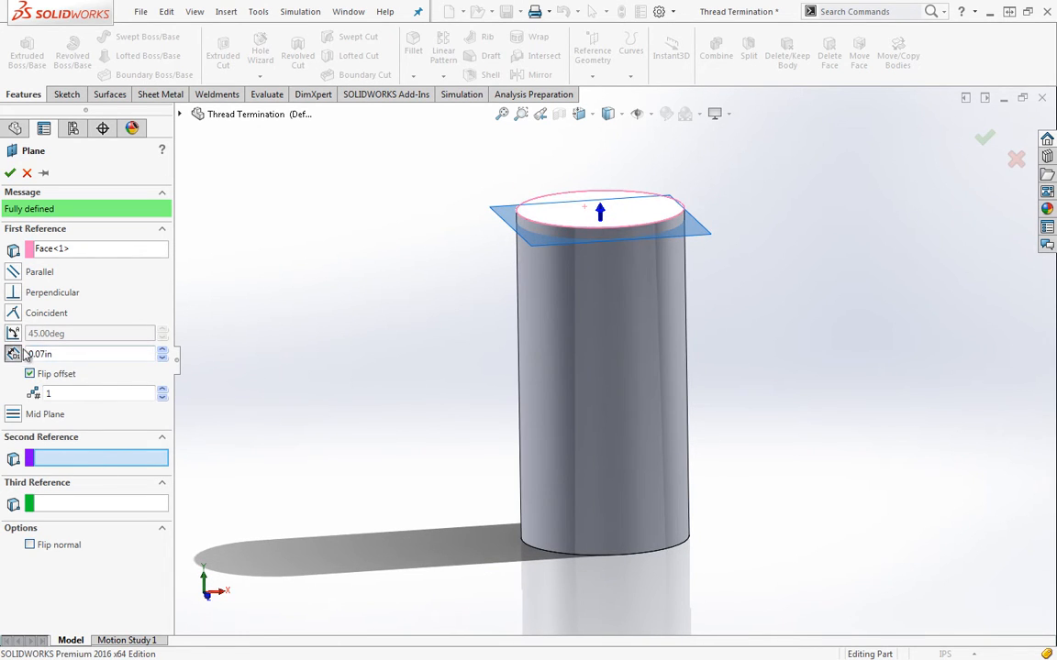
pyautogui.moveTo(304, 356)
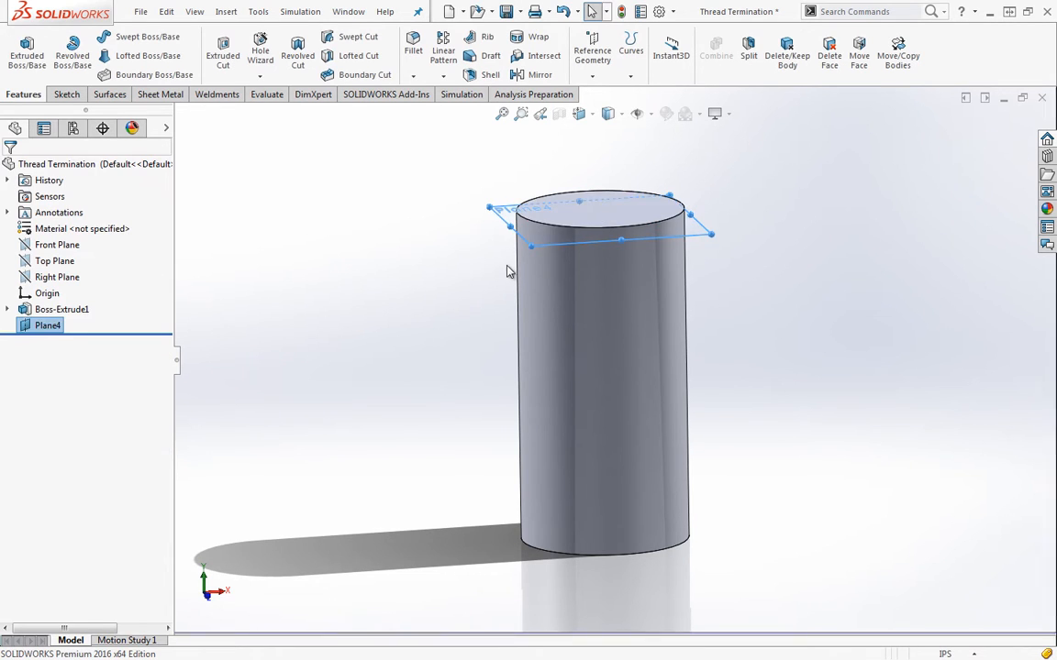
pyautogui.click(605, 235)
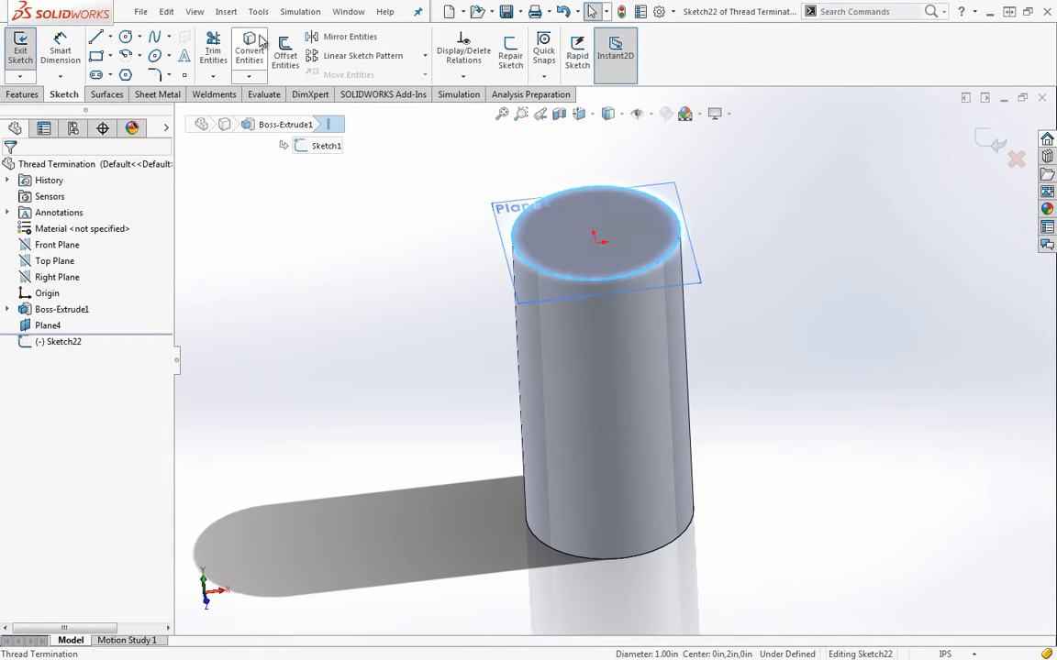
# - Start a Helix/Spiral, try a 225 start angle, then reset it to 0.00deg
pyautogui.click(22, 93)
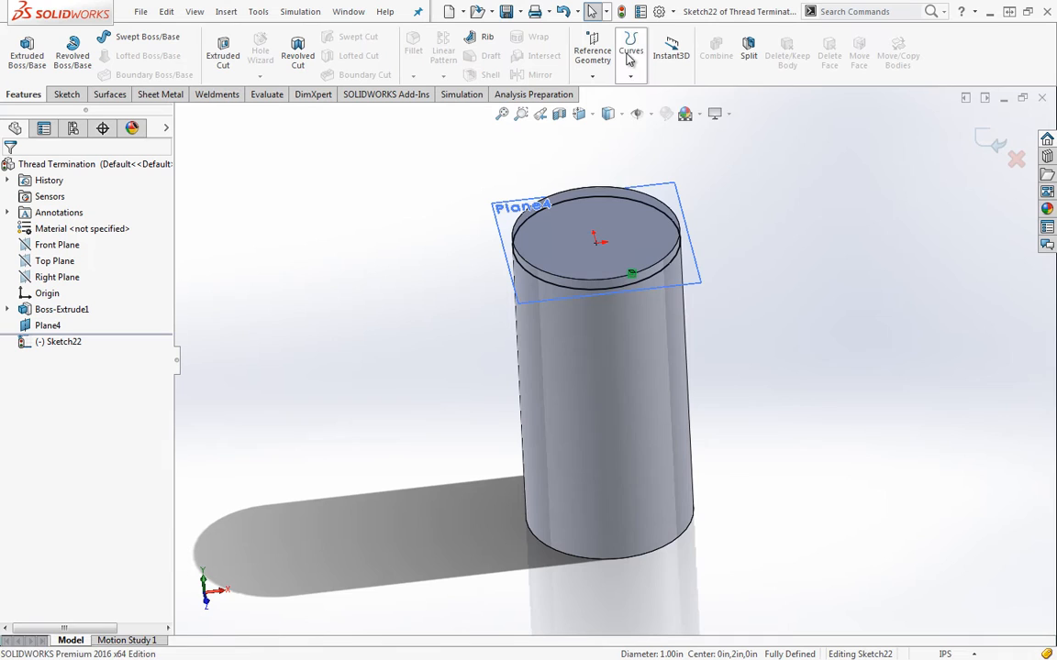
pyautogui.click(631, 51)
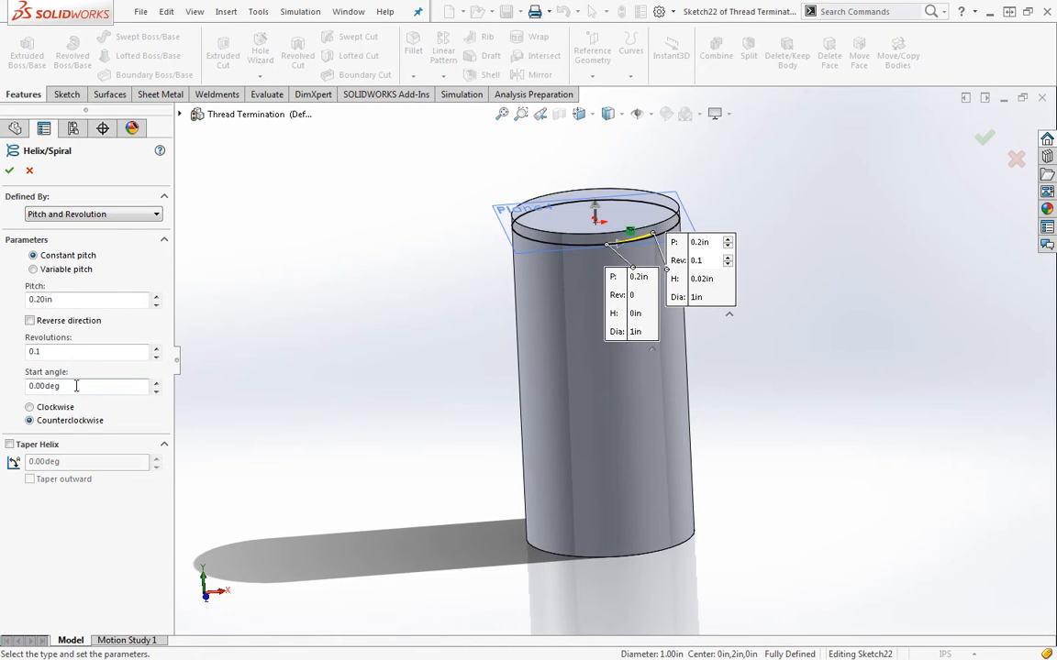
pyautogui.tripleClick(88, 385)
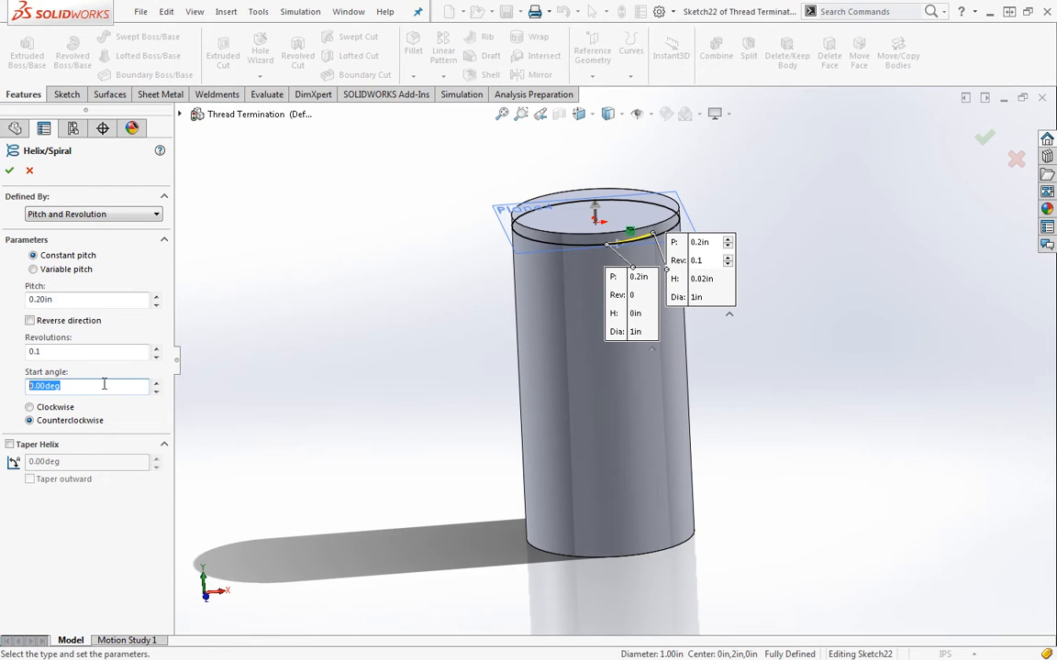
pyautogui.write('225')
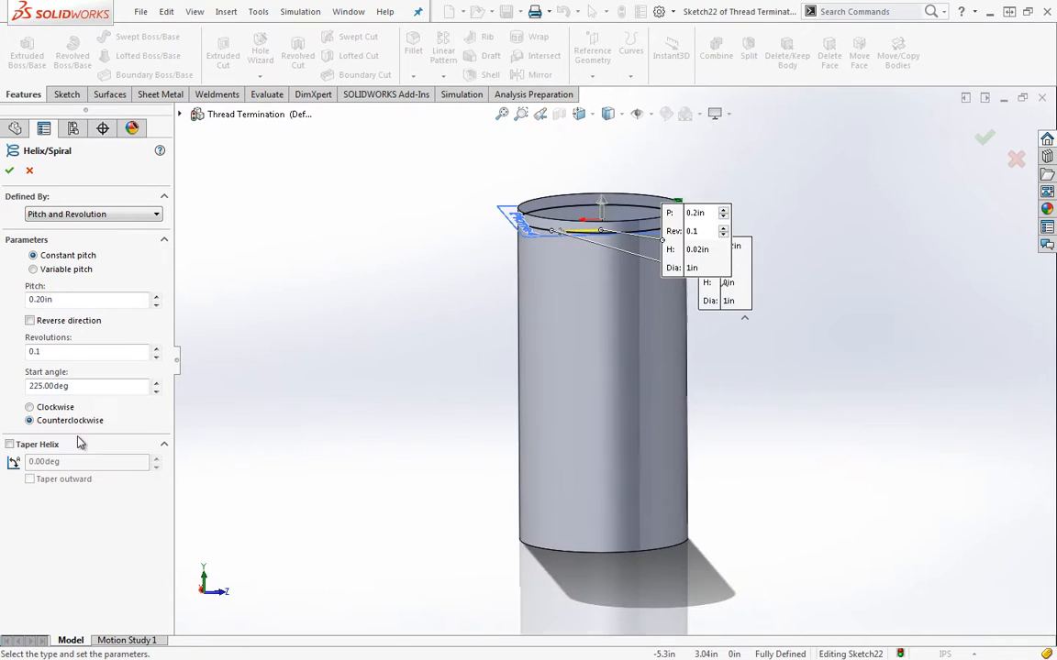
pyautogui.tripleClick(88, 386)
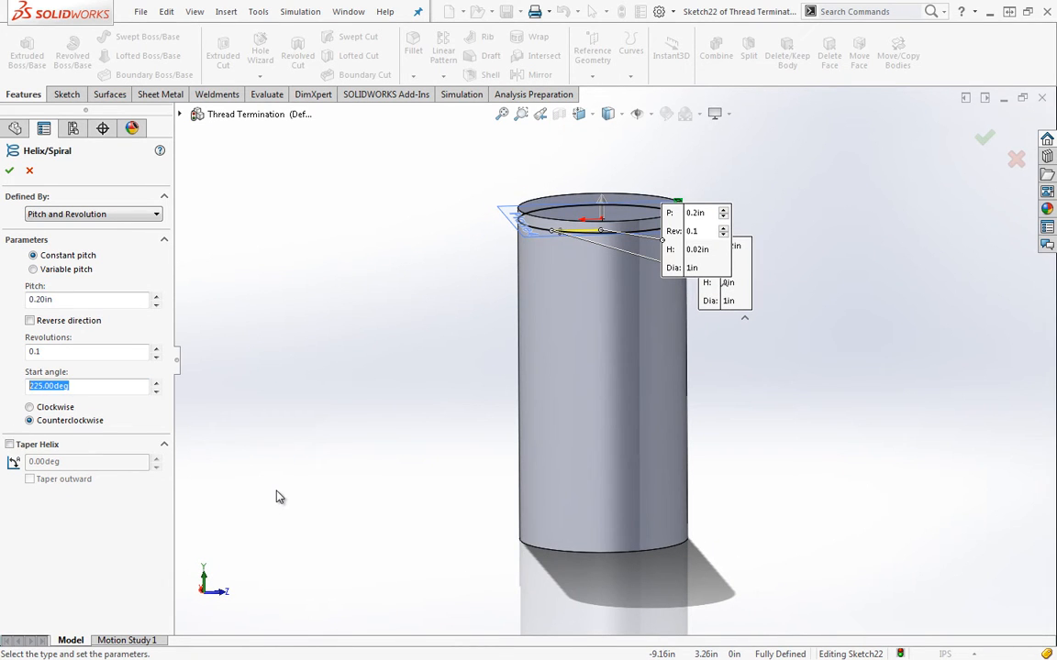
pyautogui.write('0.00deg')
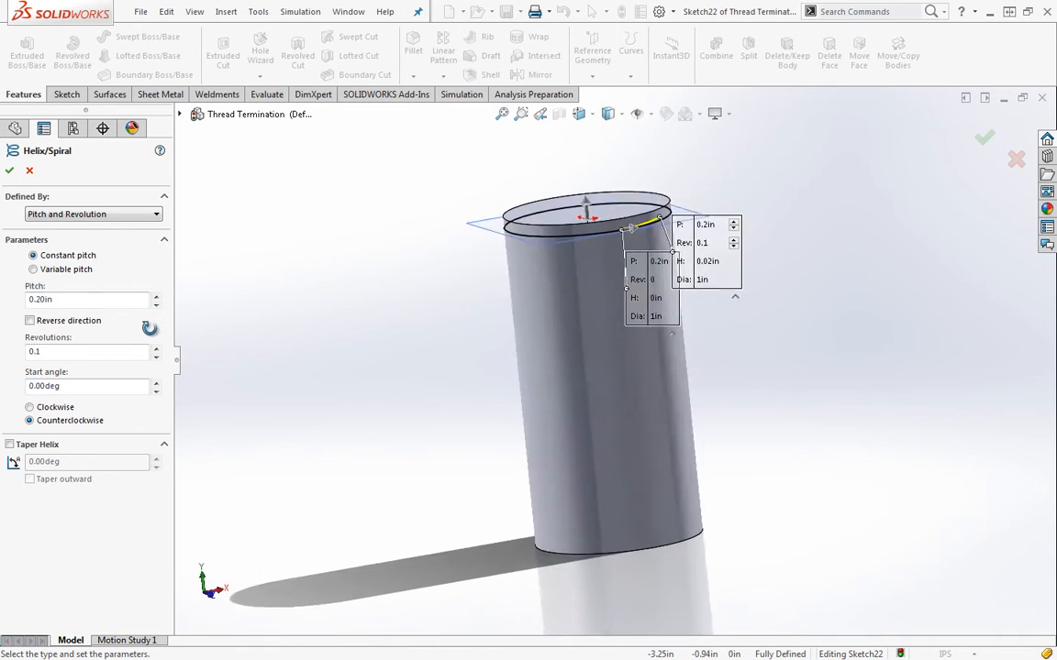
# - Reverse the helix to run downward, wind it clockwise and raise the revolutions with the spinner
pyautogui.click(30, 319)
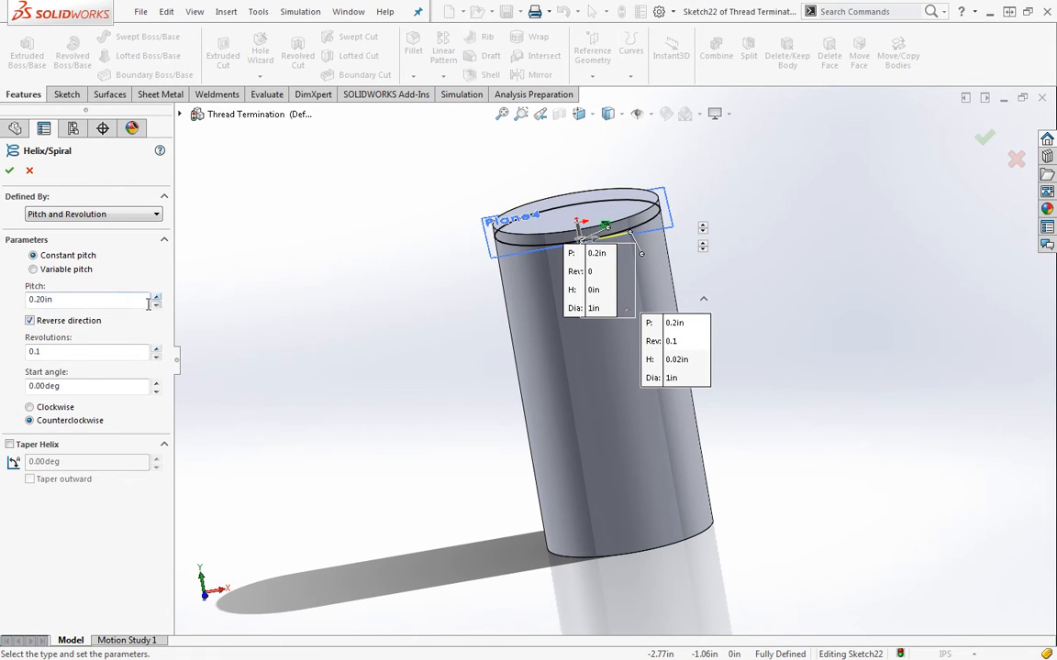
pyautogui.click(155, 348)
pyautogui.write('1.6')
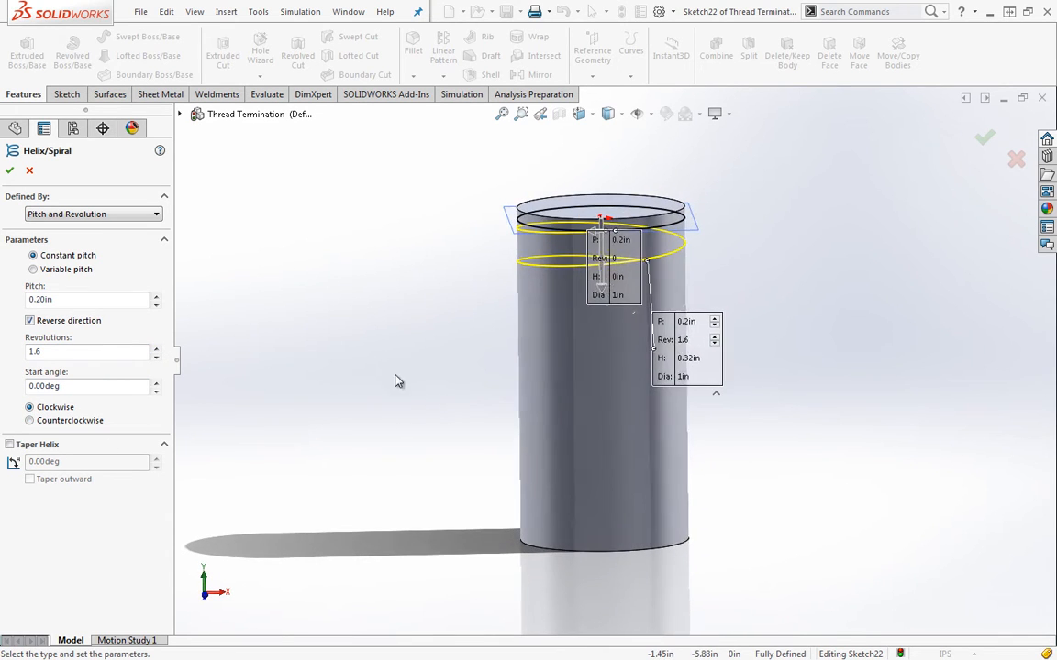
pyautogui.click(156, 349)
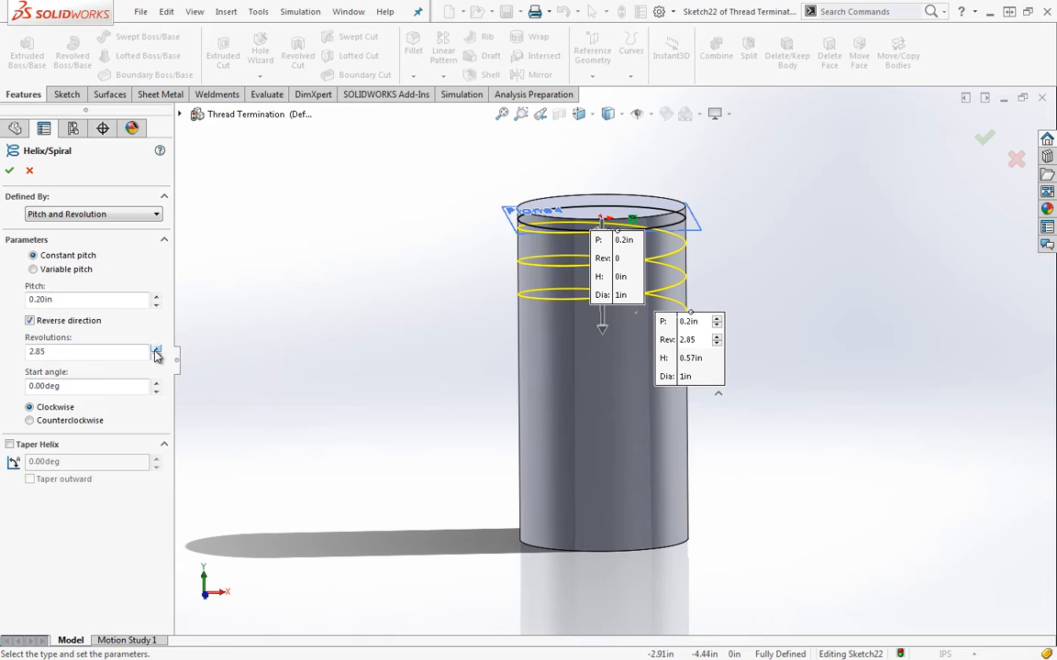
pyautogui.click(156, 349)
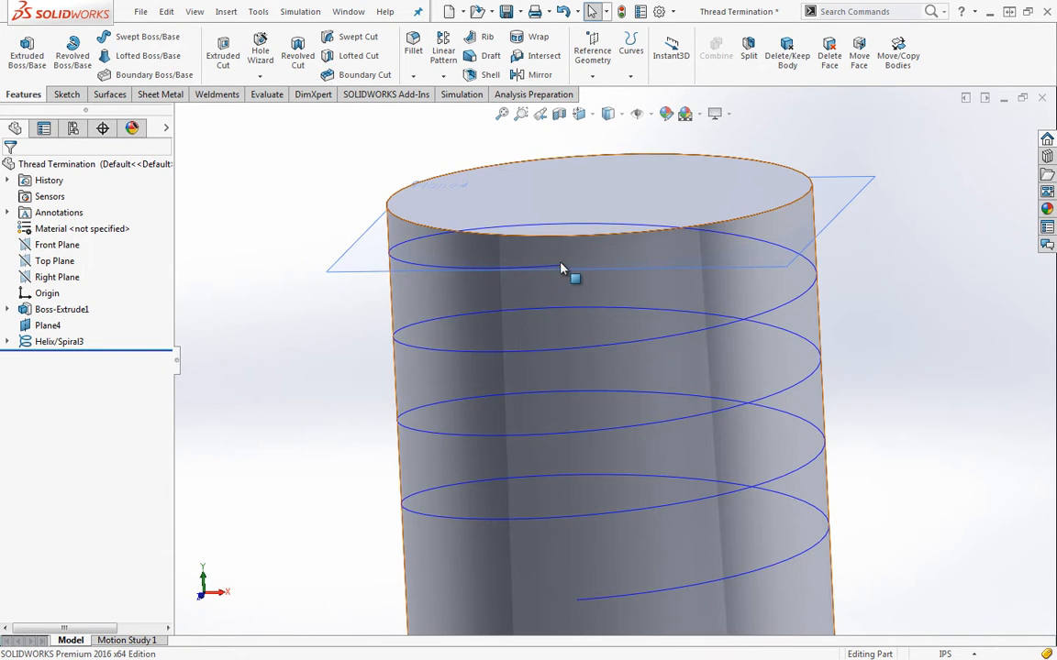
pyautogui.click(57, 277)
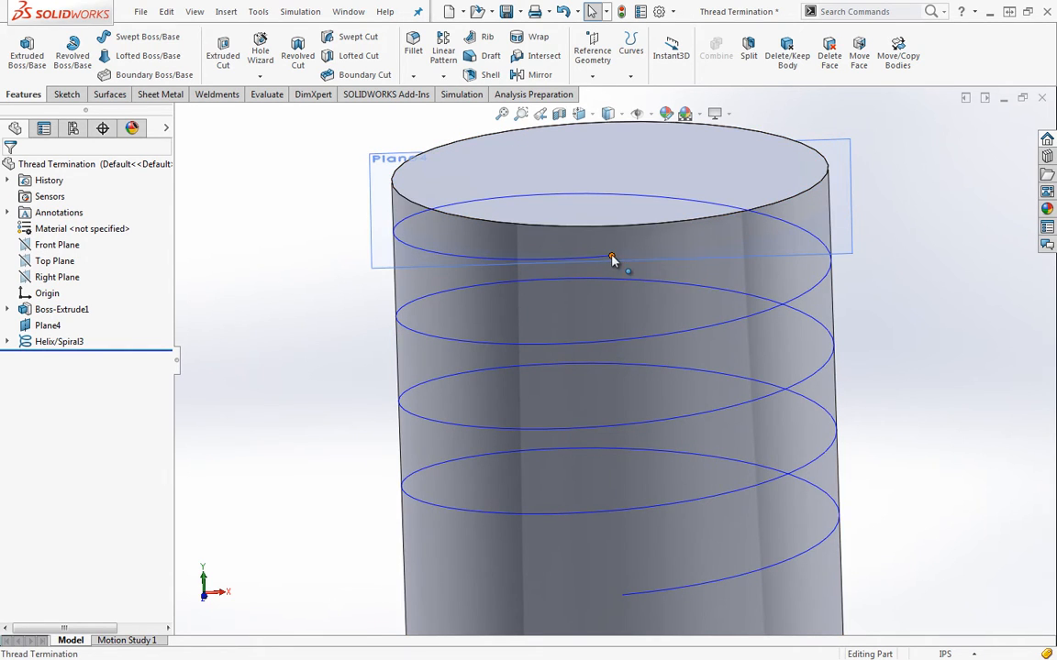
pyautogui.moveTo(668, 248)
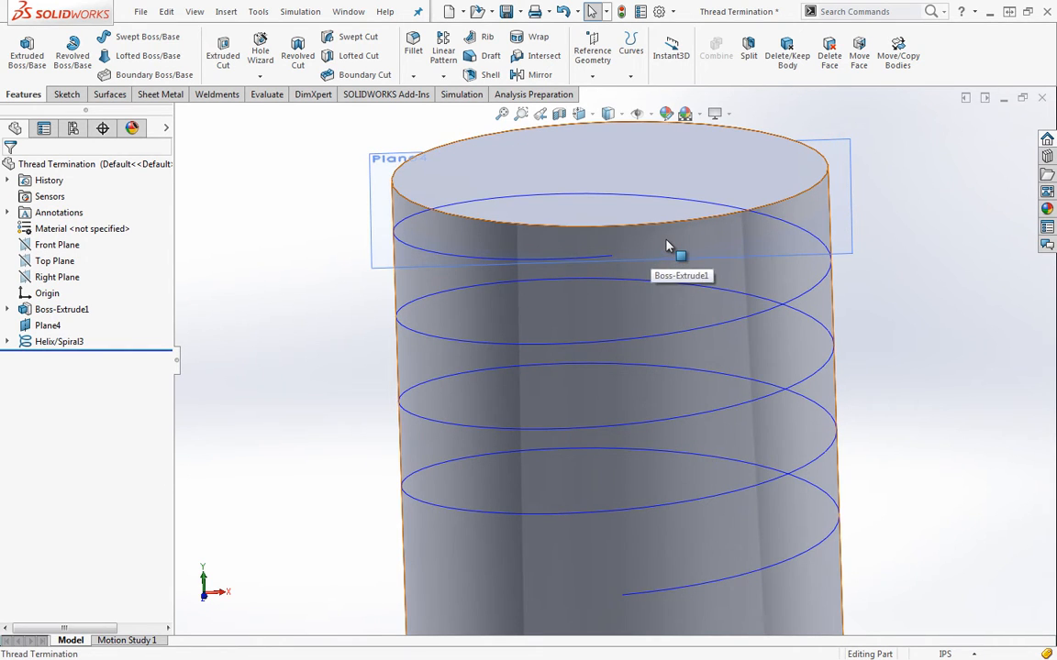
pyautogui.moveTo(622, 587)
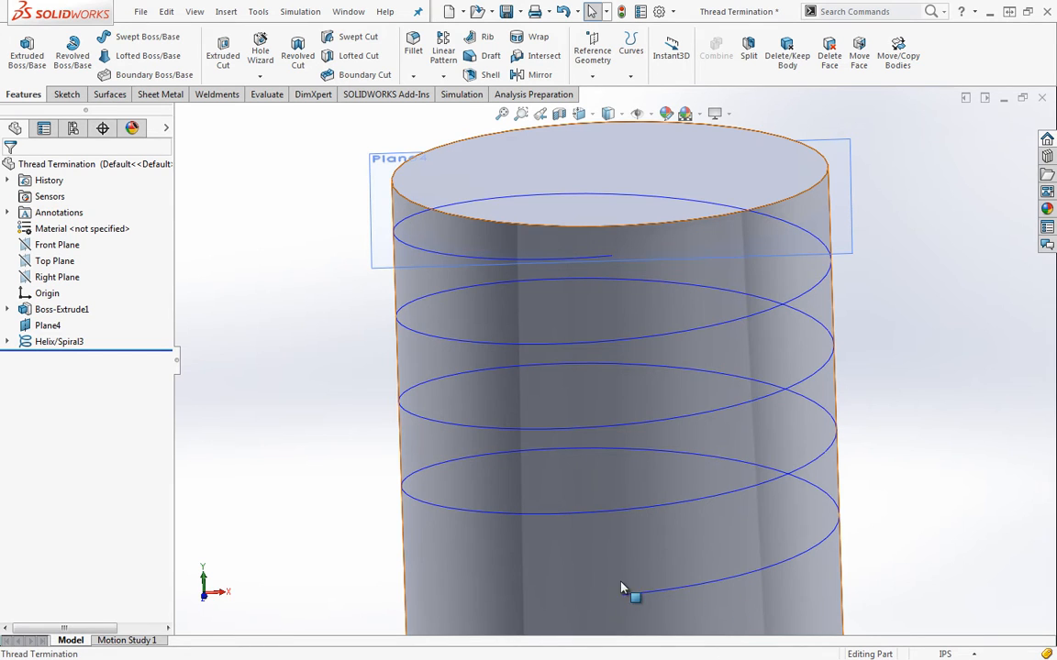
pyautogui.moveTo(590, 250)
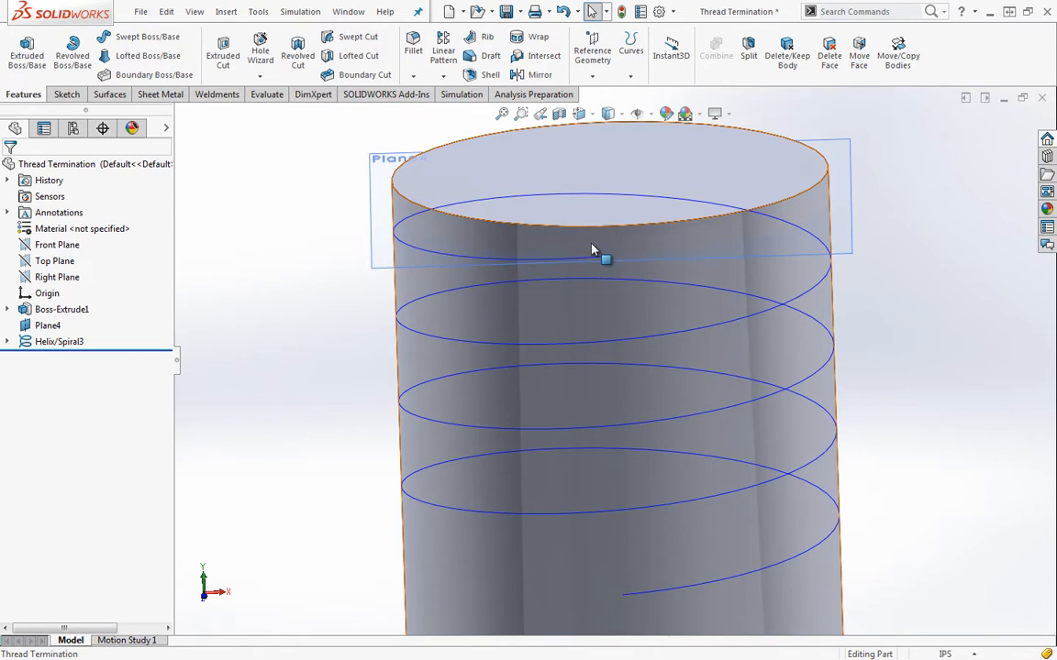
pyautogui.moveTo(686, 255)
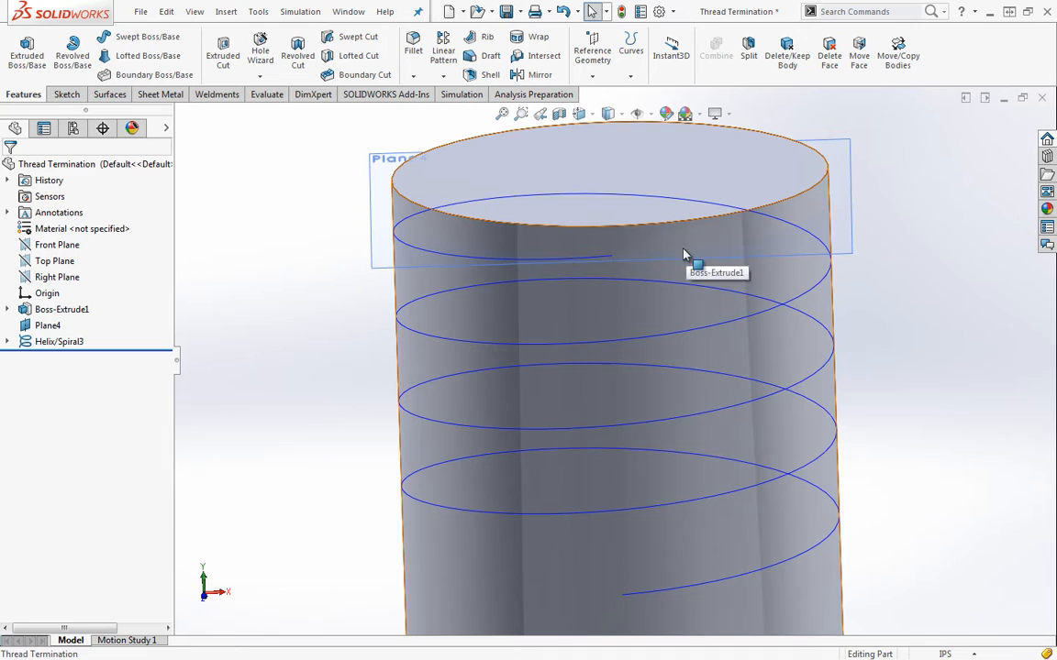
pyautogui.moveTo(622, 612)
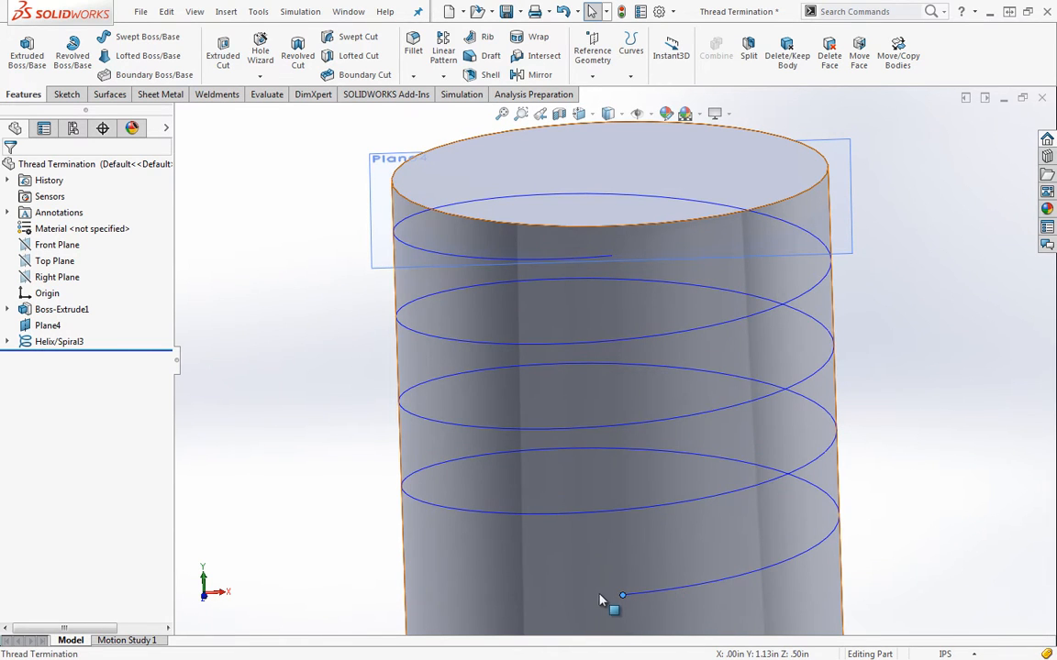
# - Sketch on Plane4 with the cylinder's top edge converted into a 1.00 in circle, and reach the Curves list
pyautogui.click(48, 324)
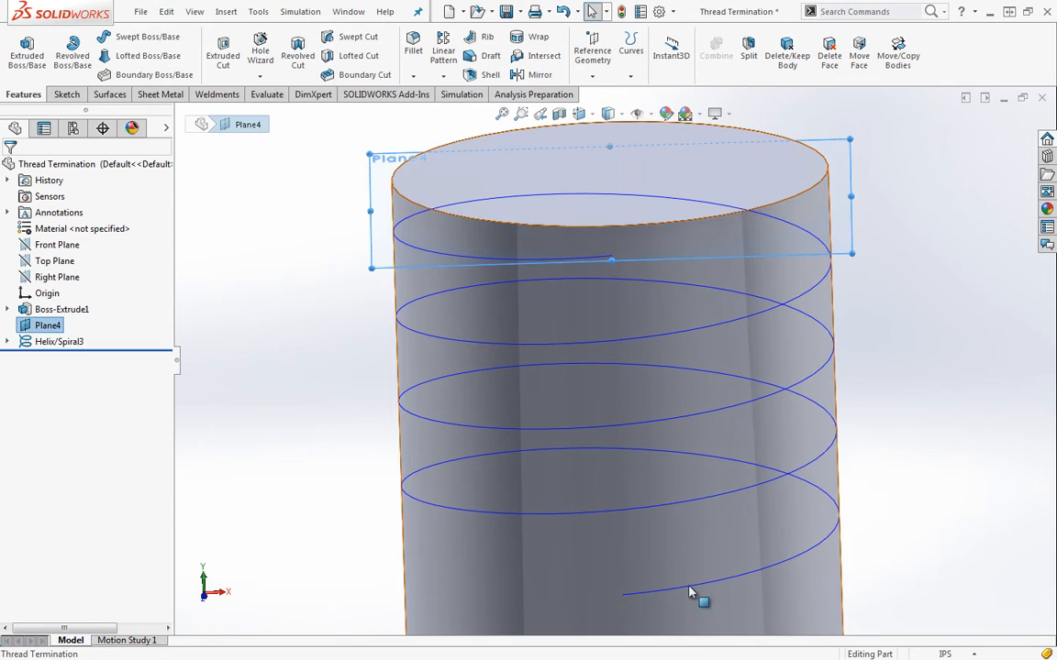
pyautogui.moveTo(463, 292)
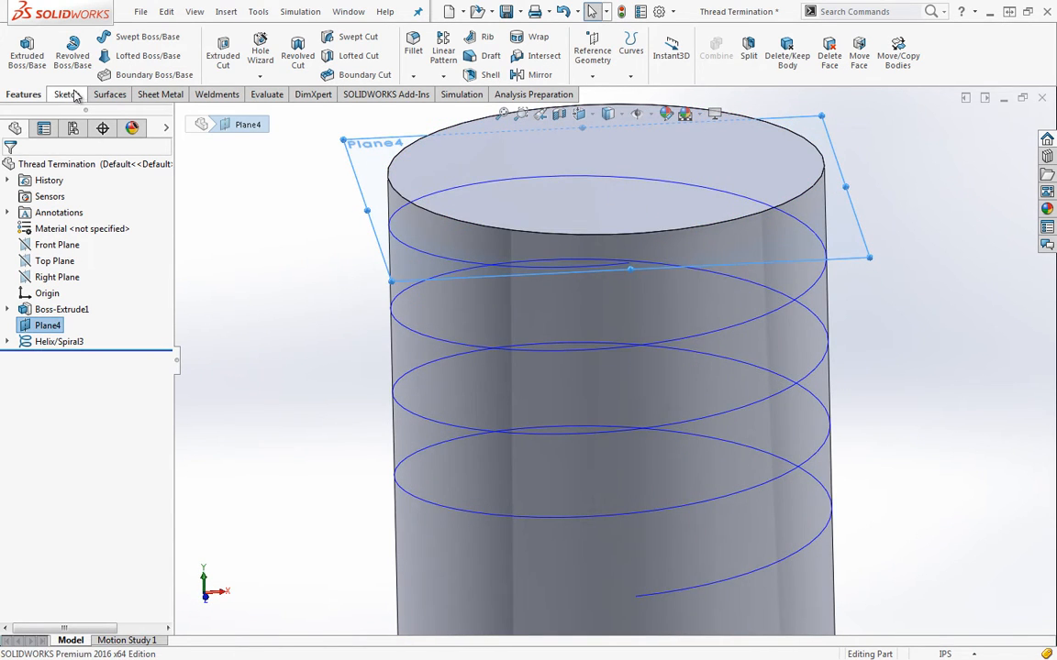
pyautogui.click(62, 95)
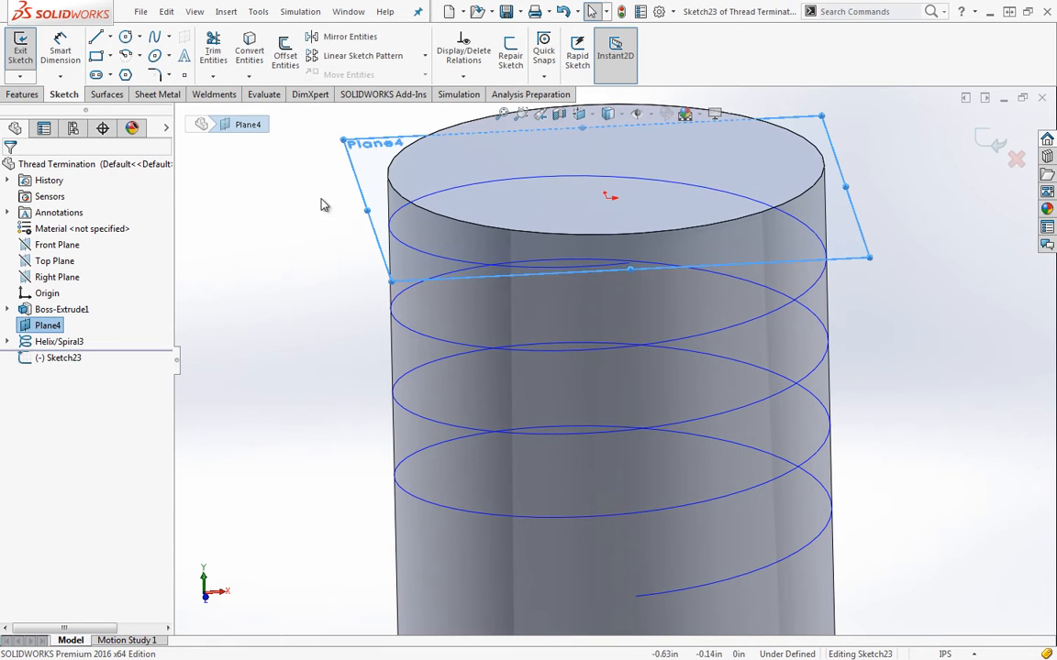
pyautogui.click(502, 224)
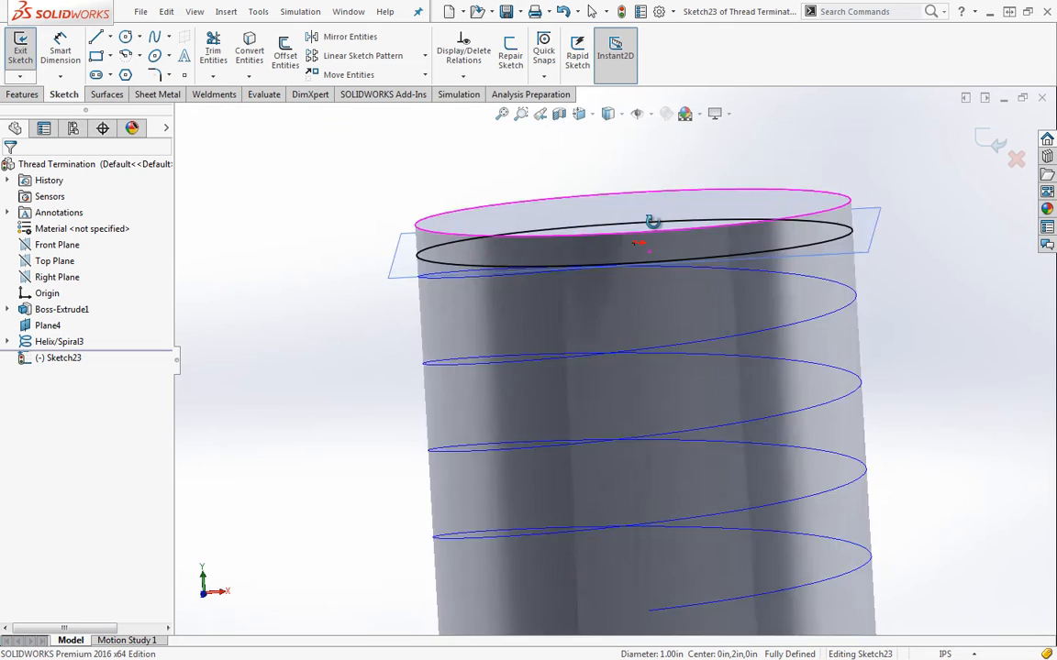
pyautogui.click(631, 51)
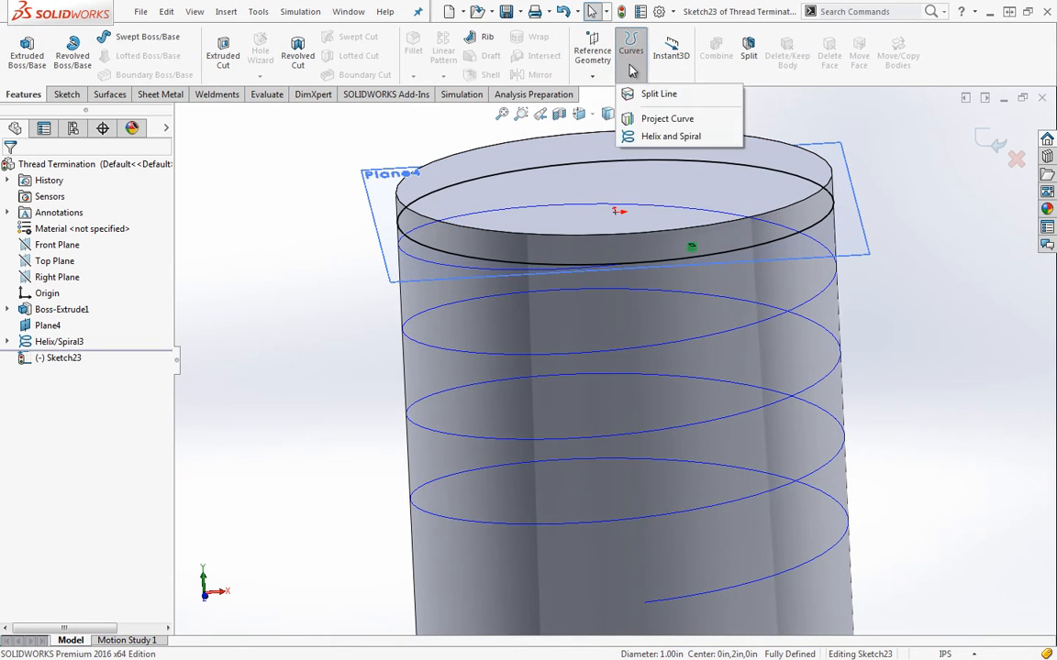
# - Start a Helix/Spiral from the new circle, rising above the cylinder top, toggling its direction options
pyautogui.click(670, 136)
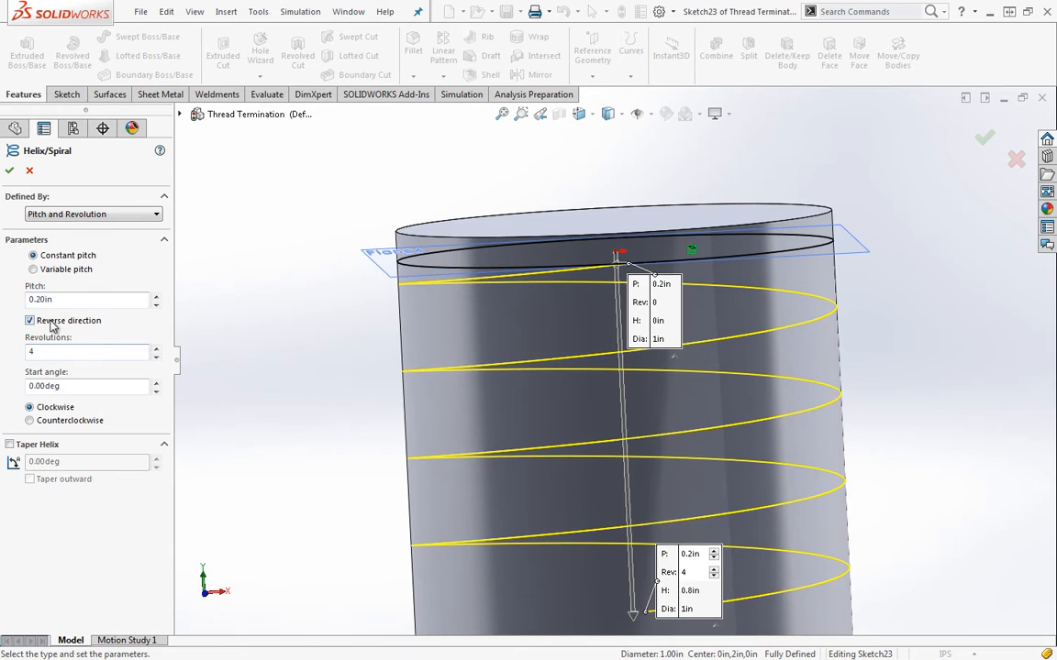
pyautogui.click(29, 319)
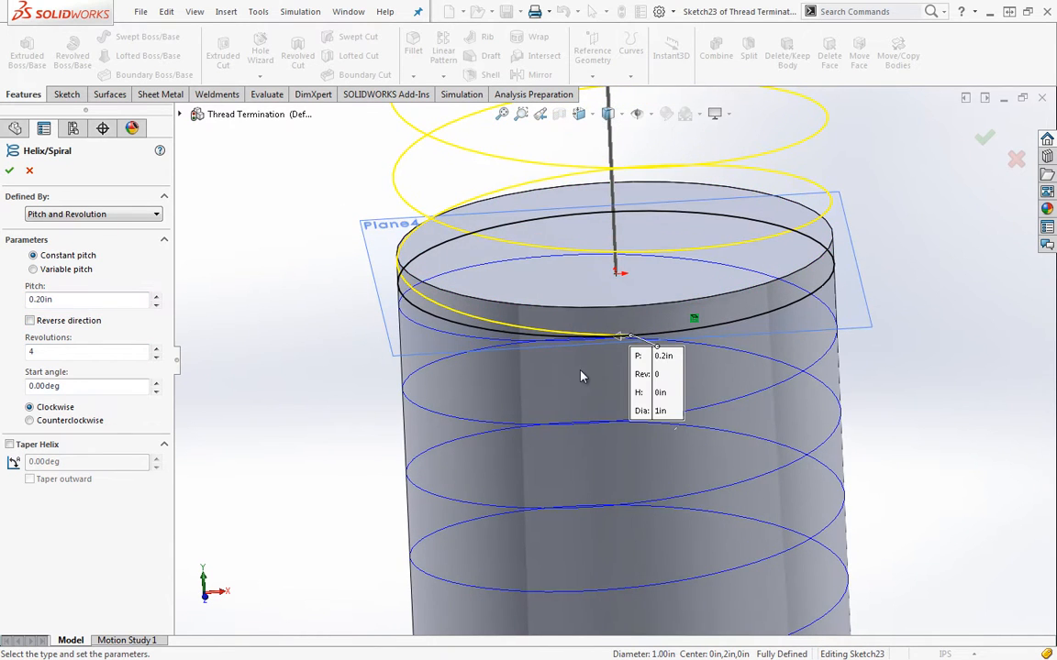
pyautogui.click(29, 420)
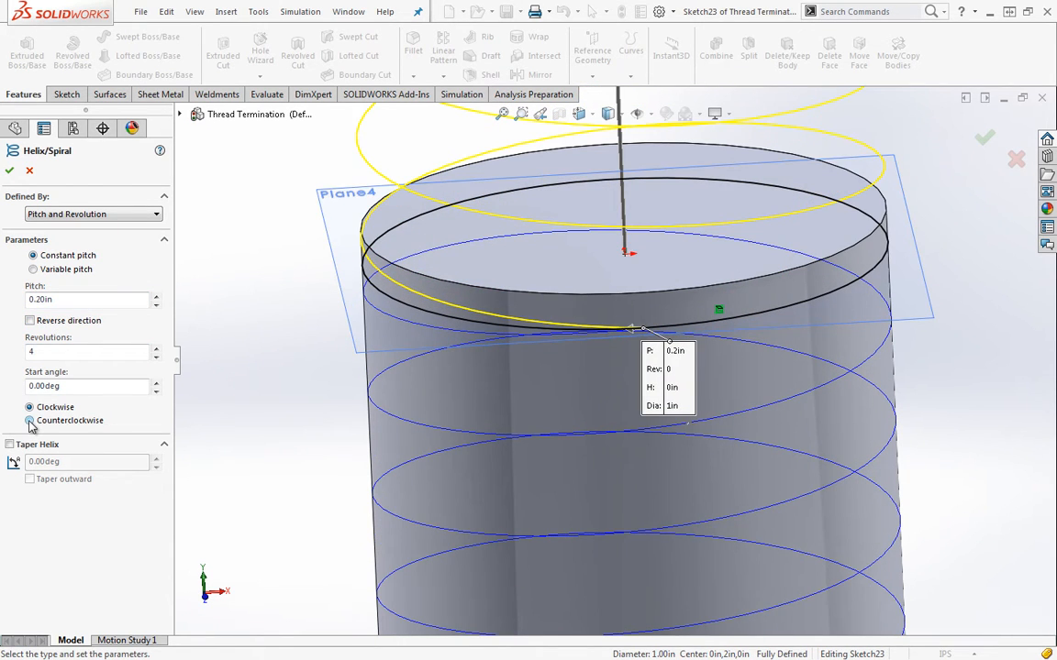
pyautogui.click(33, 420)
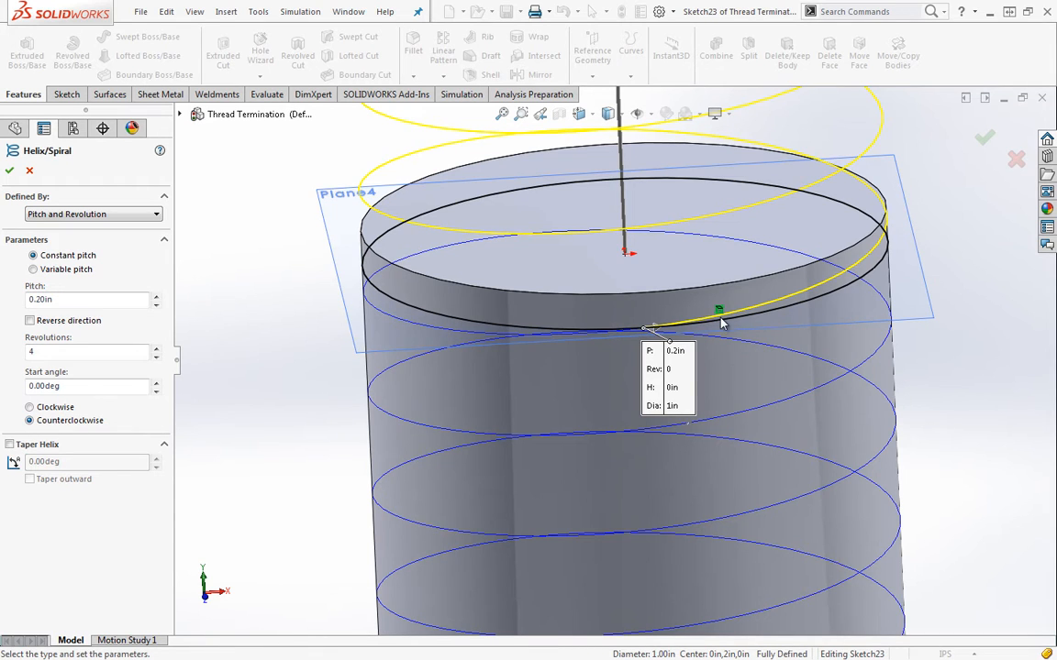
# - Lower the helix revolutions with the spinner, then set them to 0.1
pyautogui.click(156, 356)
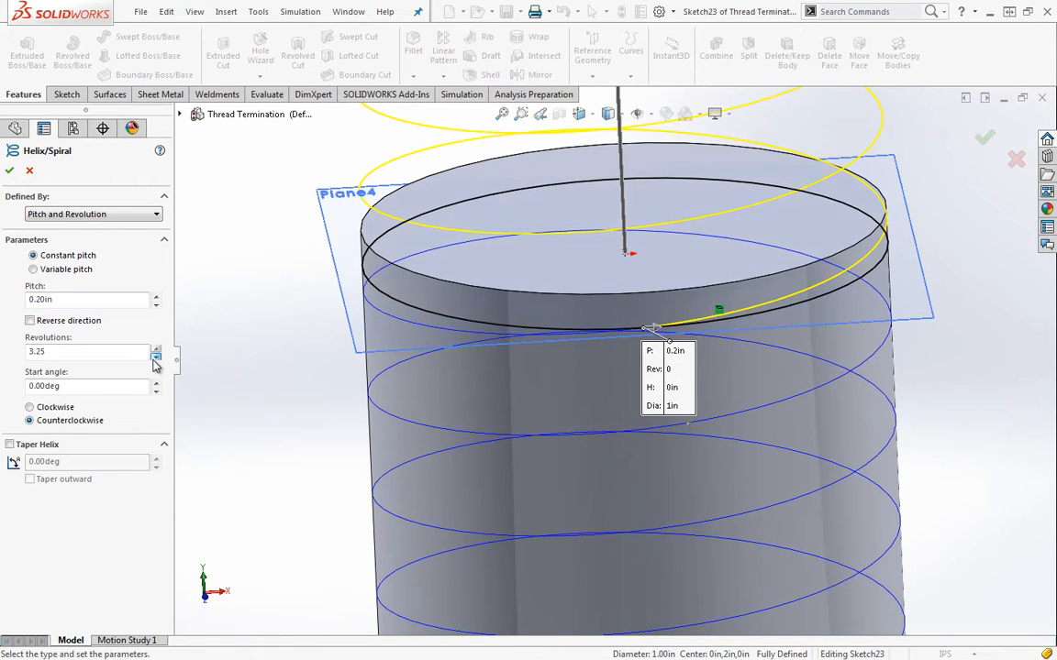
pyautogui.click(156, 356)
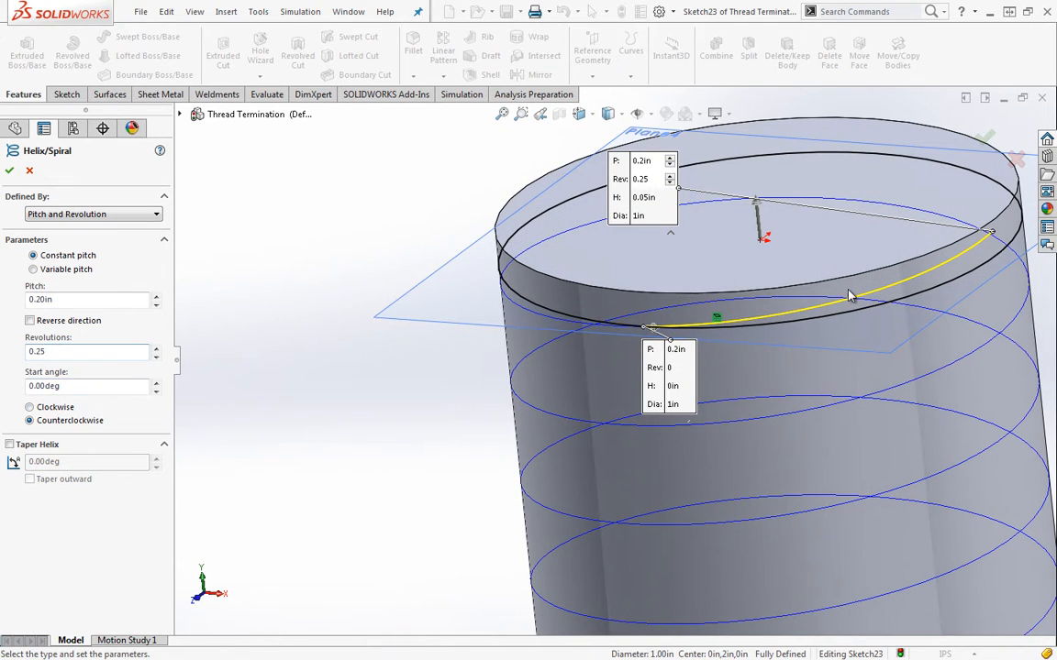
pyautogui.tripleClick(83, 353)
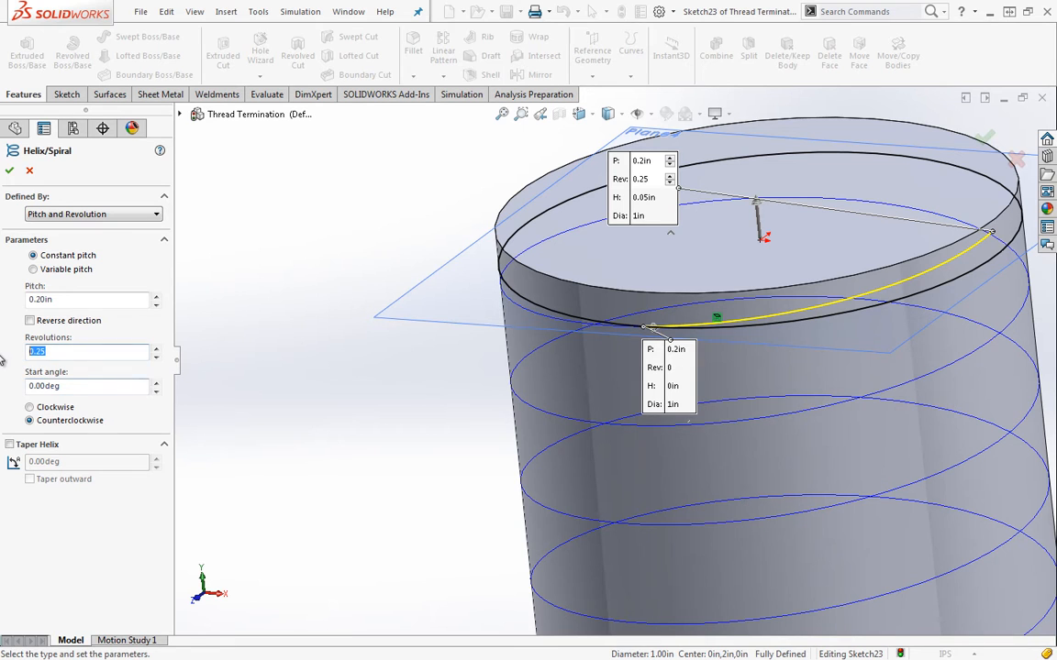
pyautogui.write('0.1')
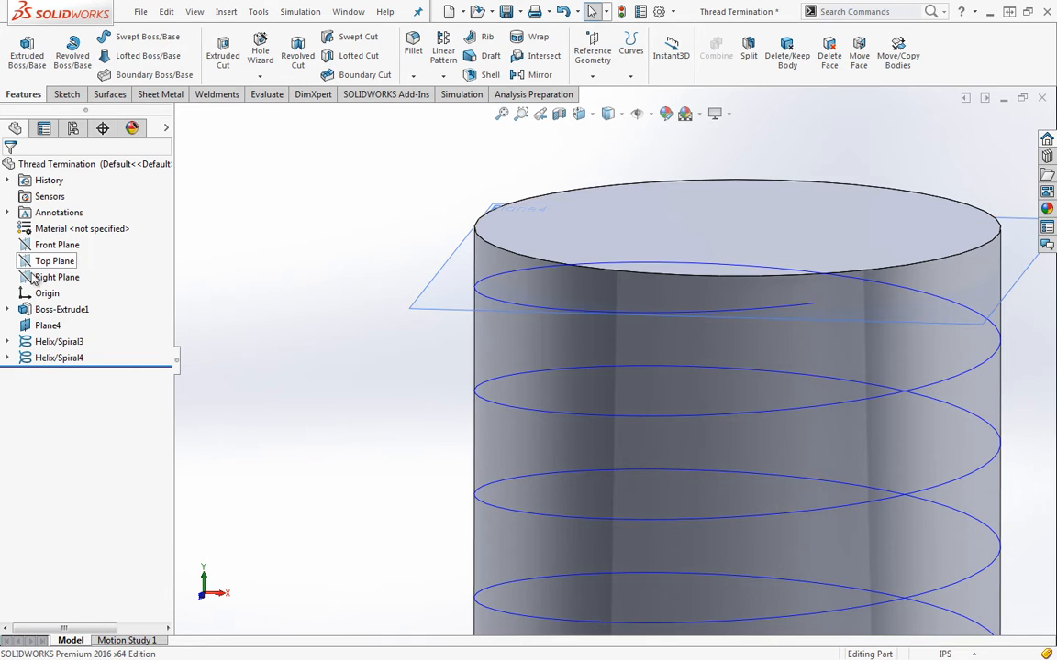
# - Select the Right Plane in the FeatureManager tree and open a new sketch on it
pyautogui.click(57, 277)
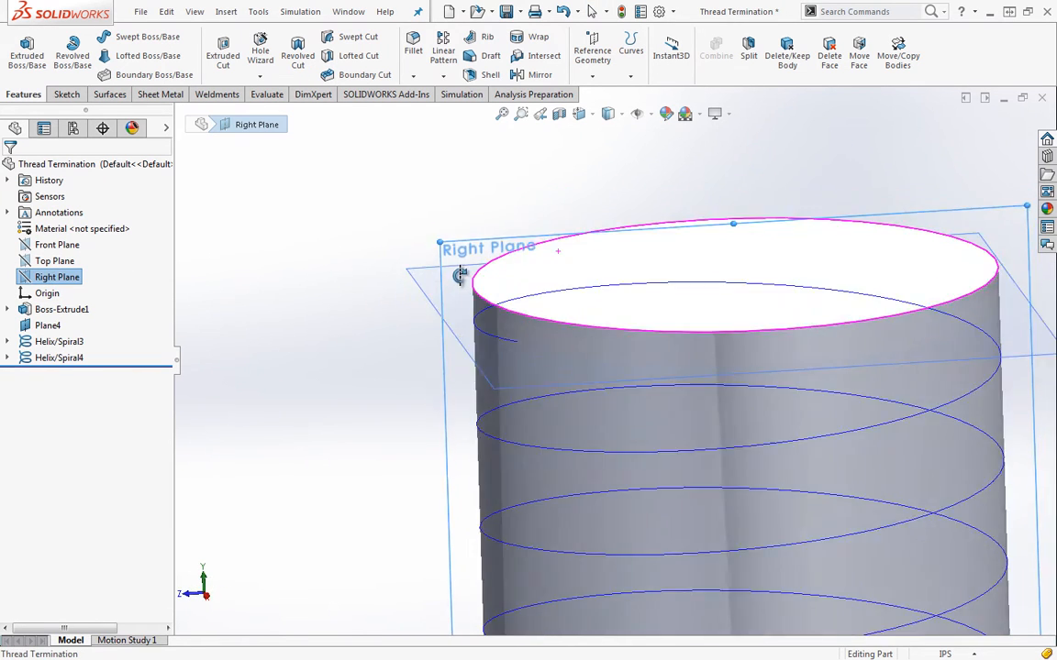
pyautogui.rightClick(458, 275)
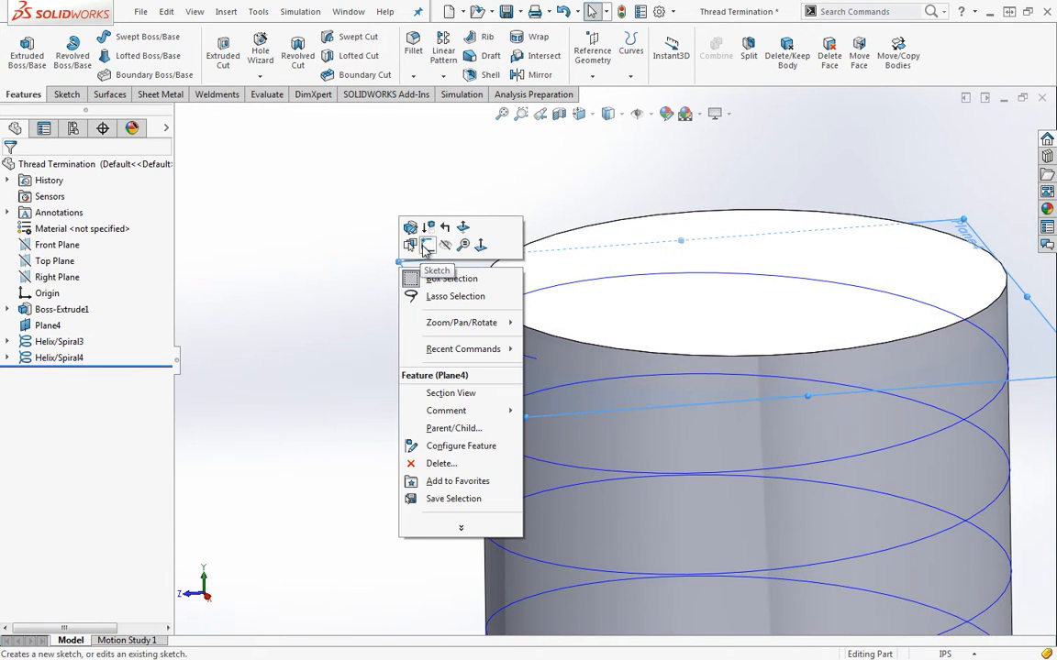
pyautogui.click(56, 277)
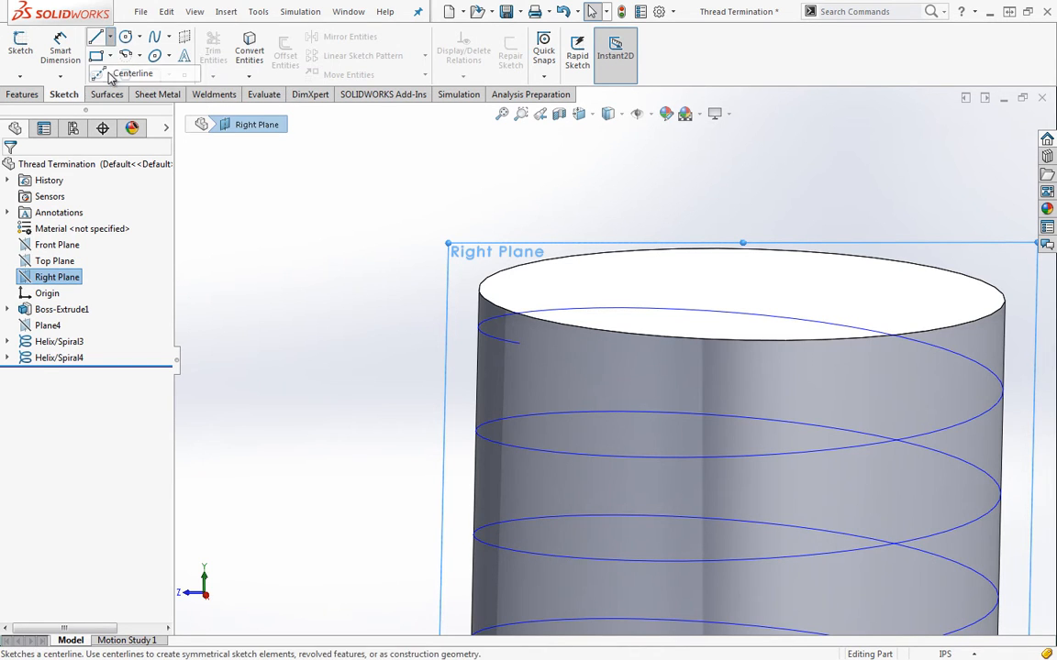
# - Draw a short centerline and add a Pierce relation between its endpoint and the helix, fully defining Sketch24
pyautogui.click(125, 73)
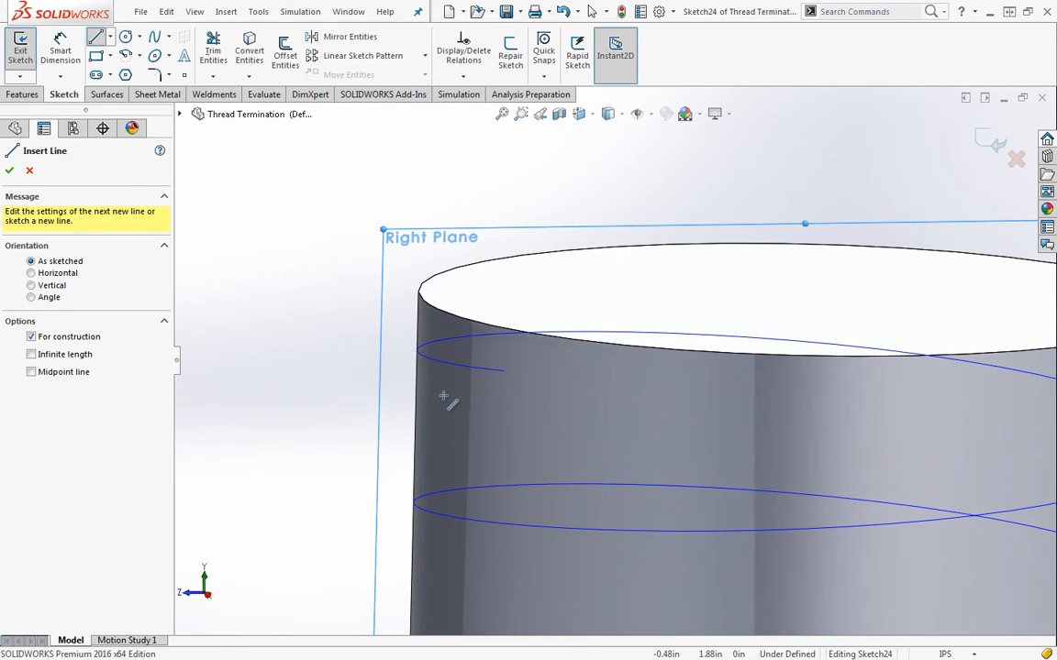
pyautogui.moveTo(411, 356)
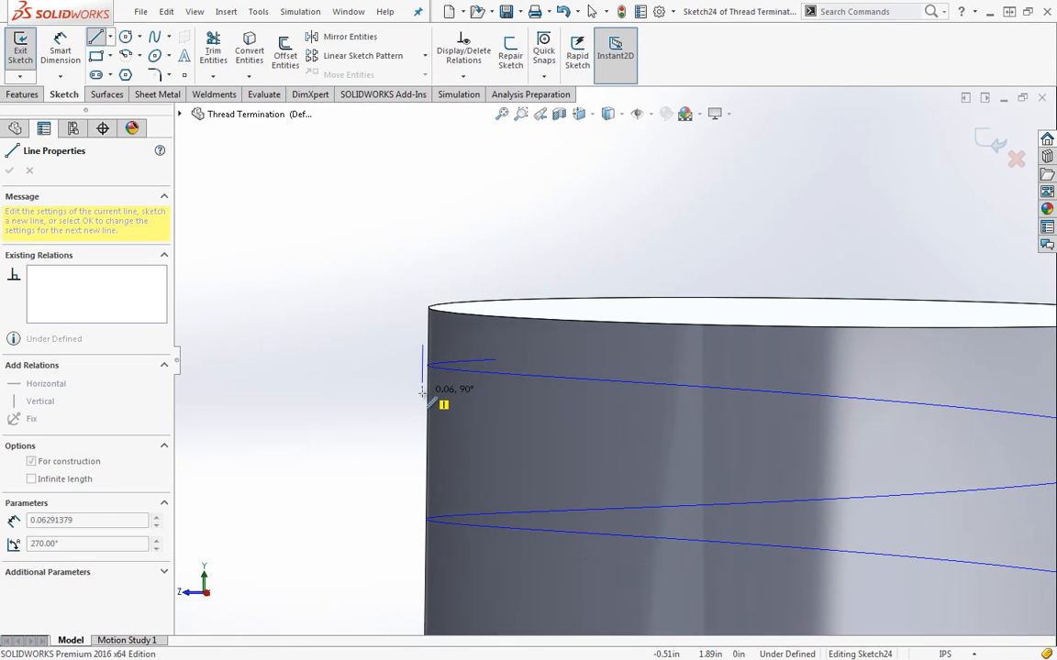
pyautogui.click(9, 171)
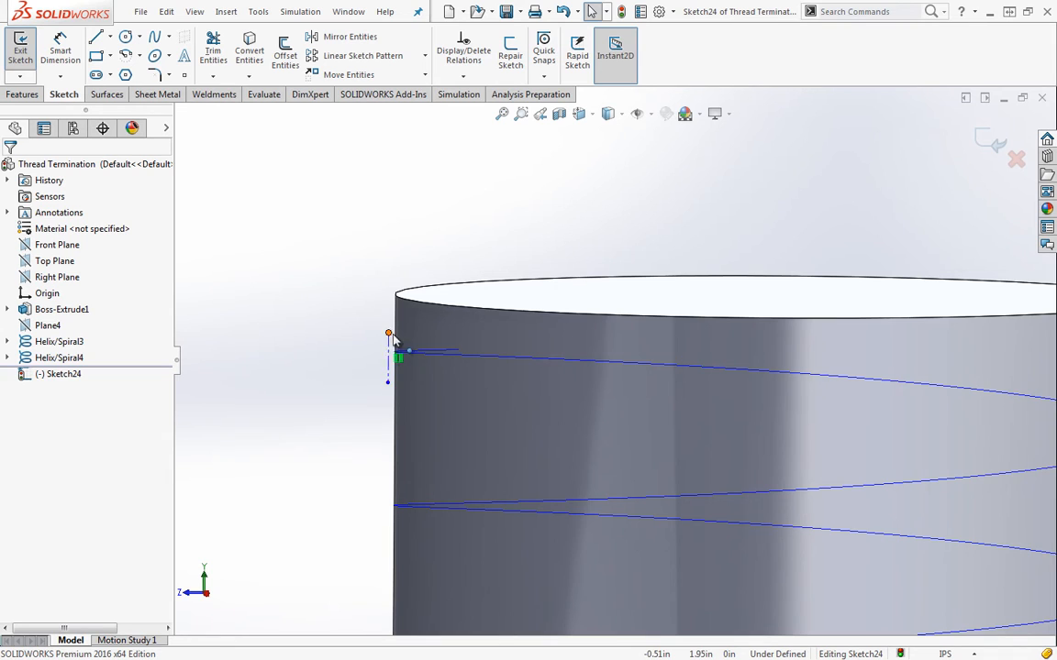
pyautogui.moveTo(462, 291)
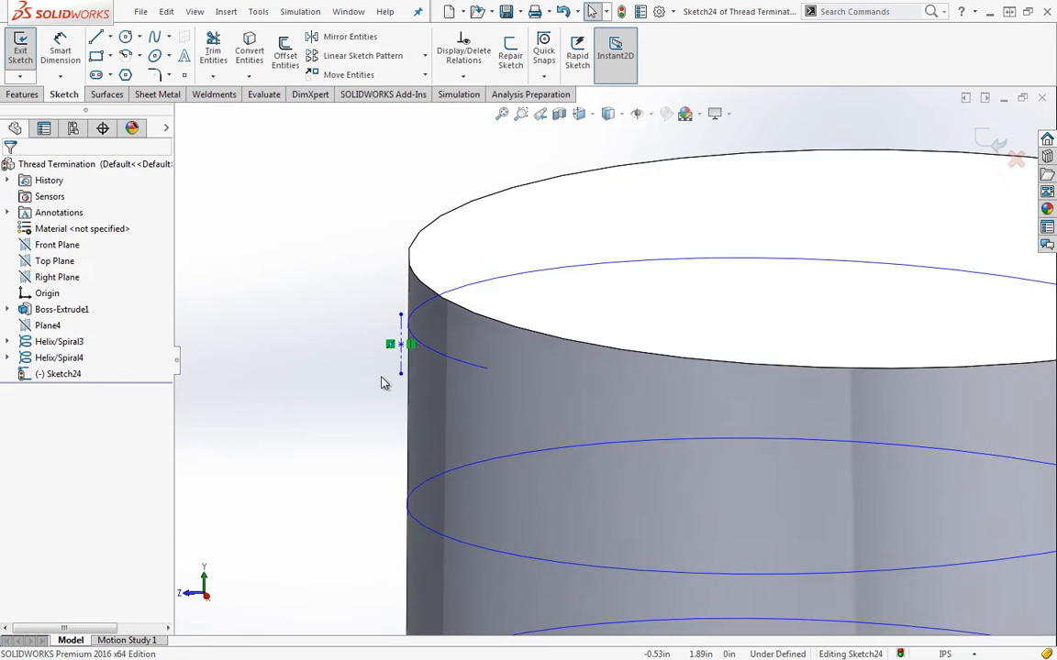
pyautogui.click(400, 345)
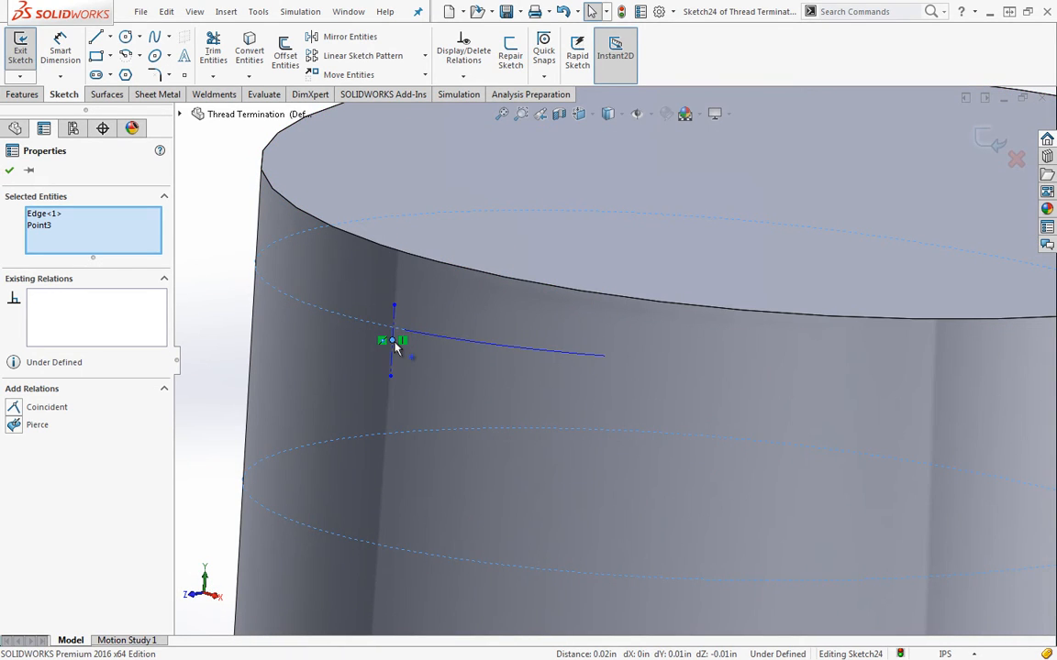
pyautogui.moveTo(383, 334)
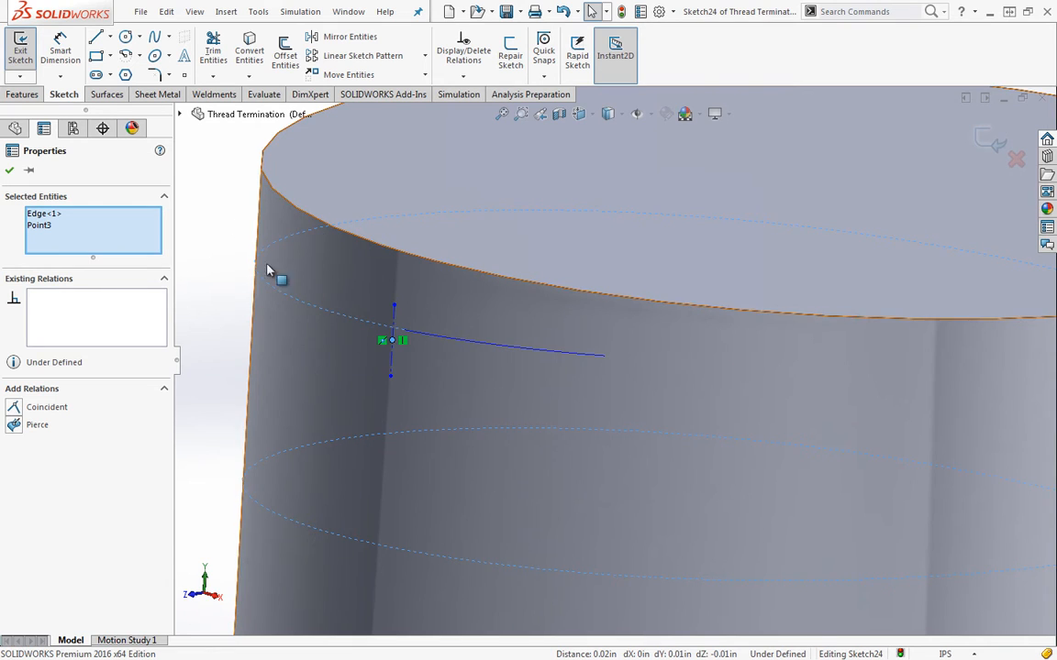
pyautogui.click(37, 425)
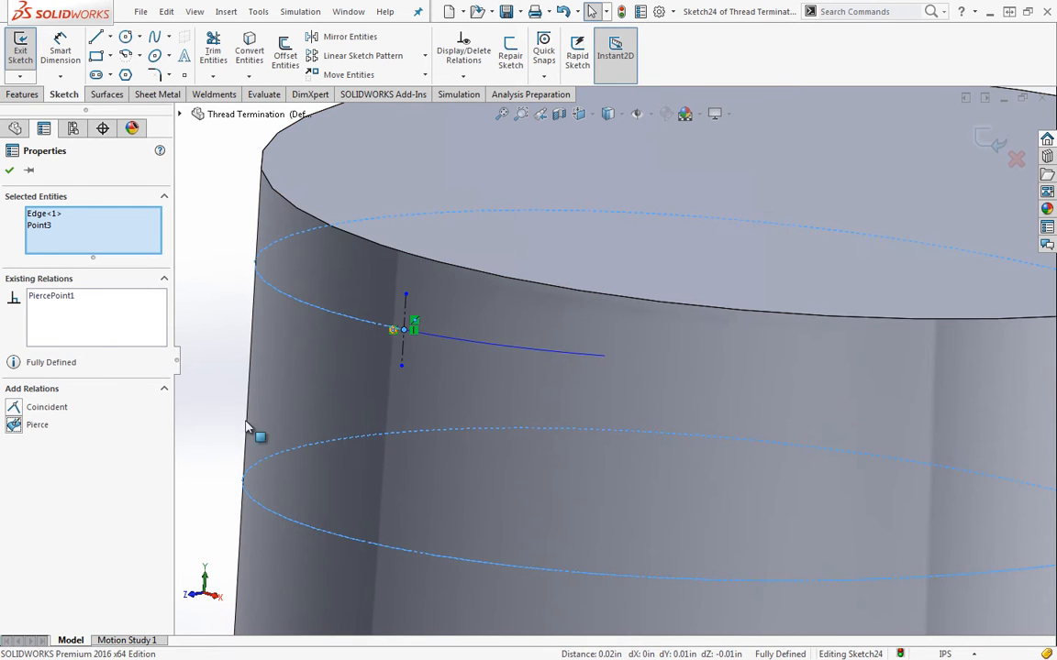
pyautogui.click(7, 171)
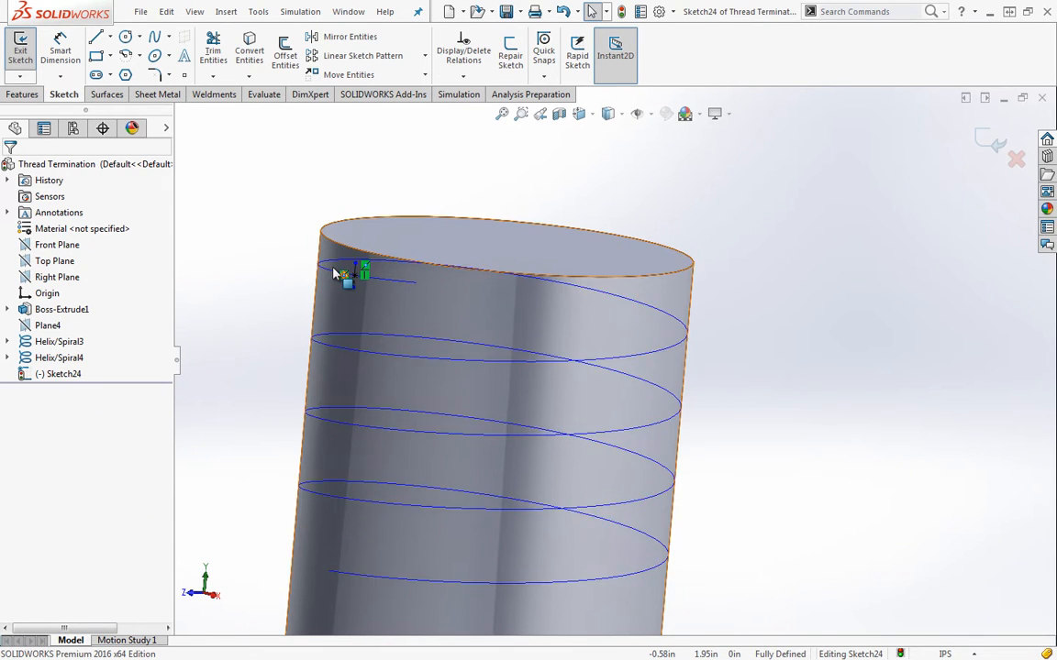
# - Draw a triangular thread profile at the pierced endpoint and dimension its vertical side's .02 offset
pyautogui.click(334, 352)
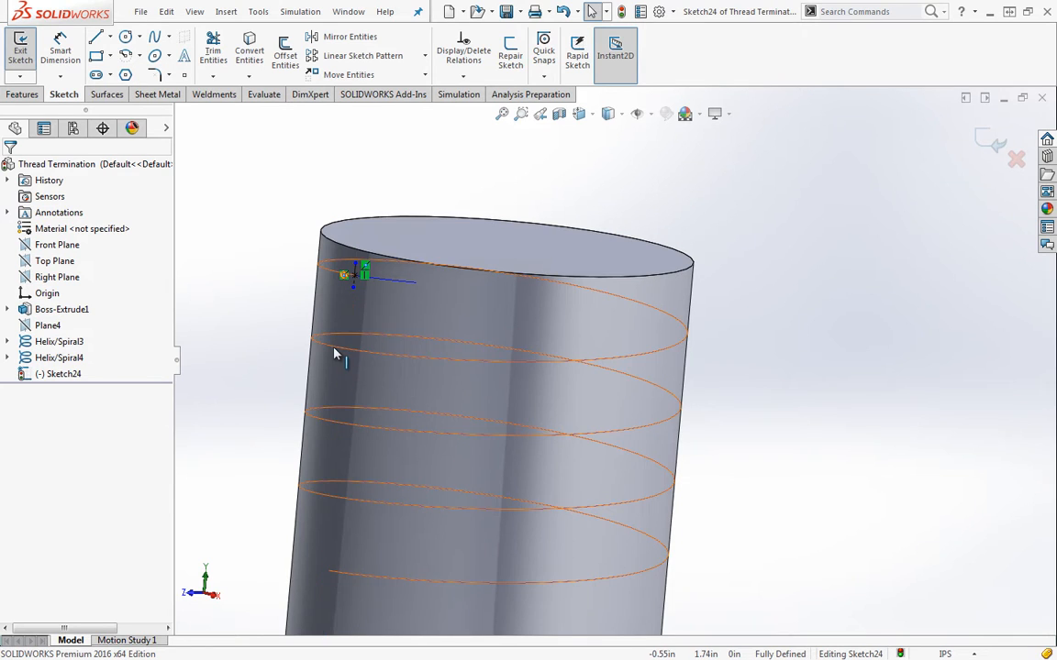
pyautogui.moveTo(348, 357)
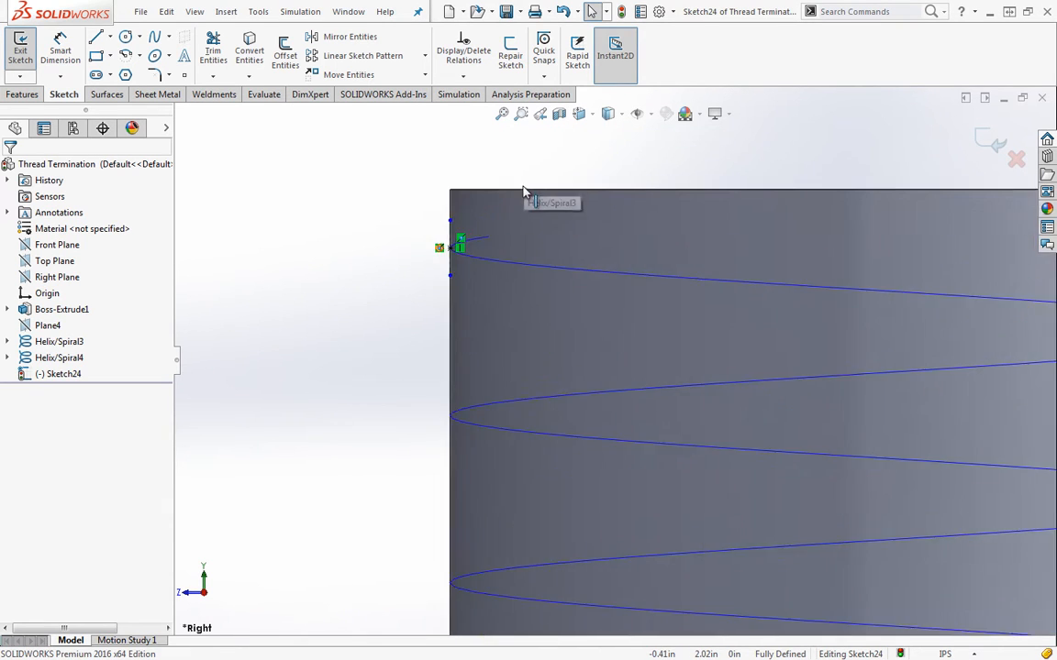
pyautogui.click(95, 37)
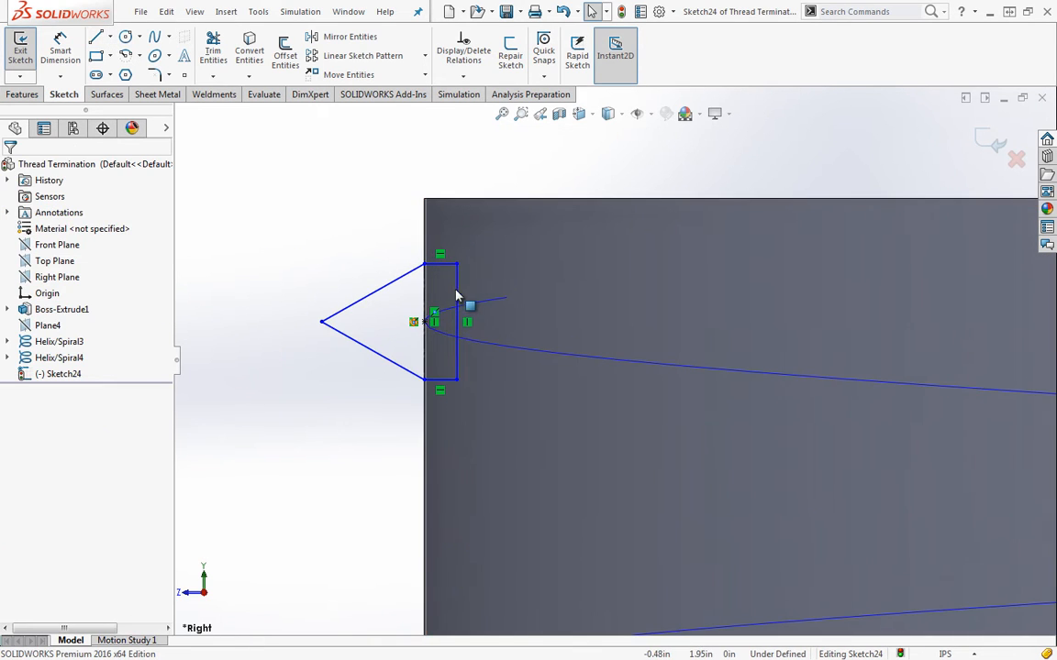
pyautogui.click(456, 321)
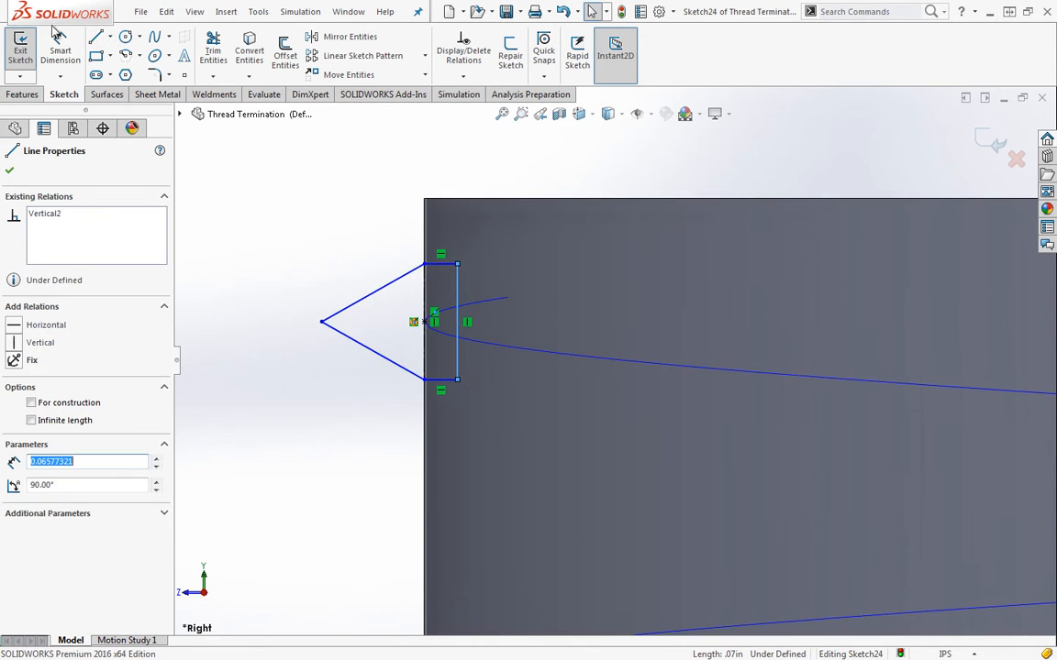
pyautogui.click(9, 171)
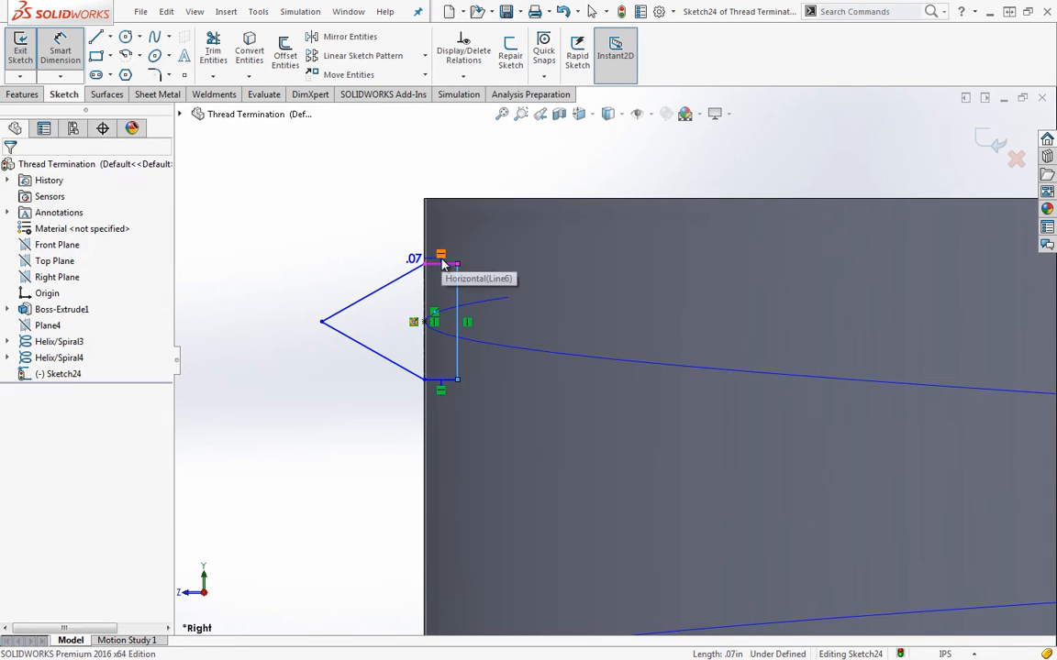
pyautogui.click(441, 265)
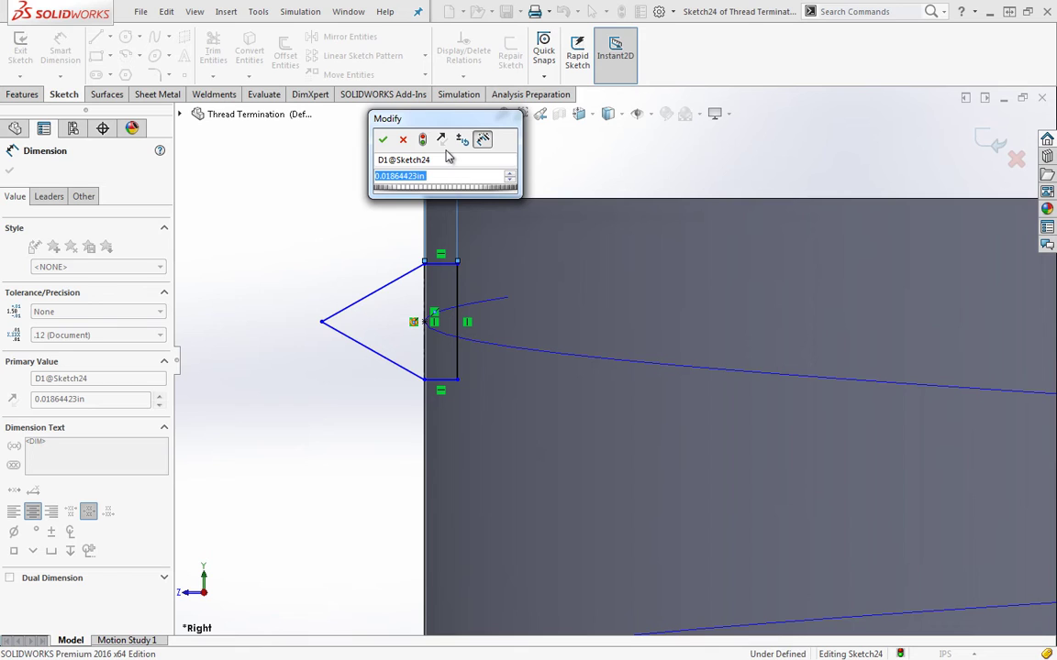
pyautogui.moveTo(451, 175)
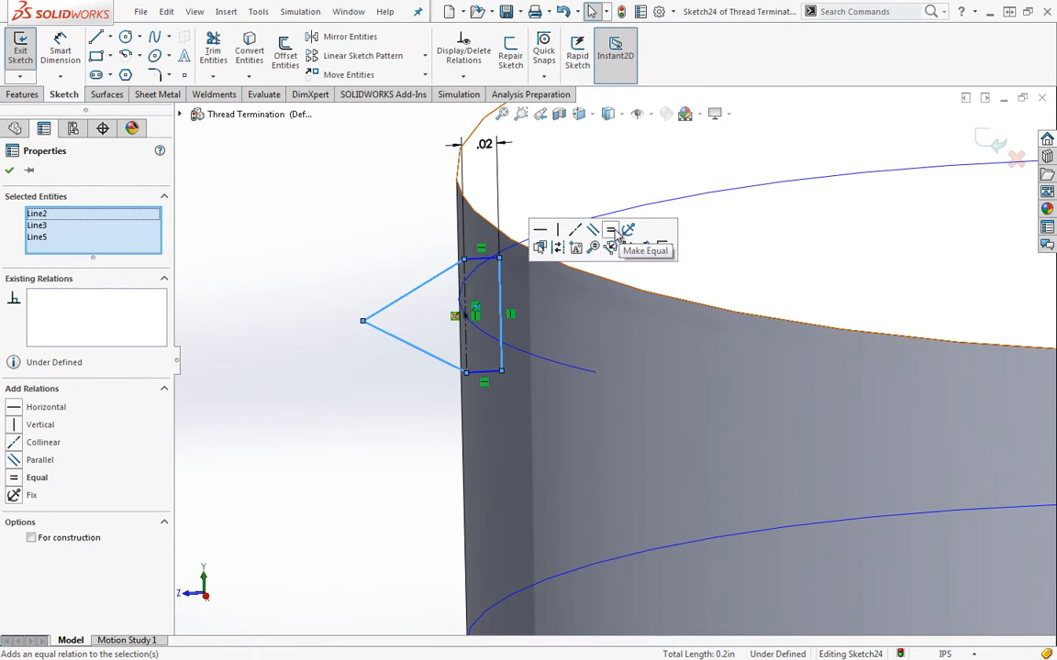
# - Make the slanted sides equal, set the .10 height, and fillet the tip at R.01
pyautogui.click(609, 231)
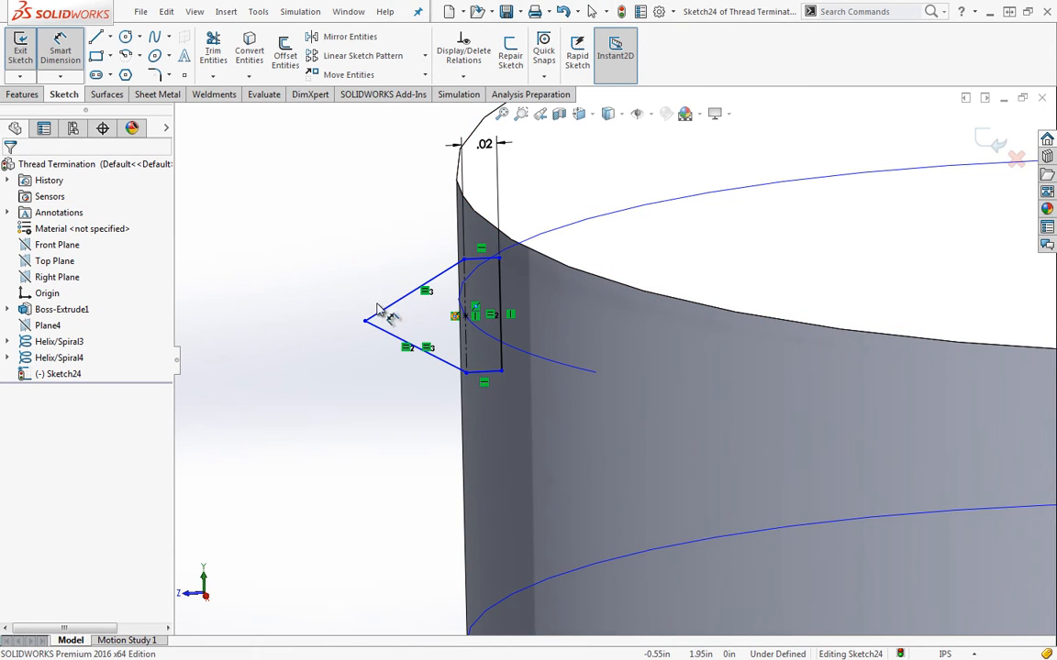
pyautogui.moveTo(477, 315)
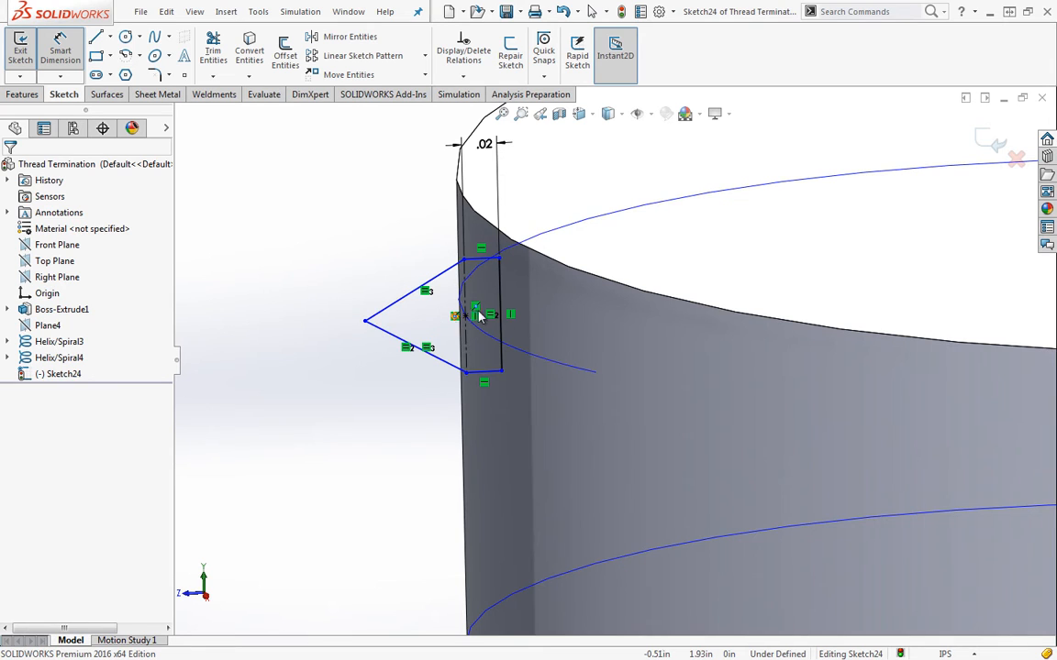
pyautogui.doubleClick(476, 316)
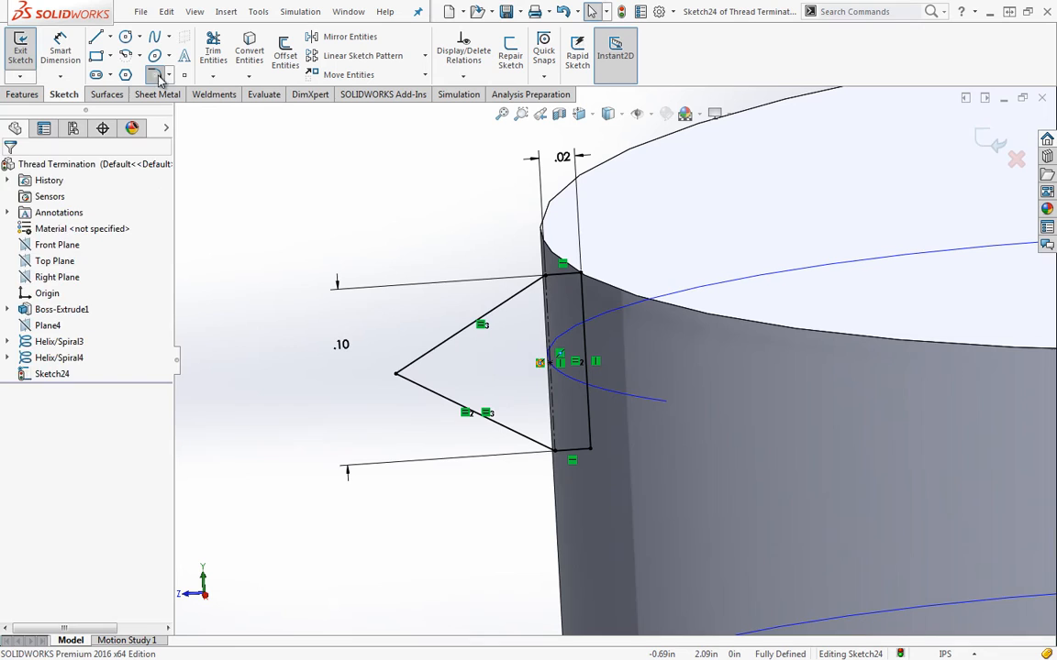
pyautogui.click(154, 73)
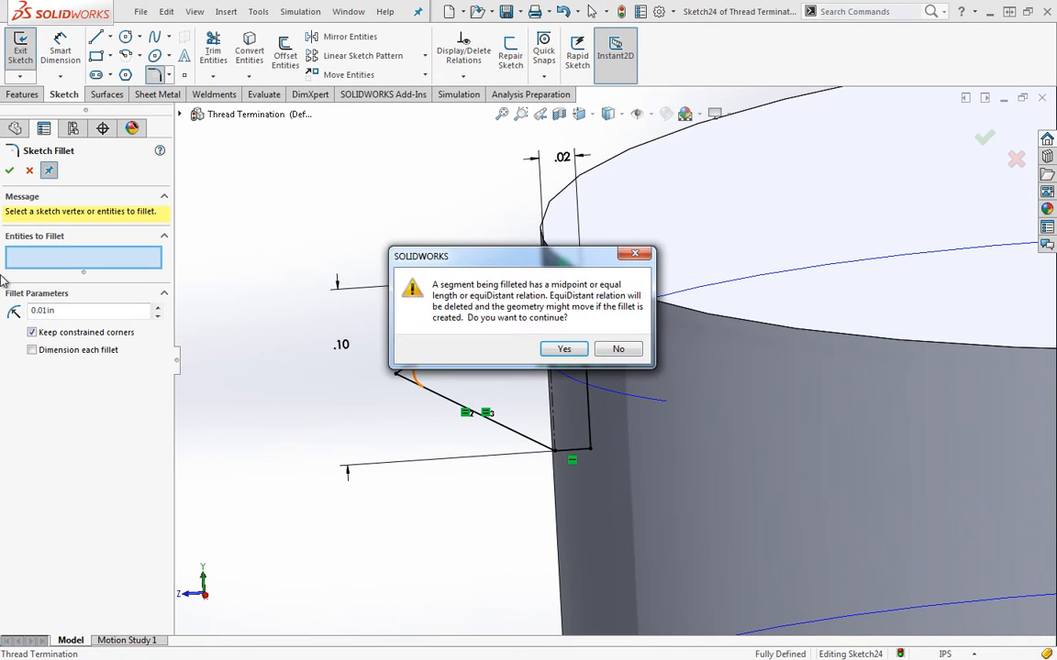
pyautogui.click(563, 348)
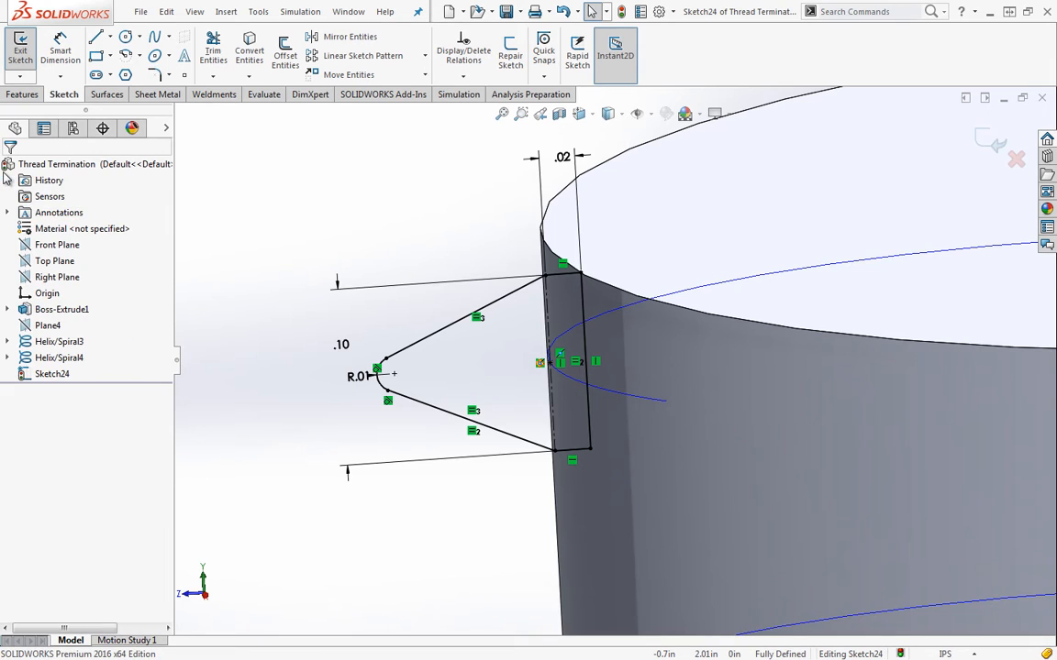
pyautogui.click(477, 321)
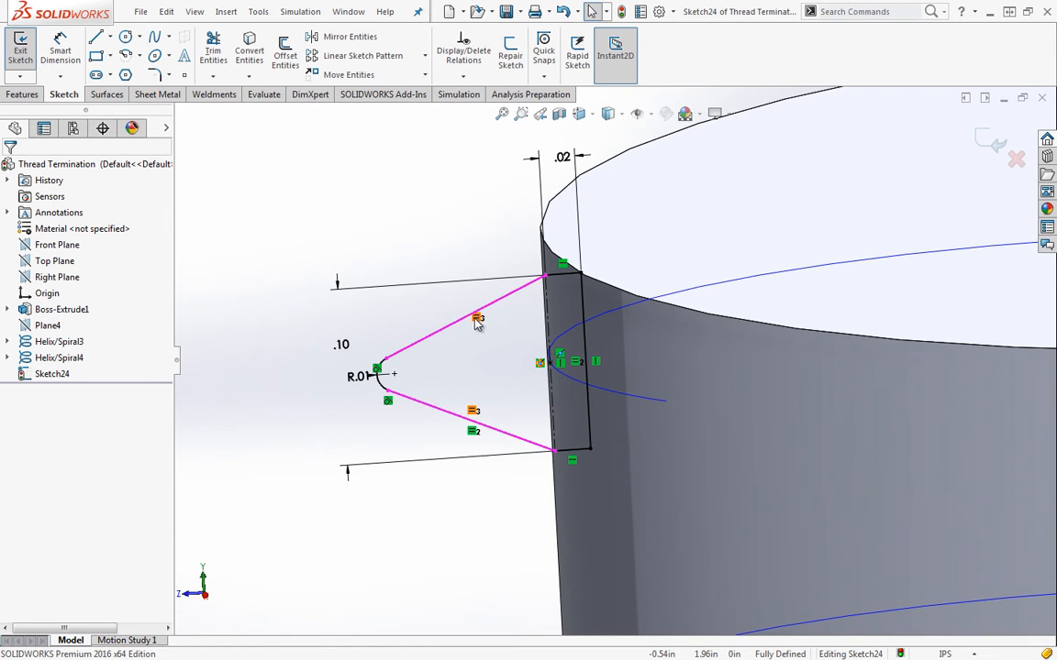
pyautogui.click(473, 316)
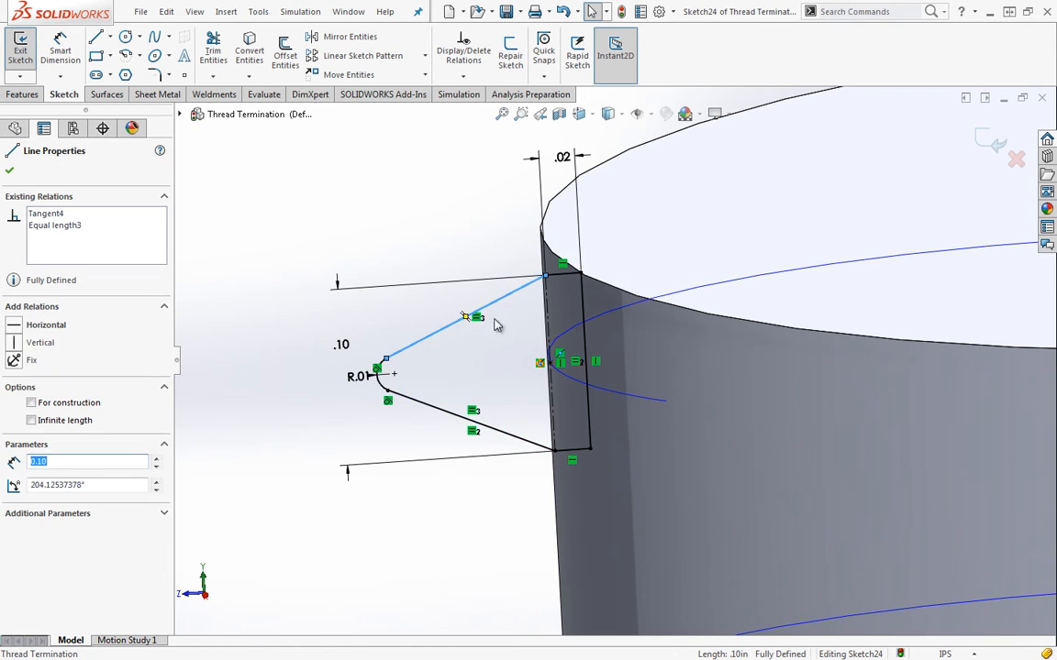
pyautogui.moveTo(477, 317)
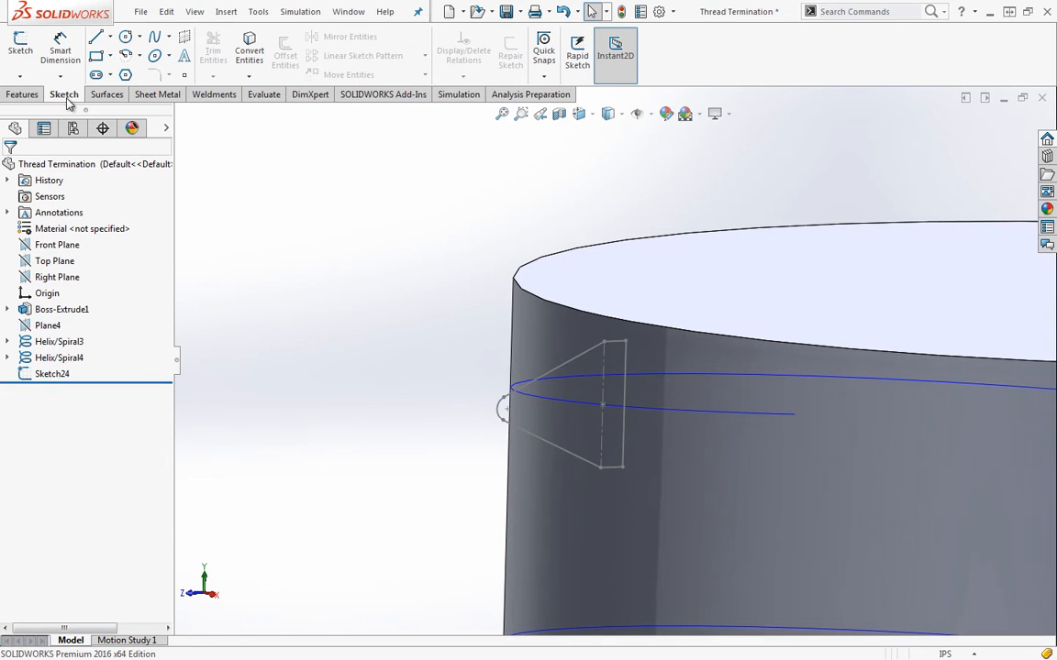
# - Sweep Sketch24 along Helix/Spiral3 to form the thread around the cylinder
pyautogui.click(22, 96)
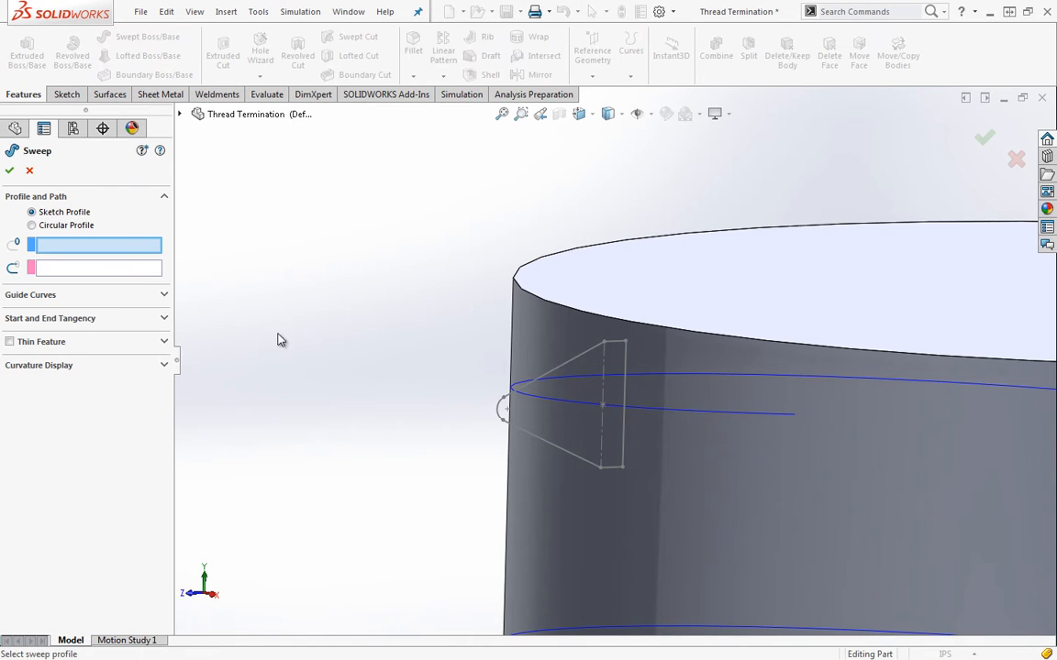
pyautogui.click(597, 407)
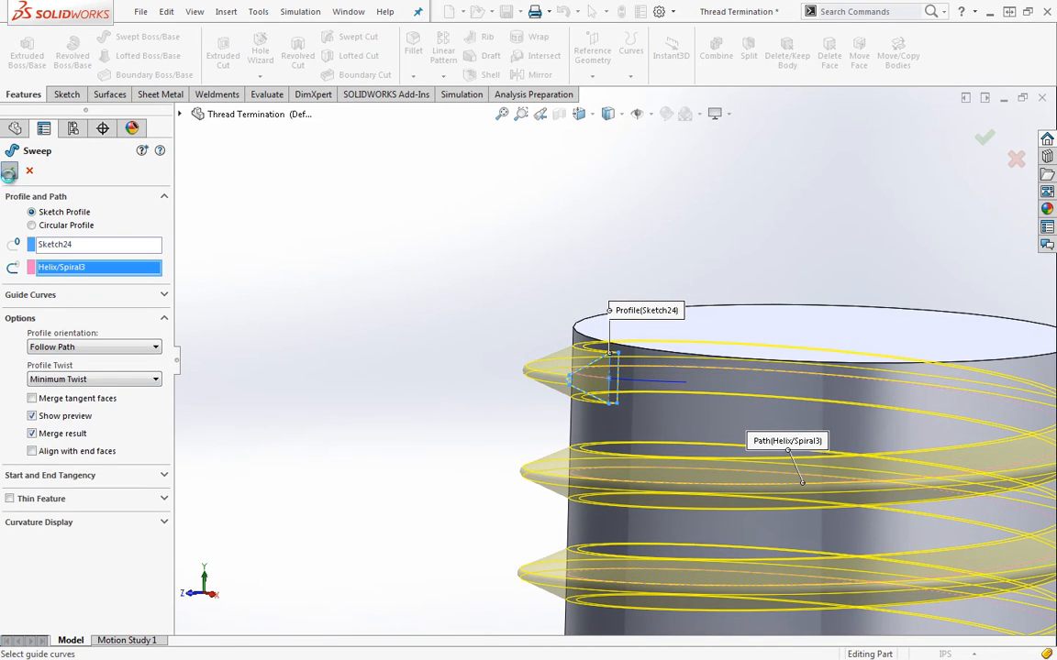
pyautogui.click(983, 138)
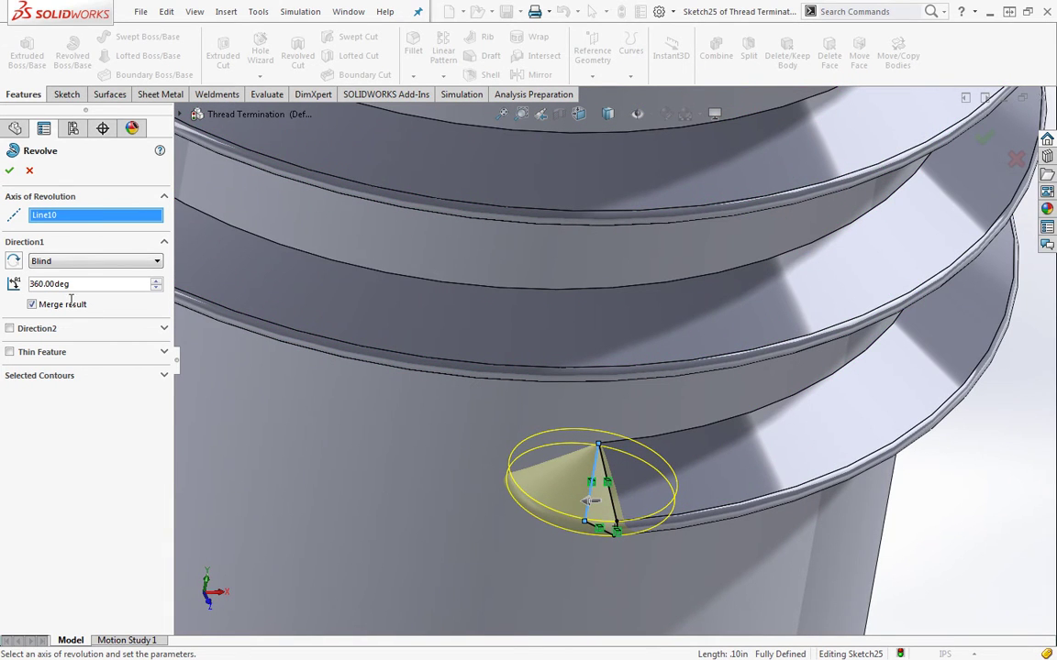
# - Orbit the model to see the thread end where the 110° revolved cone will sit
pyautogui.moveTo(606, 367); pyautogui.dragTo(605, 441)
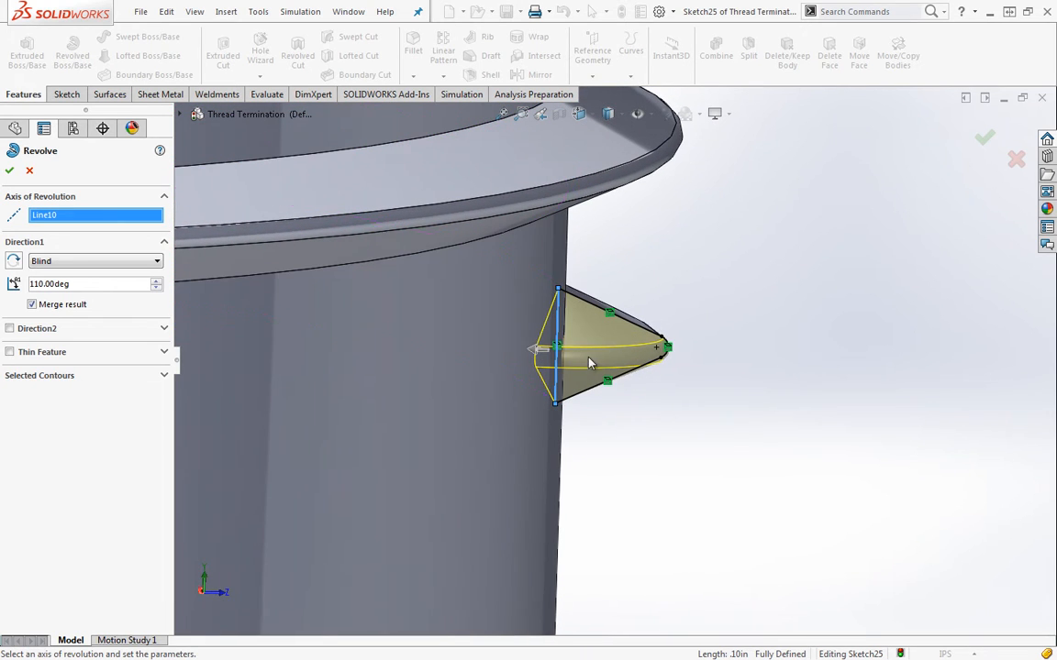
pyautogui.moveTo(565, 319)
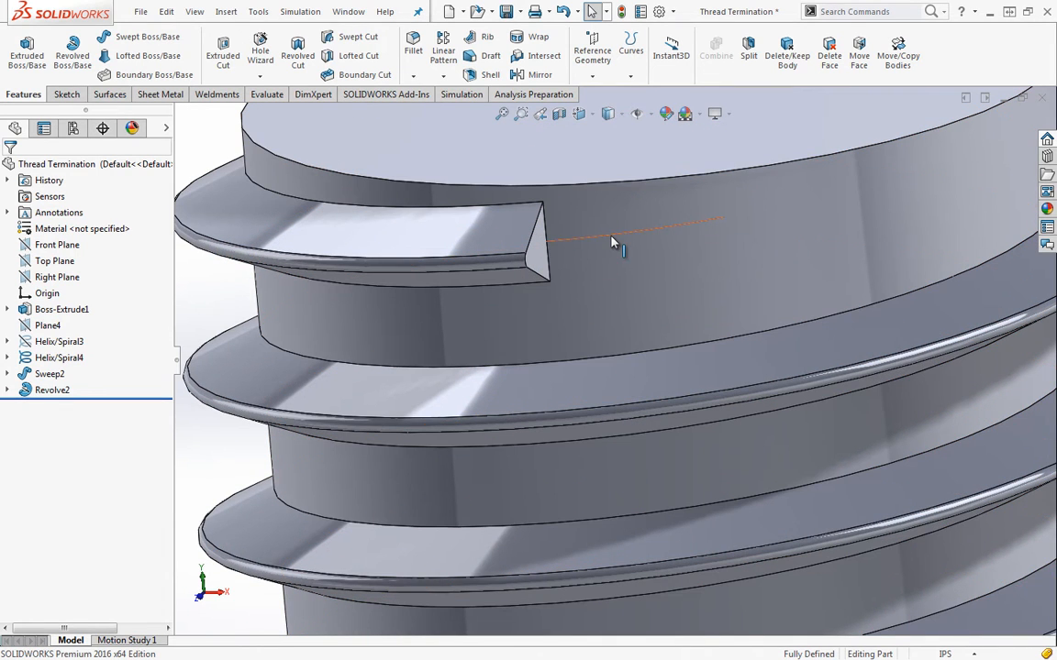
pyautogui.moveTo(615, 247)
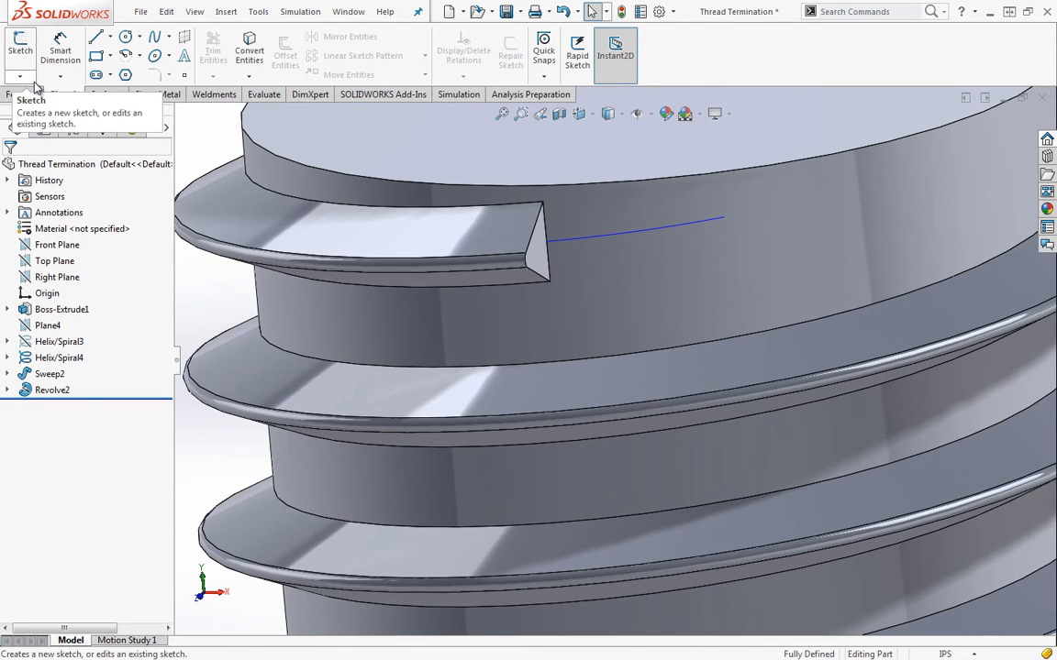
# - Start a 3D sketch, place a point at the blue line's end and fix it in place
pyautogui.click(20, 76)
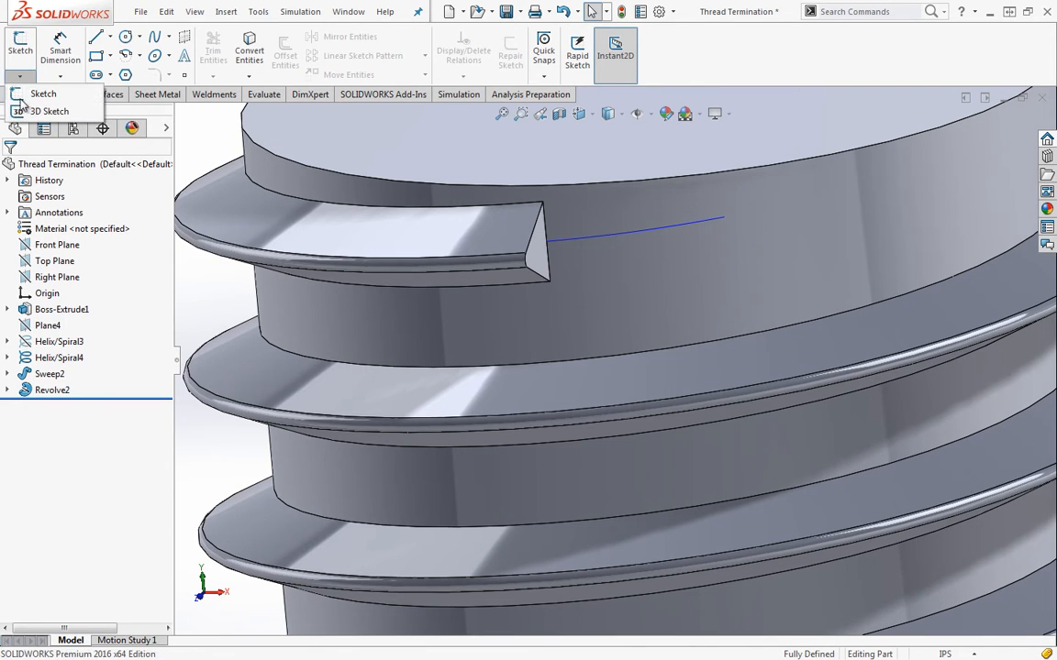
pyautogui.click(48, 111)
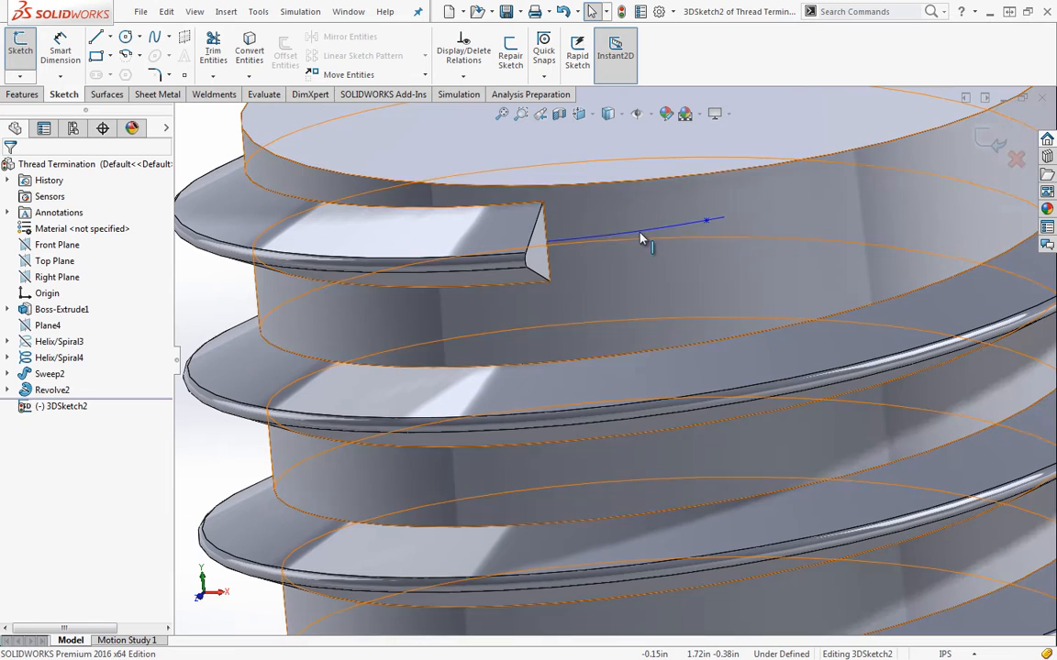
pyautogui.click(723, 216)
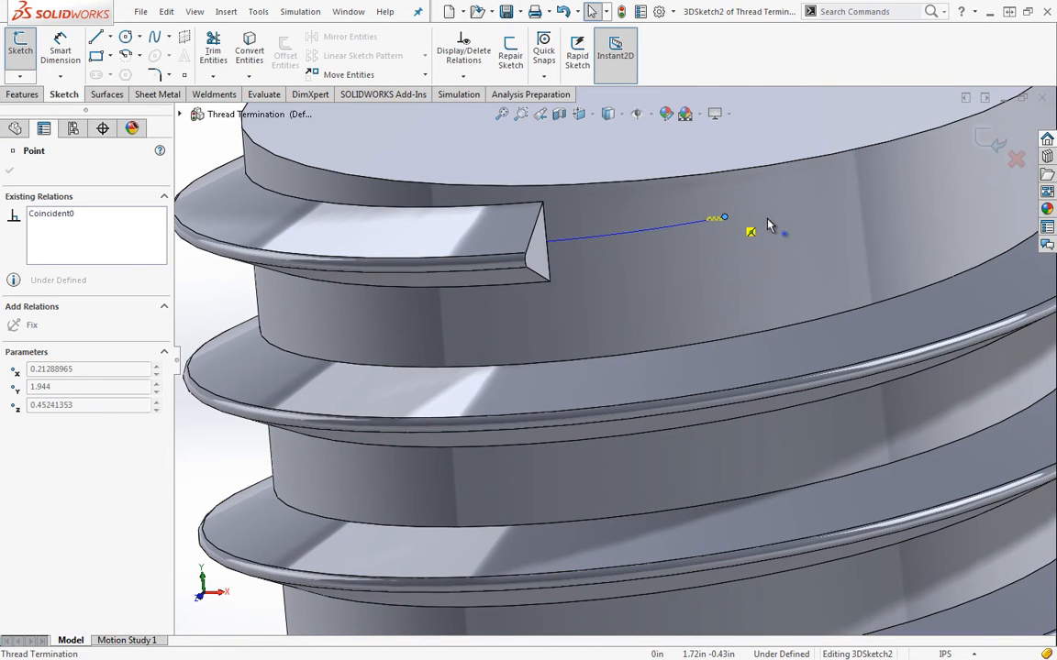
pyautogui.click(723, 224)
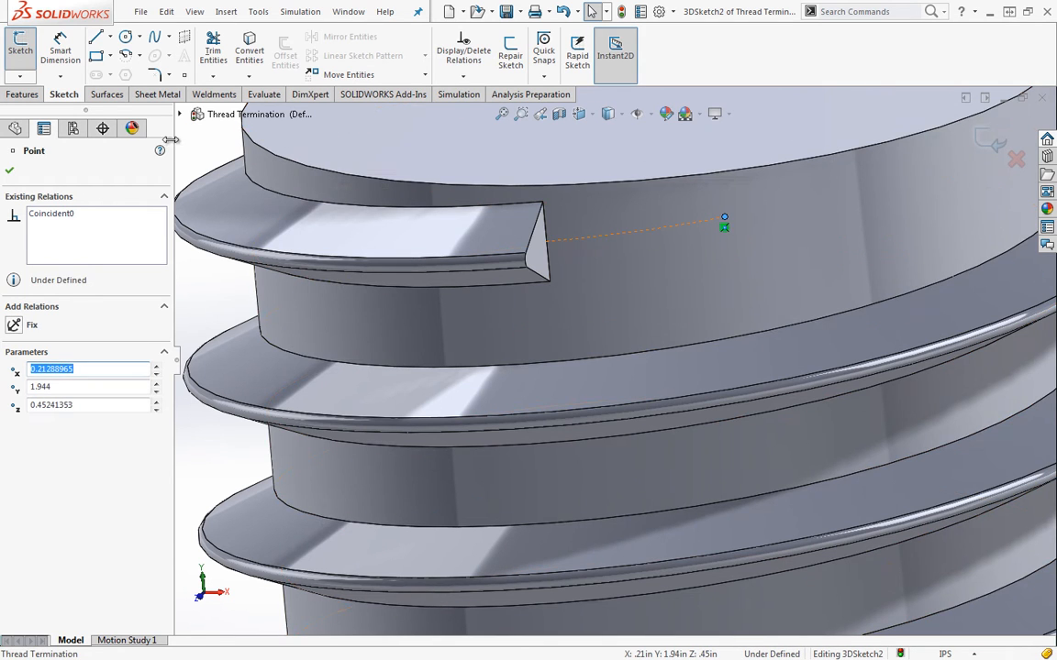
pyautogui.click(9, 171)
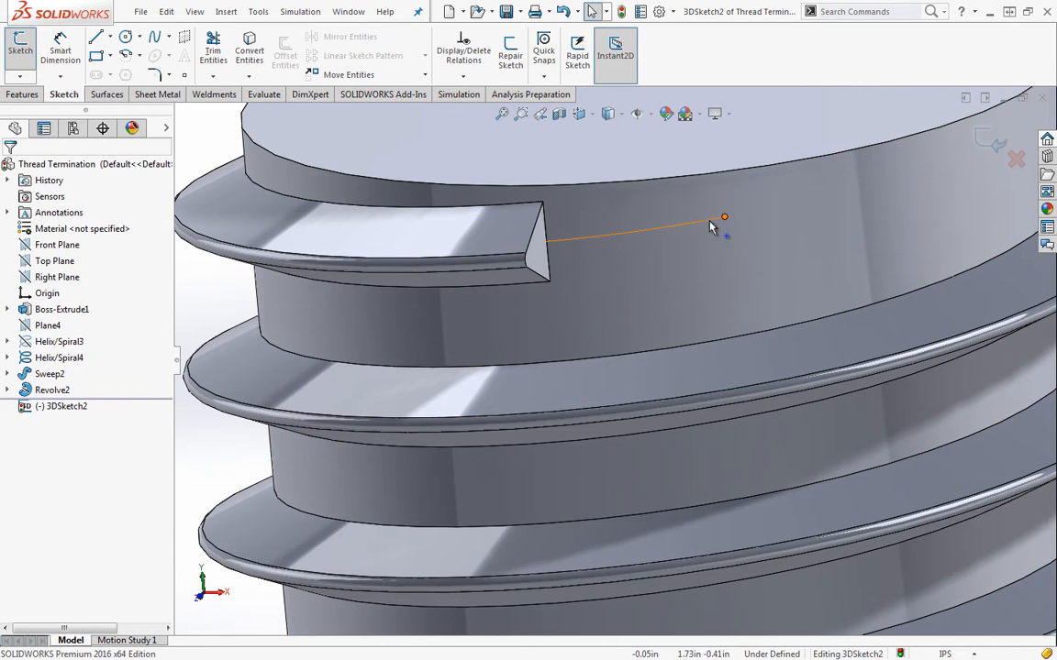
pyautogui.moveTo(727, 224)
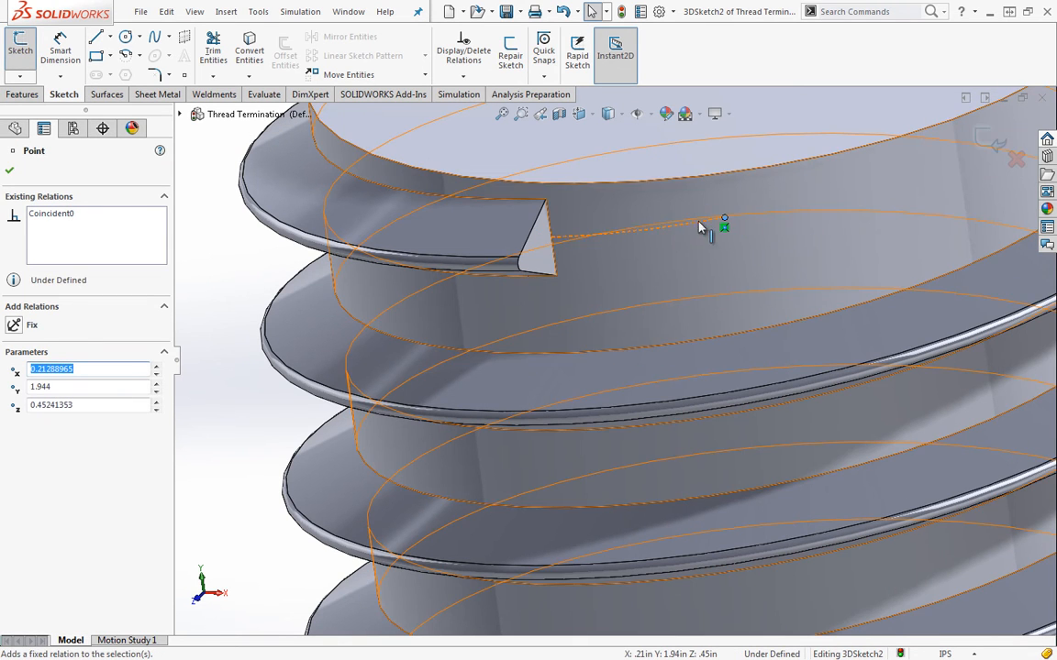
pyautogui.click(9, 171)
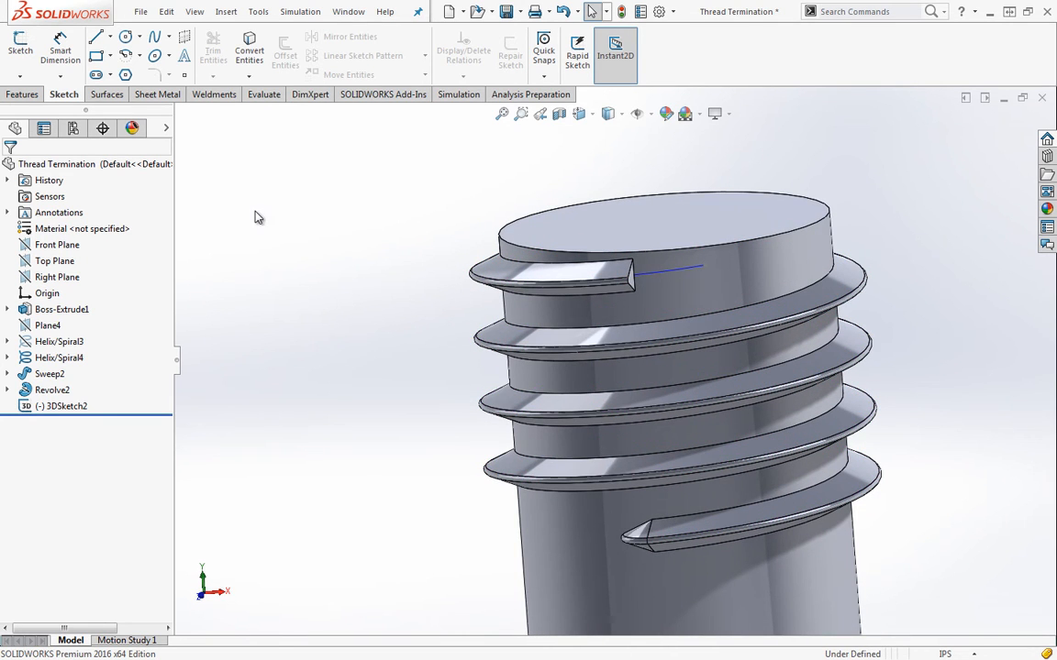
# - Review Helix/Spiral2's 0.20in pitch and 0.1 revolutions, then clear the selection on the full cylinder
pyautogui.click(22, 93)
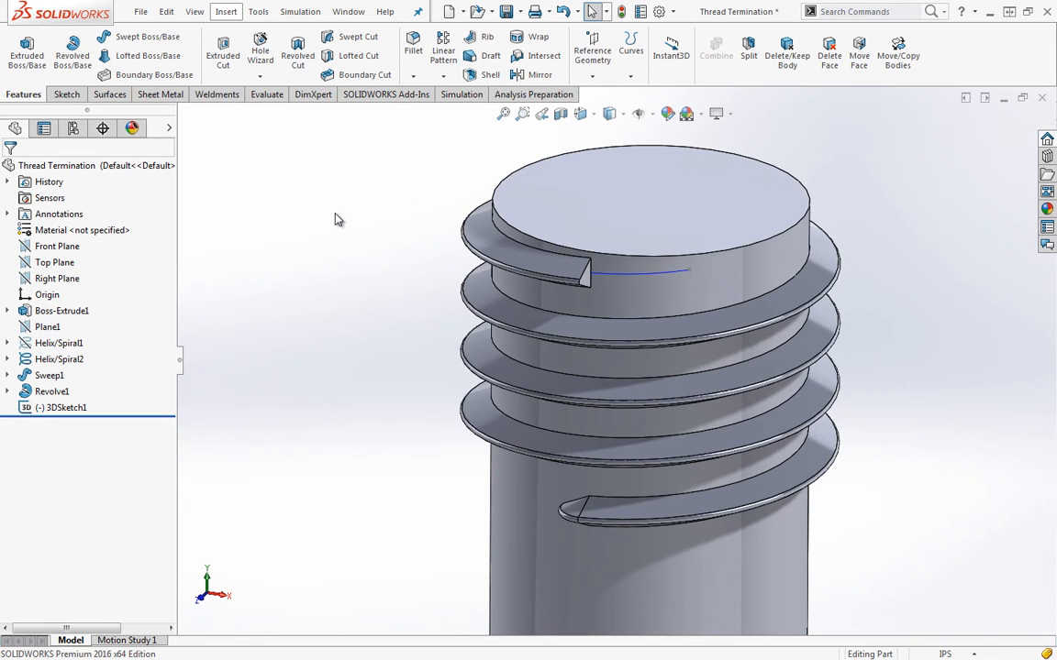
pyautogui.click(49, 374)
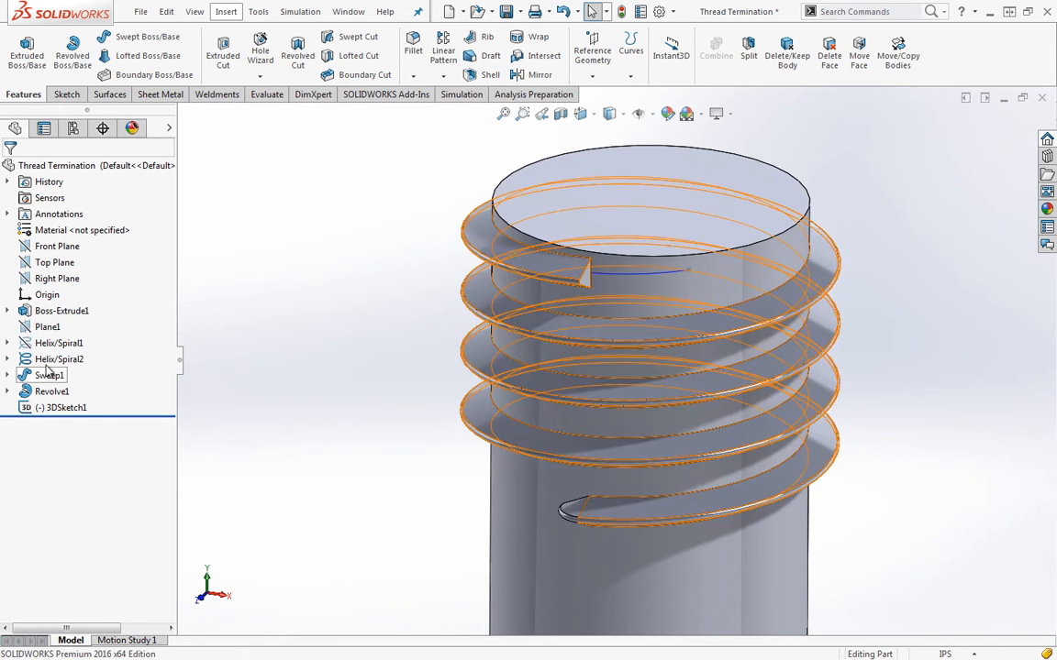
pyautogui.doubleClick(59, 358)
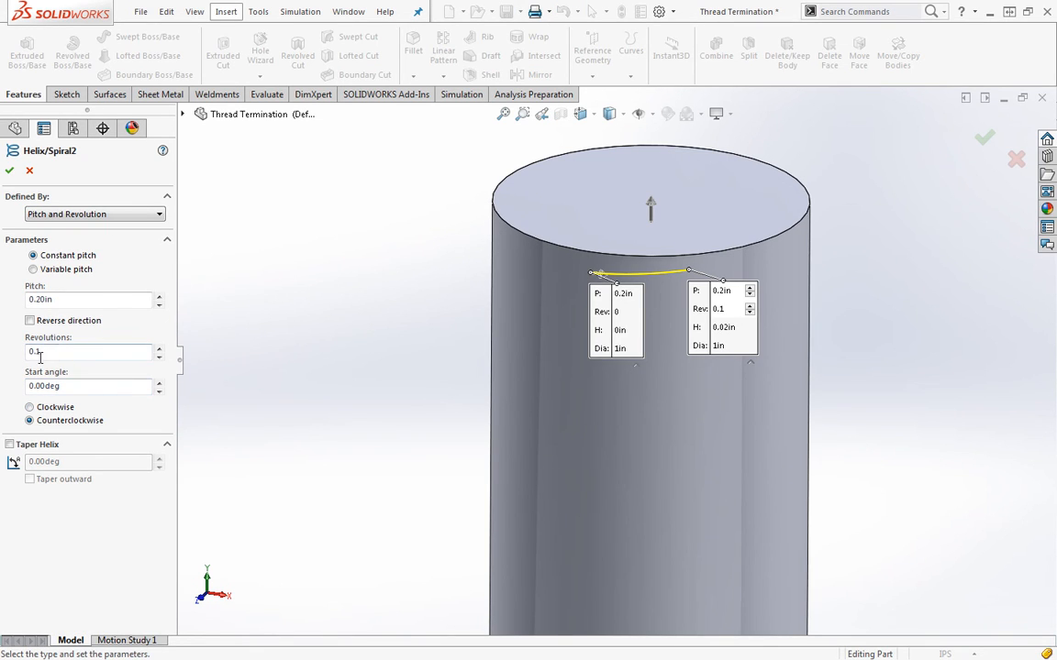
pyautogui.click(983, 137)
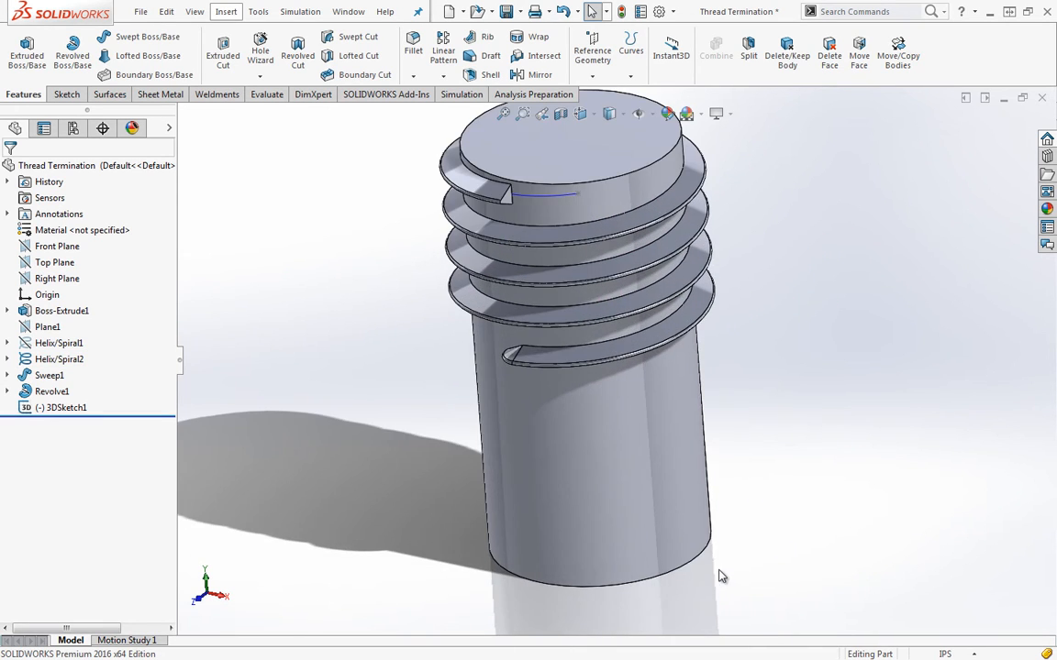
pyautogui.click(627, 284)
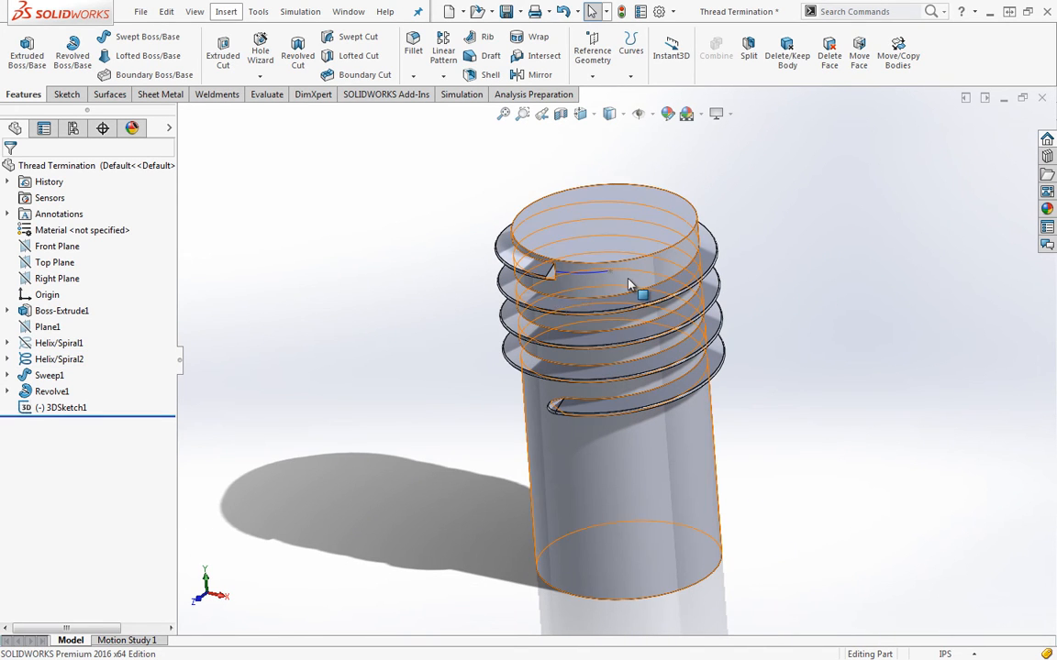
pyautogui.click(357, 266)
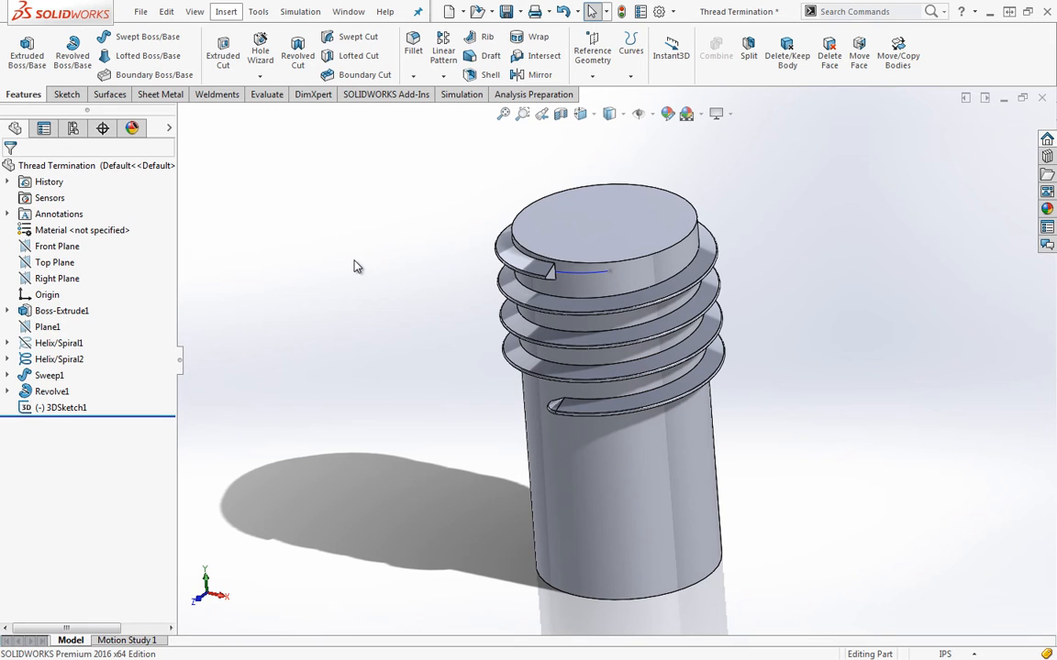
pyautogui.moveTo(235, 154)
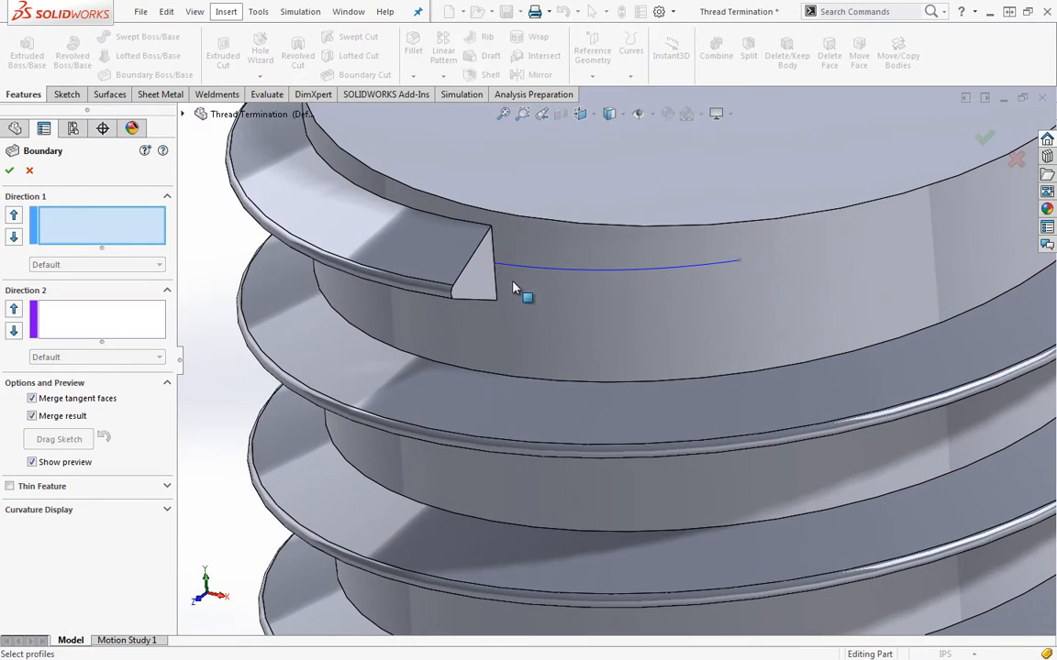
# - Create Boundary1 from the thread end face to Point1@3DSketch1 along Helix/Spiral2
pyautogui.click(496, 271)
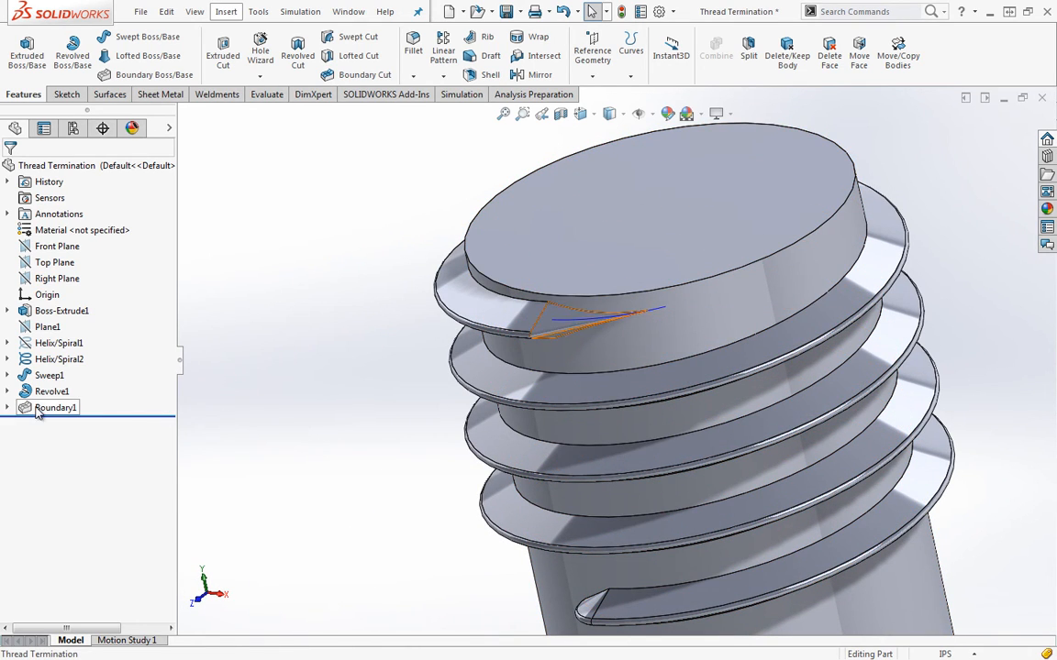
pyautogui.doubleClick(55, 407)
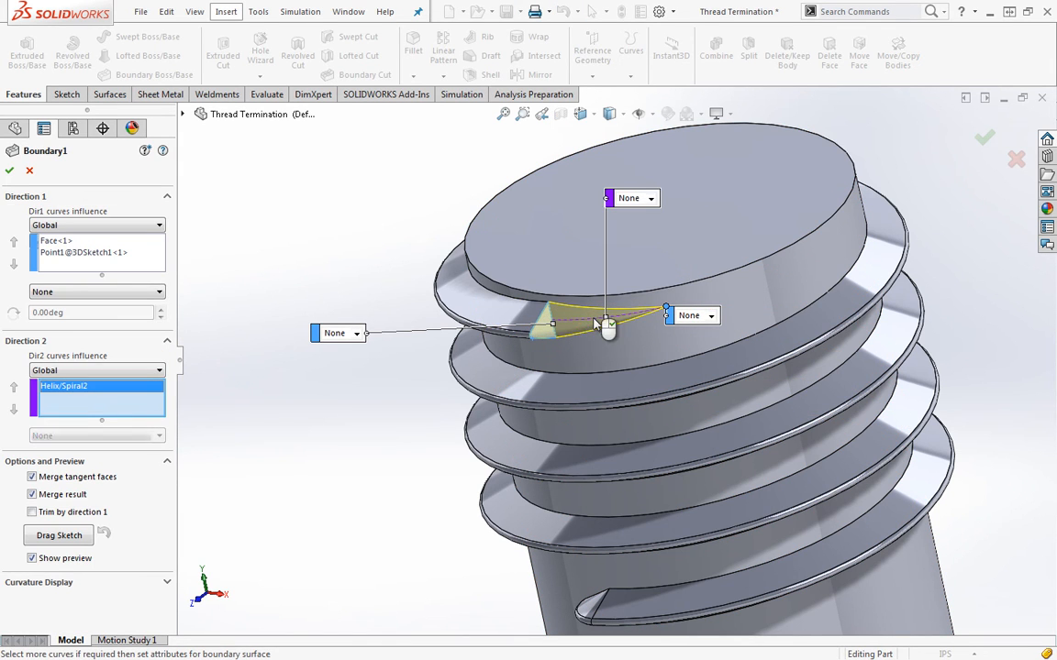
pyautogui.click(983, 138)
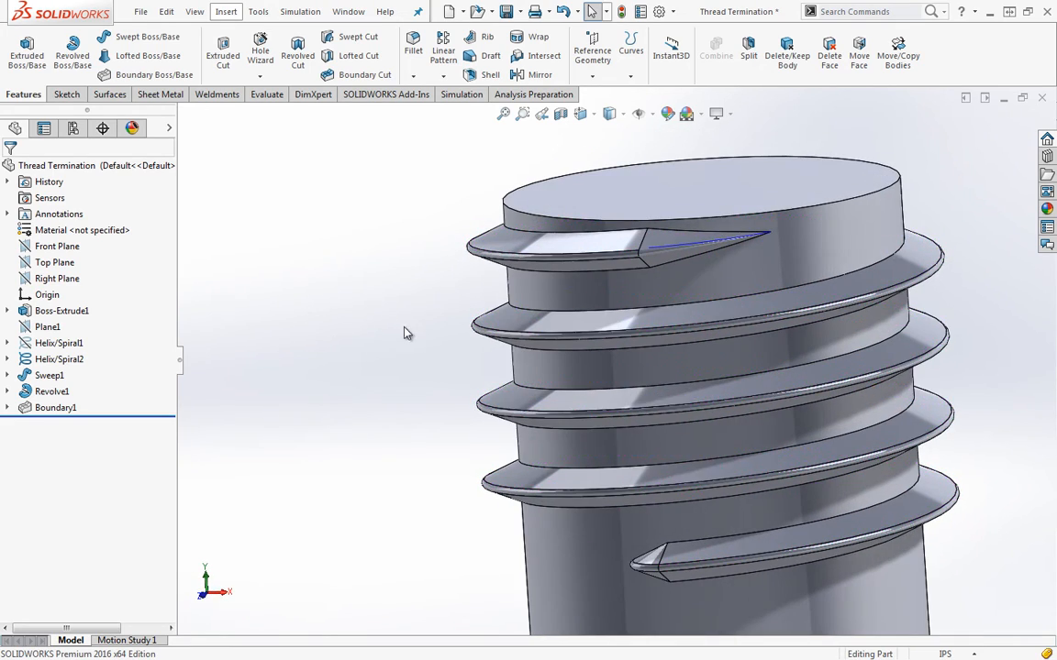
pyautogui.moveTo(760, 306)
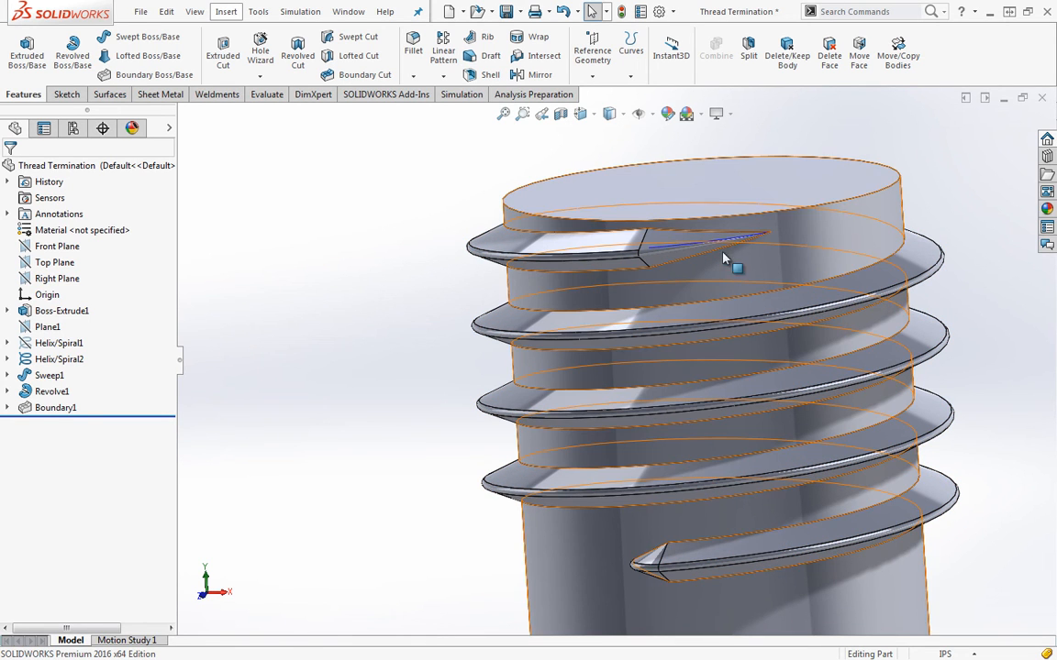
pyautogui.moveTo(580, 367)
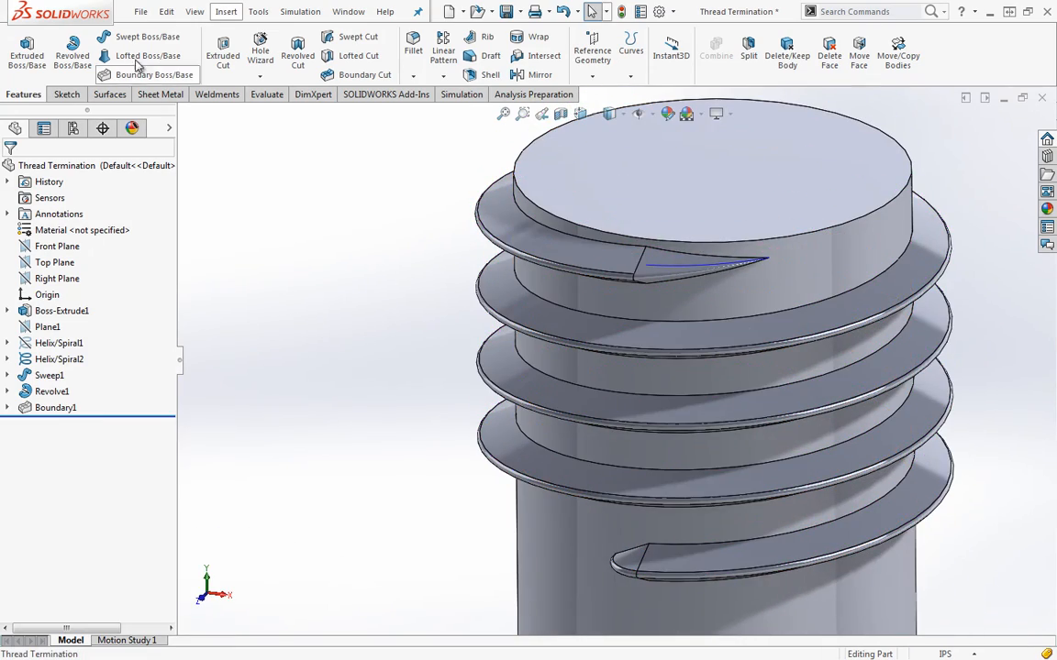
# - Delete Boundary1 and loft Face<1> to Point1@3DSketch1 centred on Helix/Spiral2
pyautogui.rightClick(55, 408)
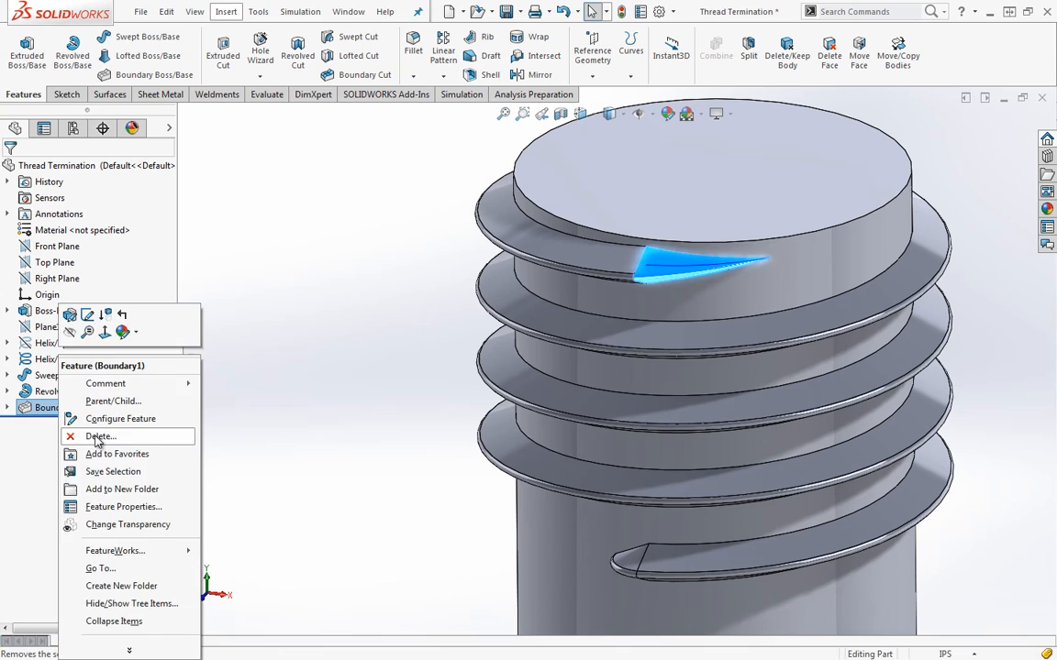
pyautogui.click(101, 436)
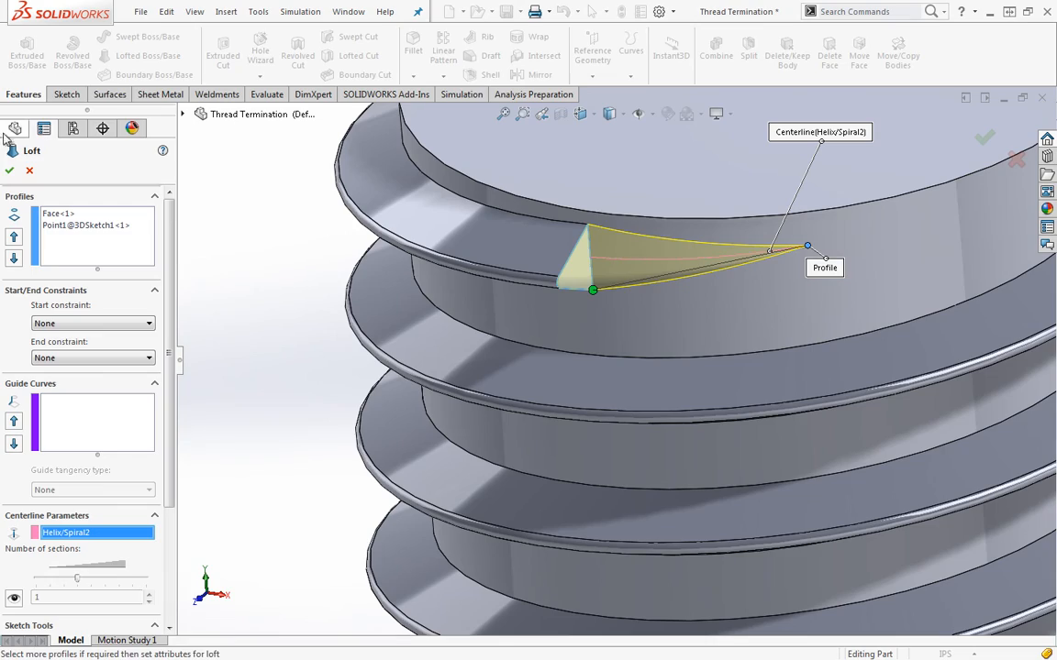
pyautogui.click(9, 171)
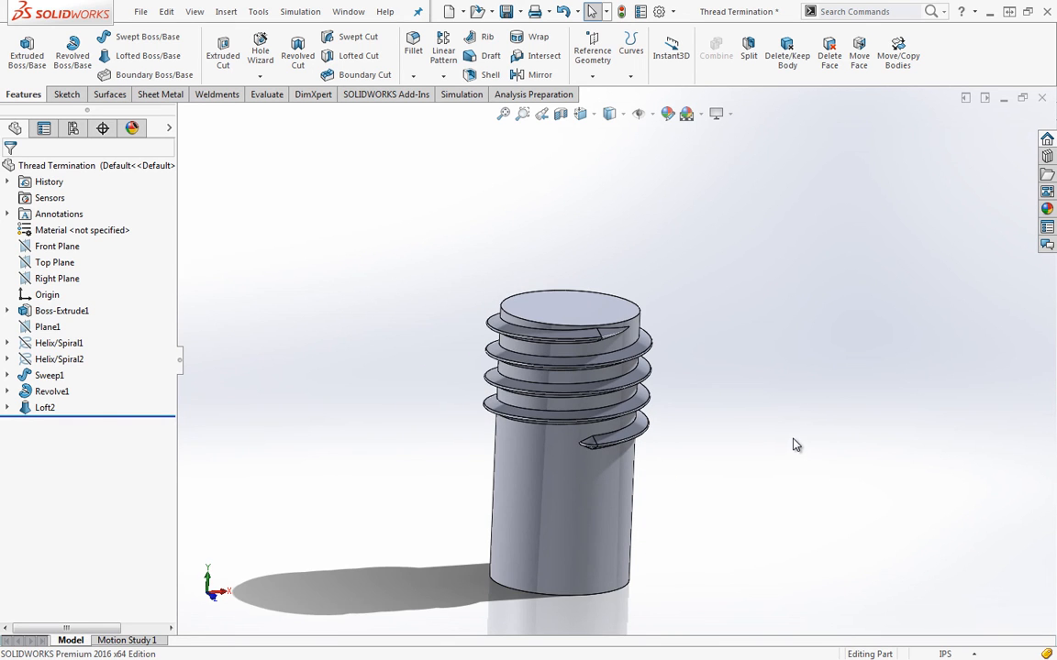
# - Move the view toward Loft2's tip at the end of the thread
pyautogui.moveTo(796, 446); pyautogui.dragTo(683, 411)
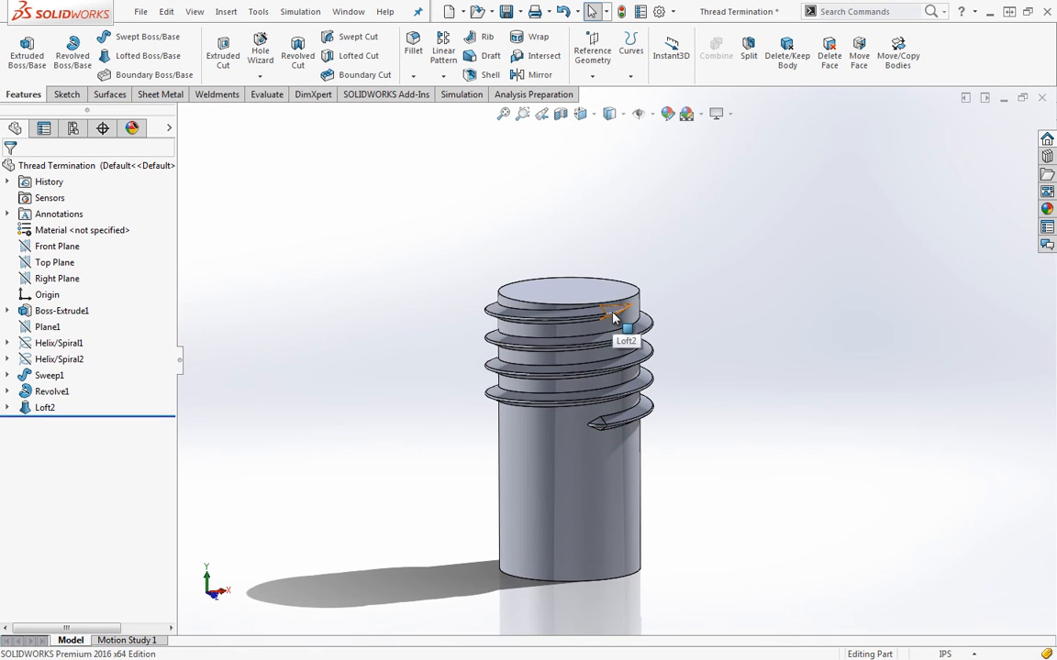
pyautogui.moveTo(700, 203)
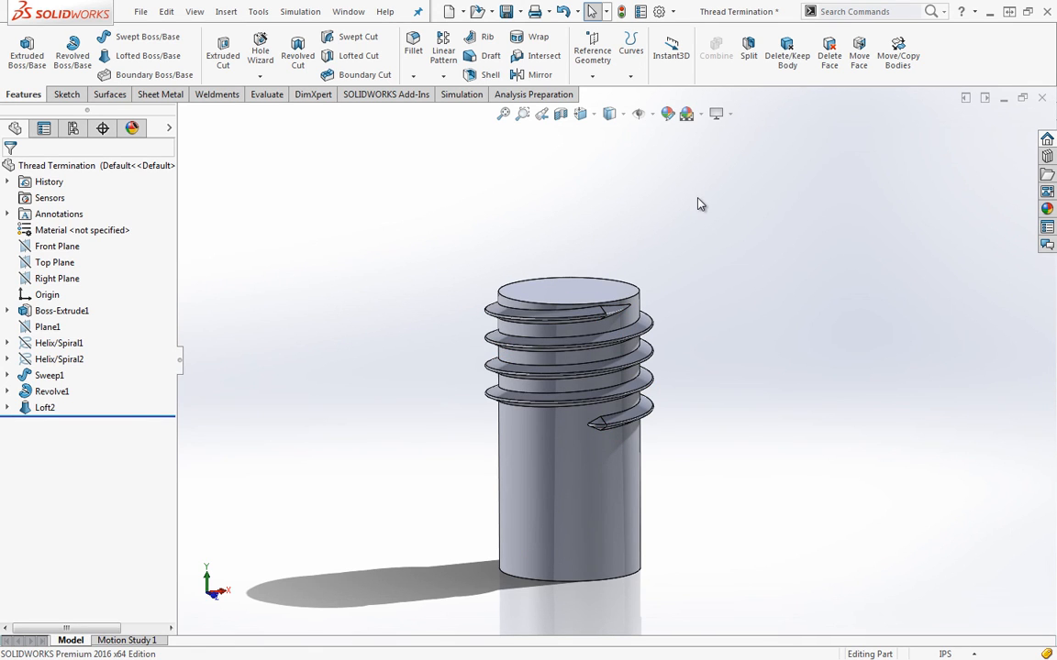
pyautogui.moveTo(721, 303)
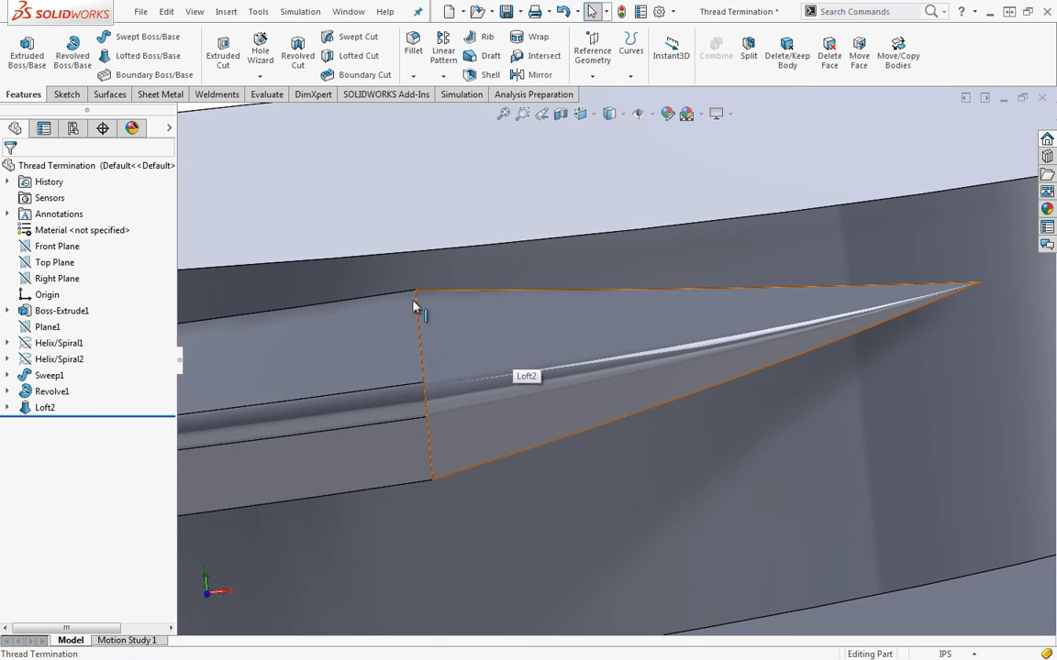
pyautogui.moveTo(957, 271)
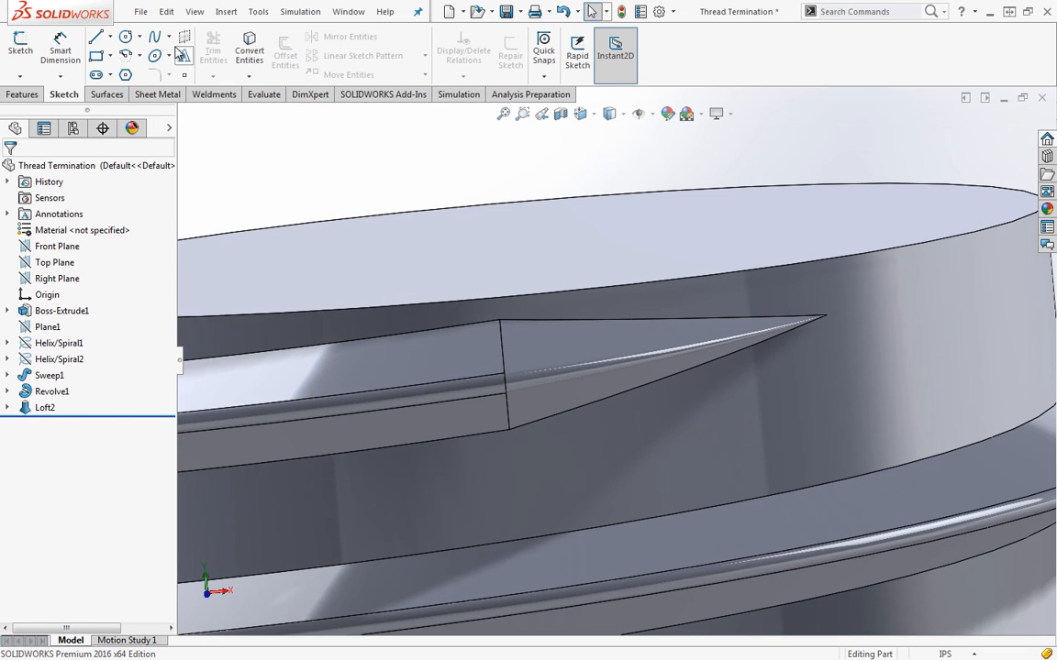
# - Reveal the Spline dropdown choices, including Spline on Surface
pyautogui.click(169, 36)
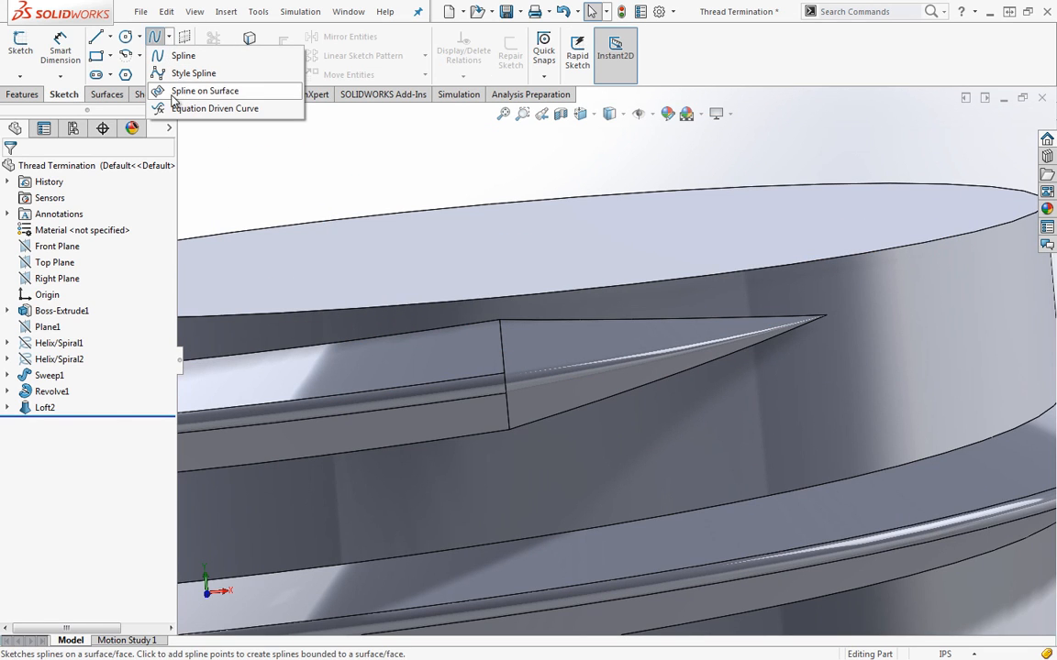
pyautogui.moveTo(829, 319)
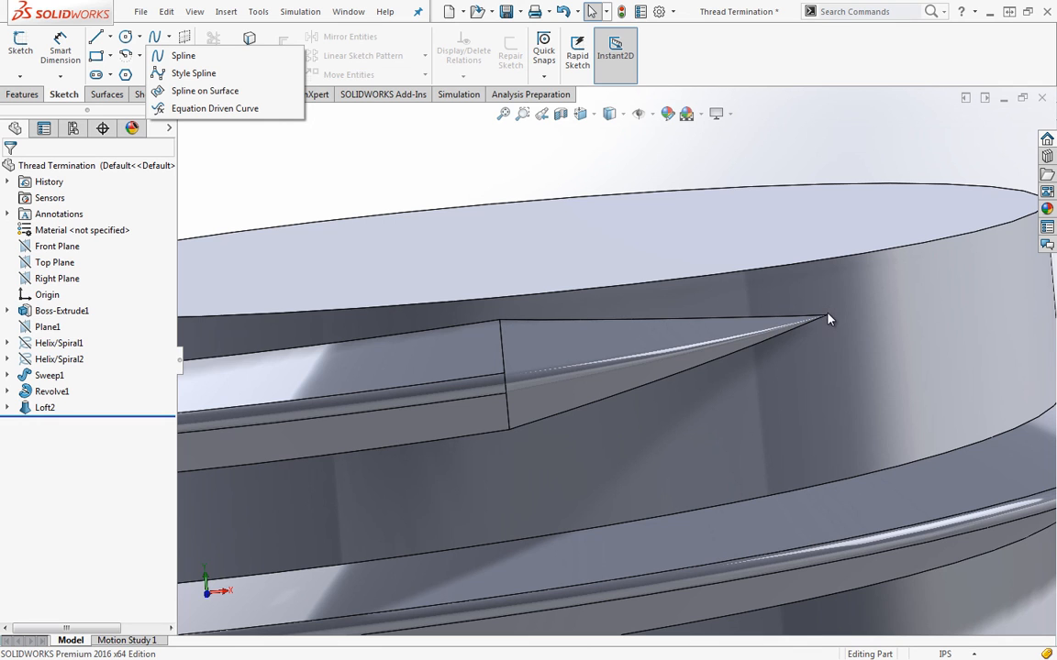